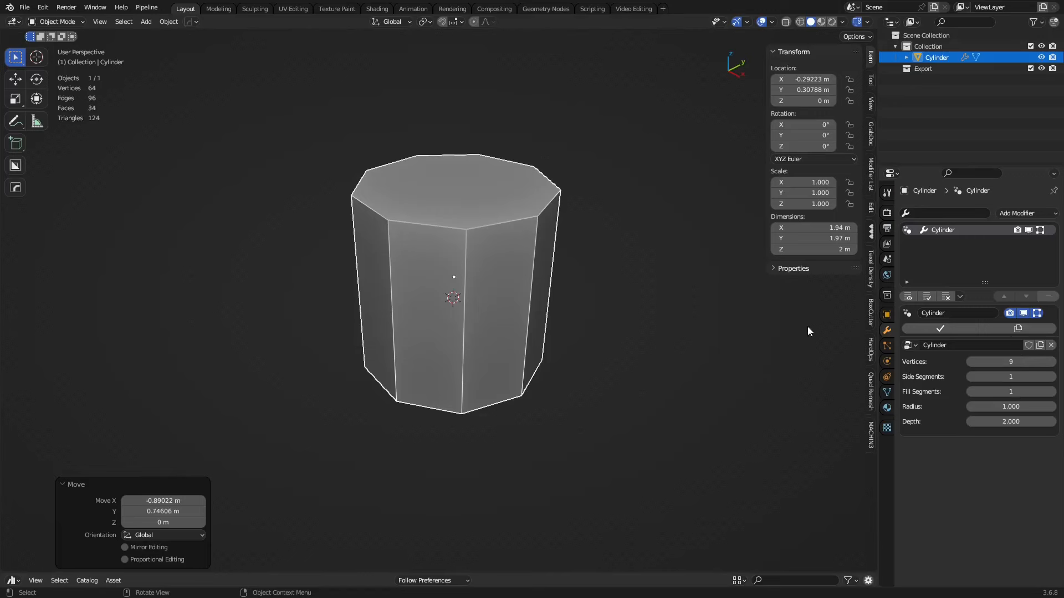
pyautogui.moveTo(965, 372)
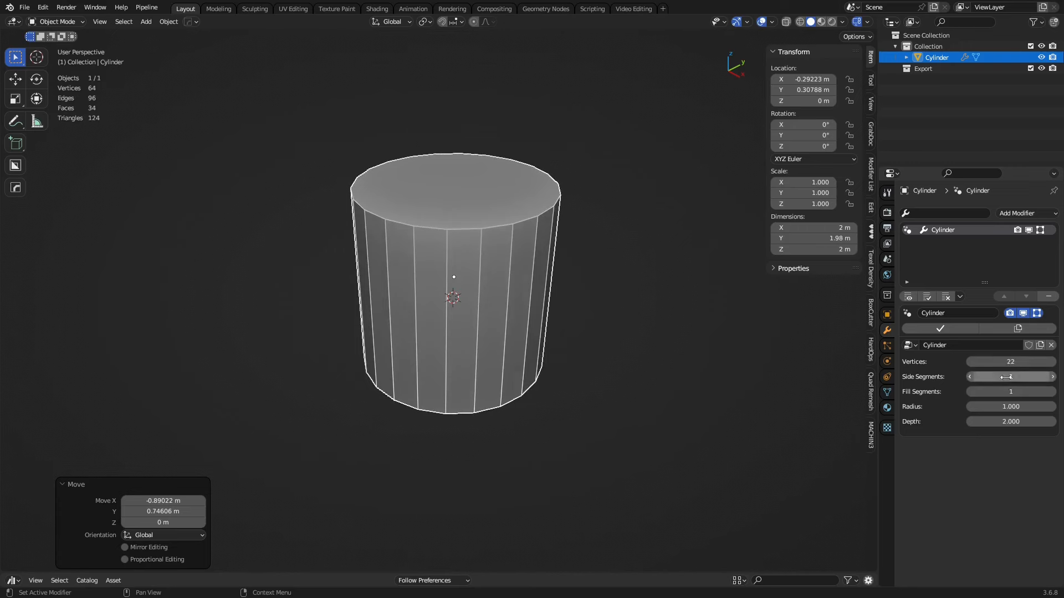
# - Raise the Cylinder modifier's Vertices and Side Segments before the boolean wedge cut
pyautogui.click(1009, 376)
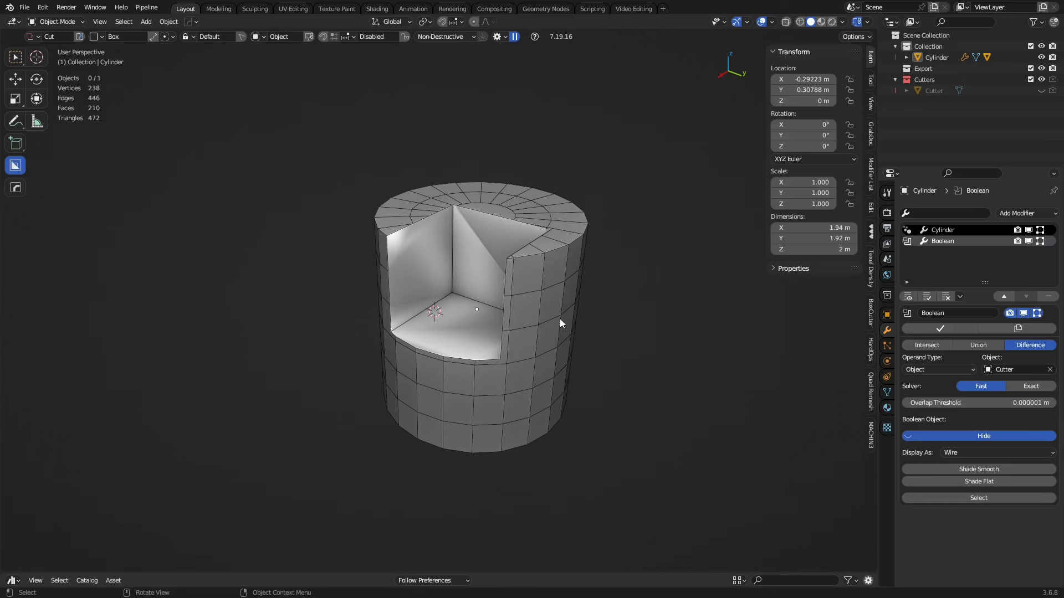
# - Start a new General scene, delete all of the cube's vertices, and switch to the Geometry Nodes workspace
pyautogui.click(25, 6)
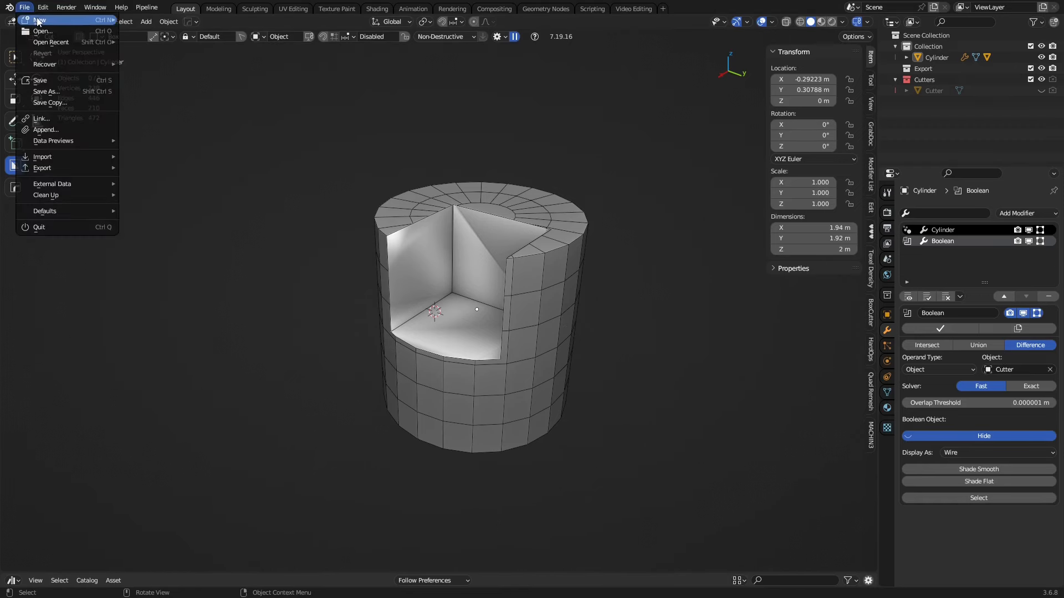
pyautogui.click(40, 20)
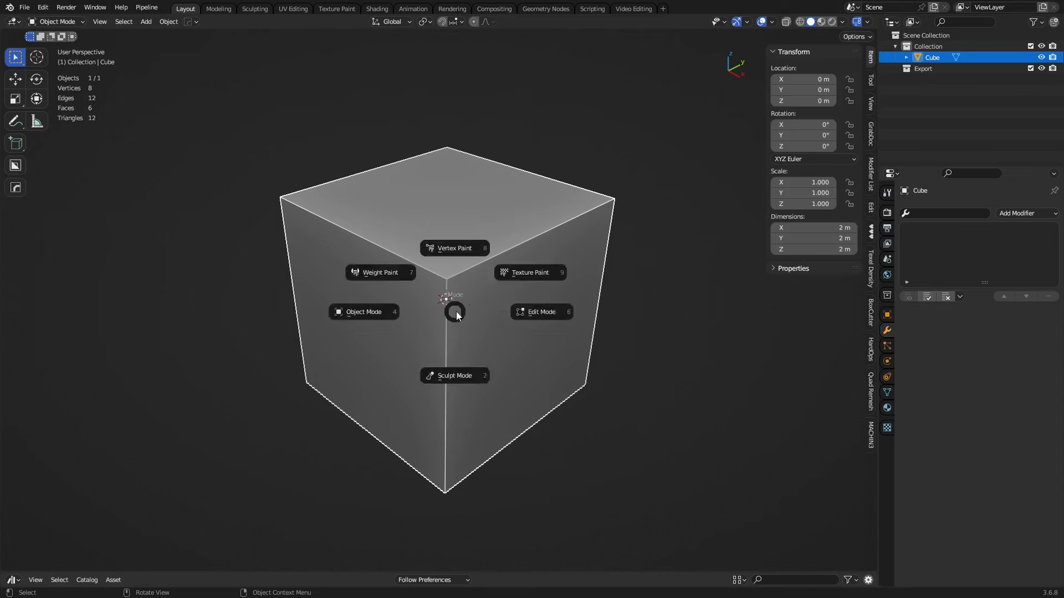
pyautogui.click(541, 311)
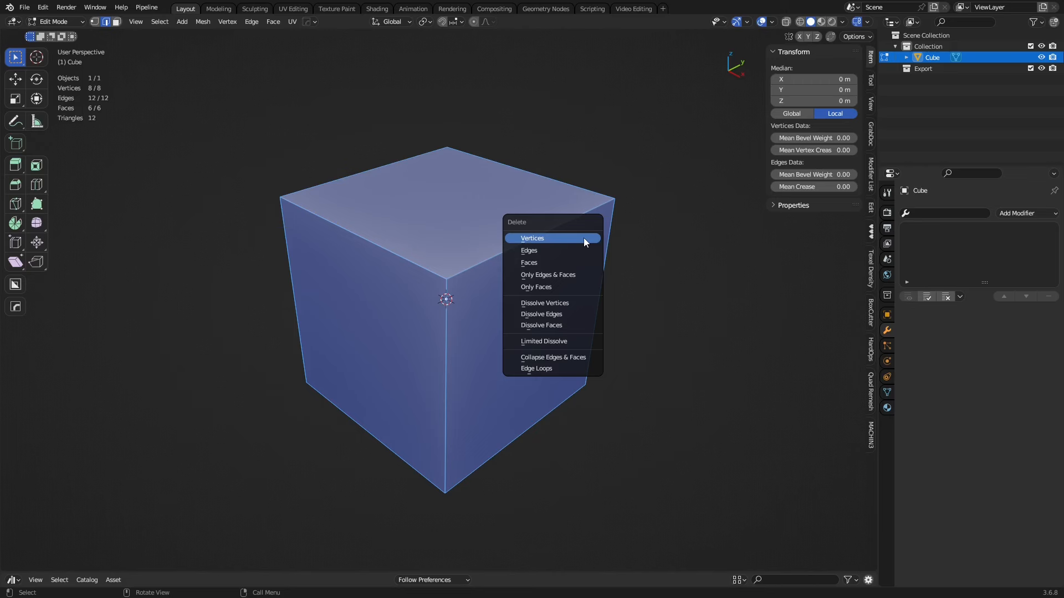
pyautogui.click(533, 238)
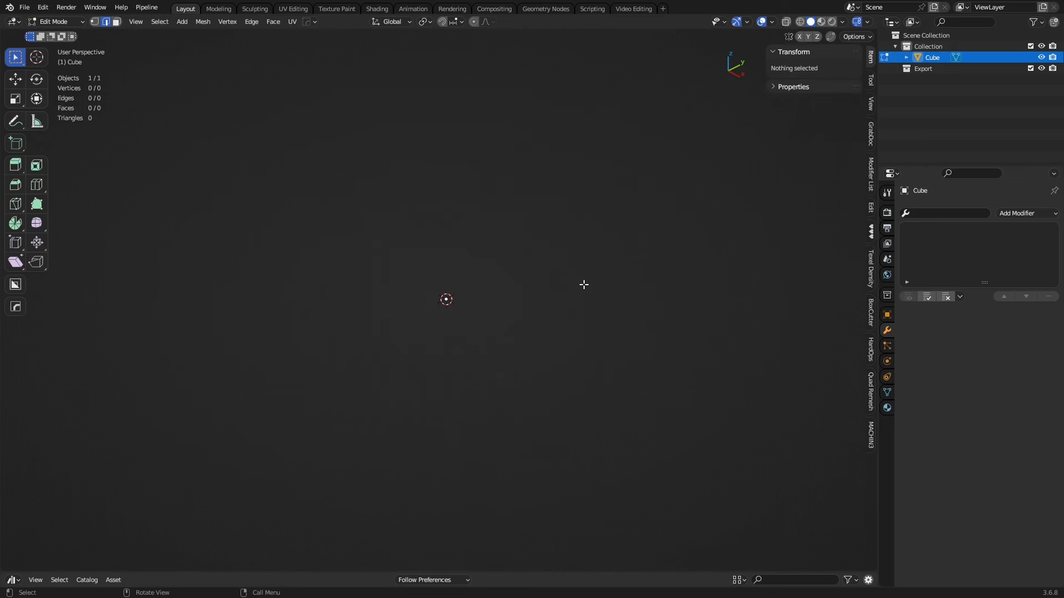
pyautogui.click(545, 8)
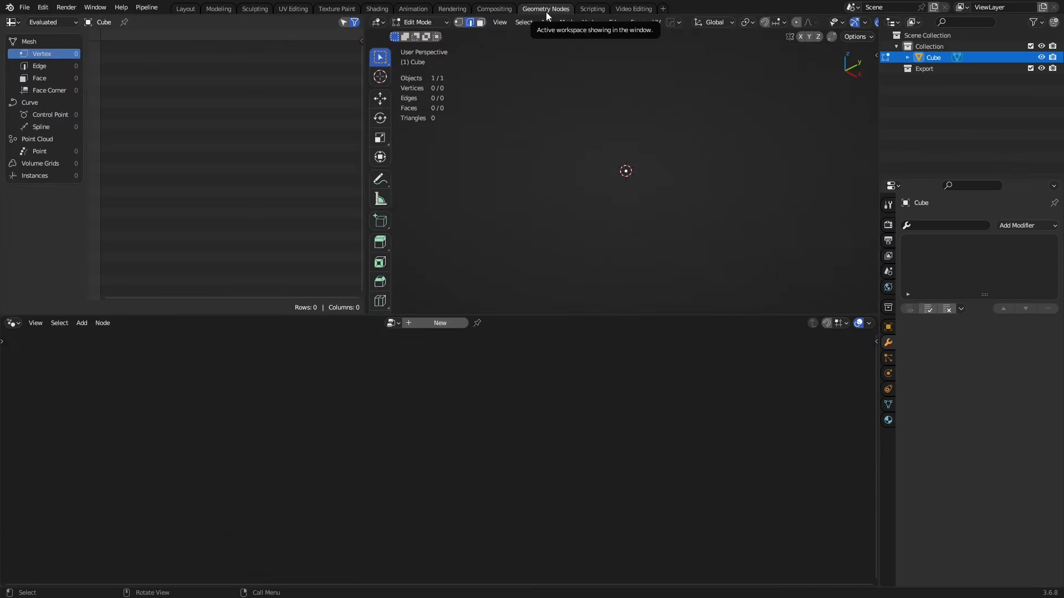
# - Create a new node tree on the empty object and add a Cylinder mesh primitive node feeding the output
pyautogui.click(439, 322)
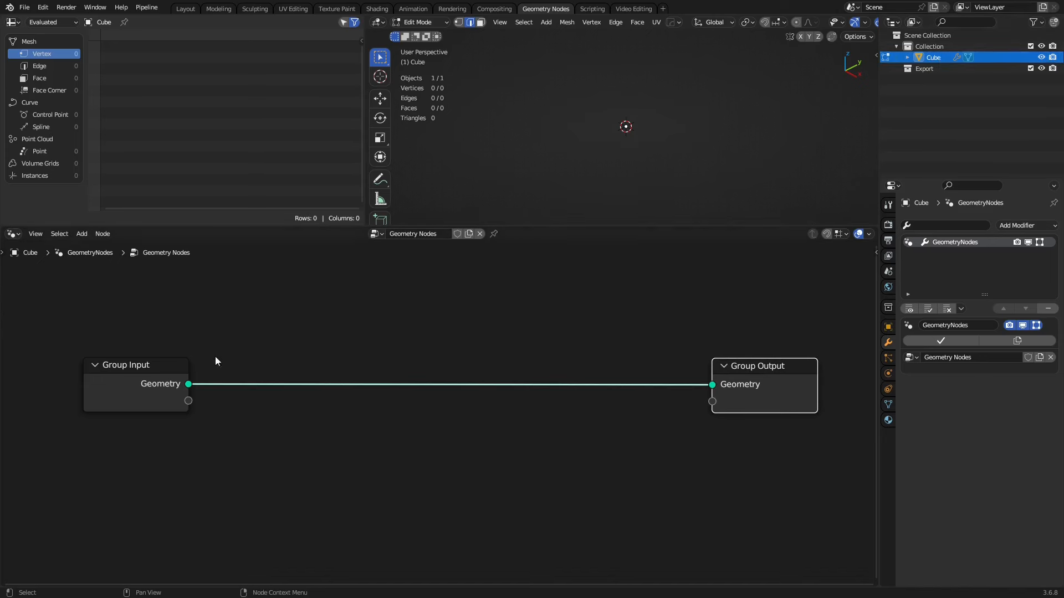
pyautogui.moveTo(585, 291)
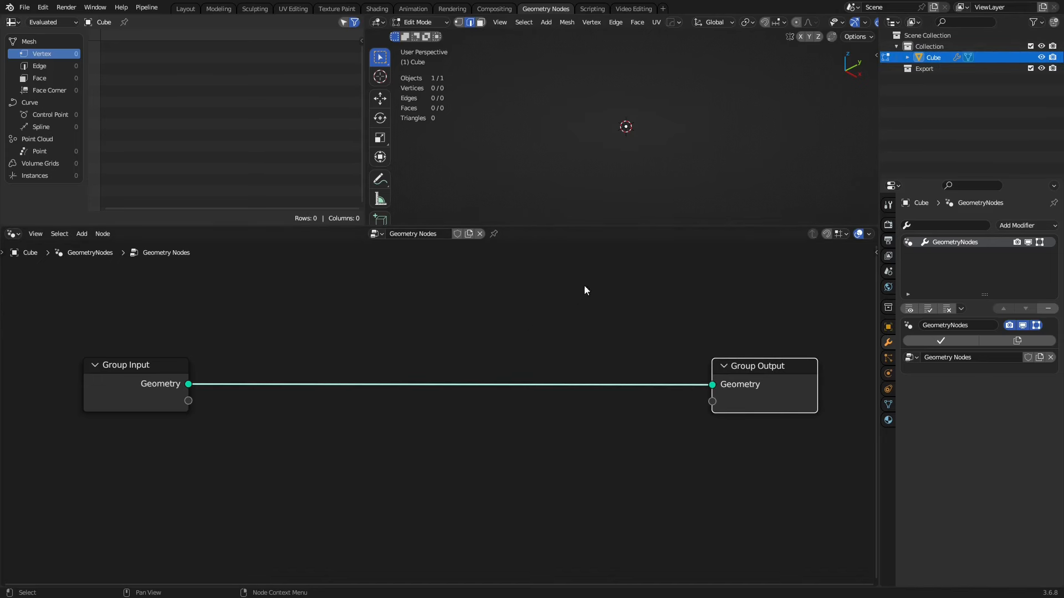
pyautogui.moveTo(397, 380)
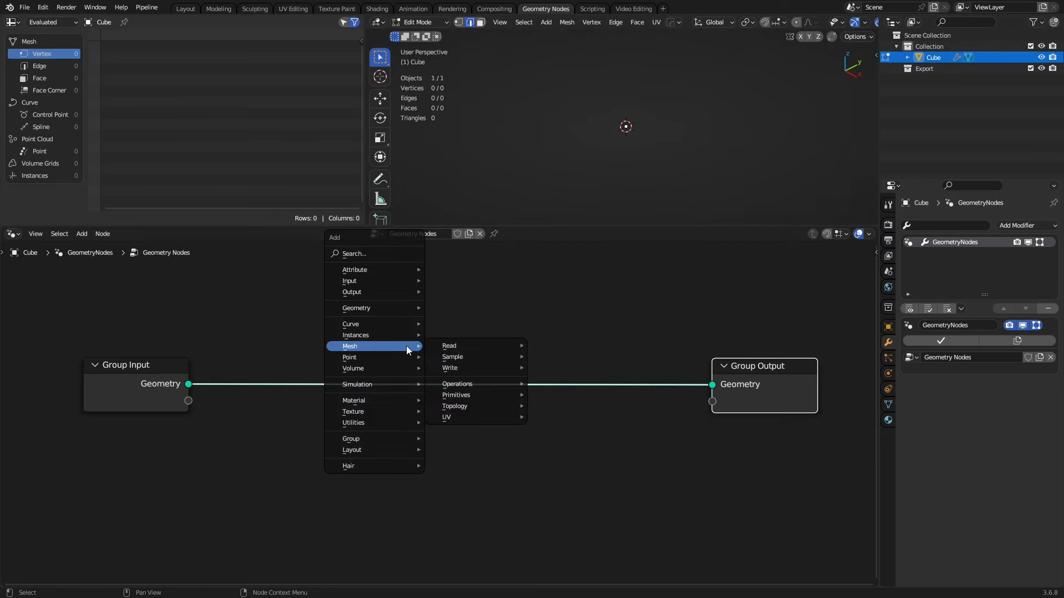
pyautogui.moveTo(475, 356)
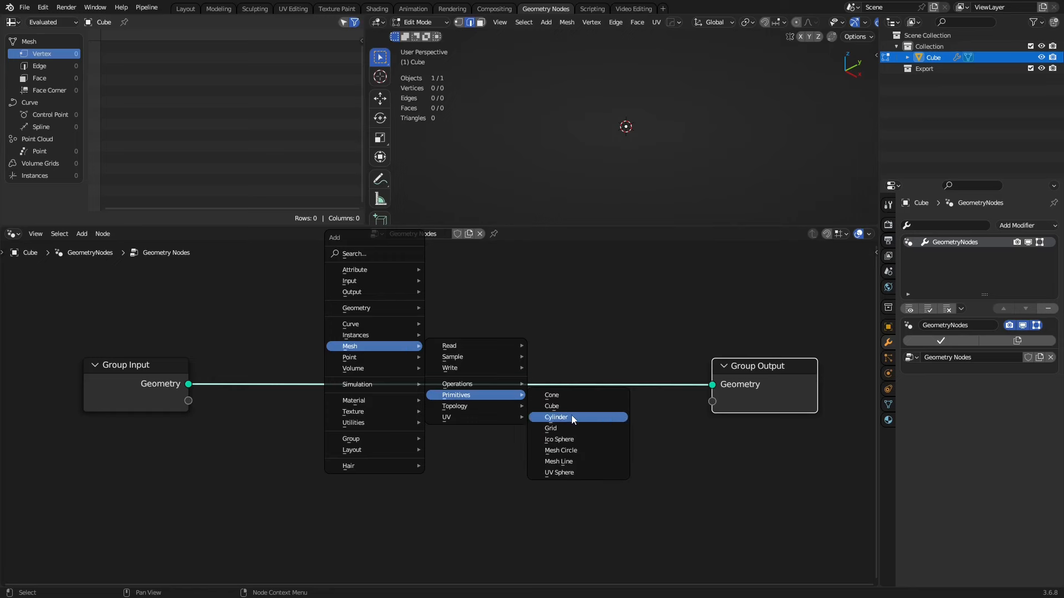
pyautogui.click(556, 416)
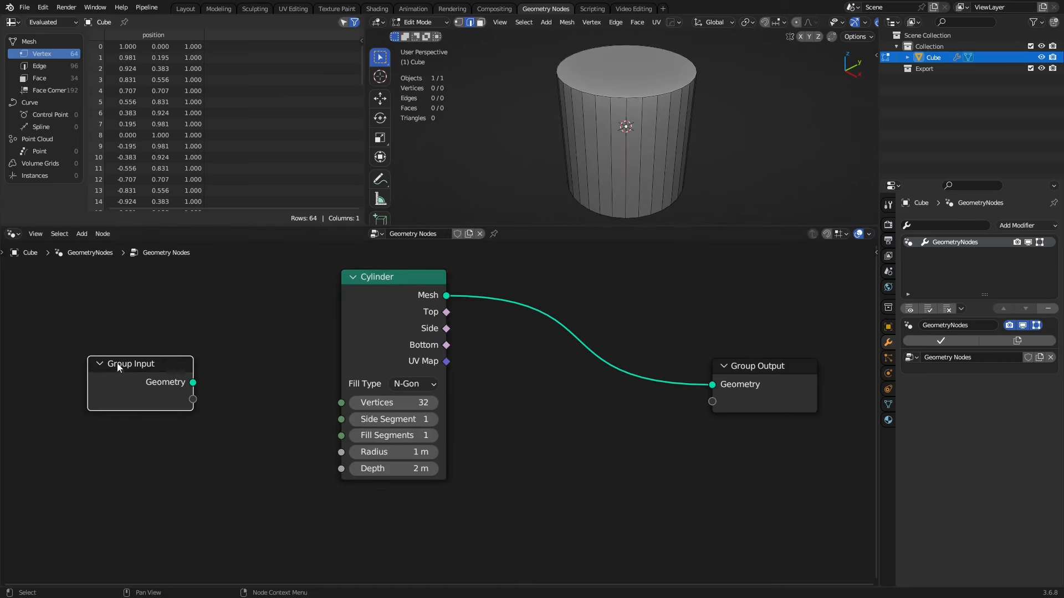
pyautogui.moveTo(823, 387)
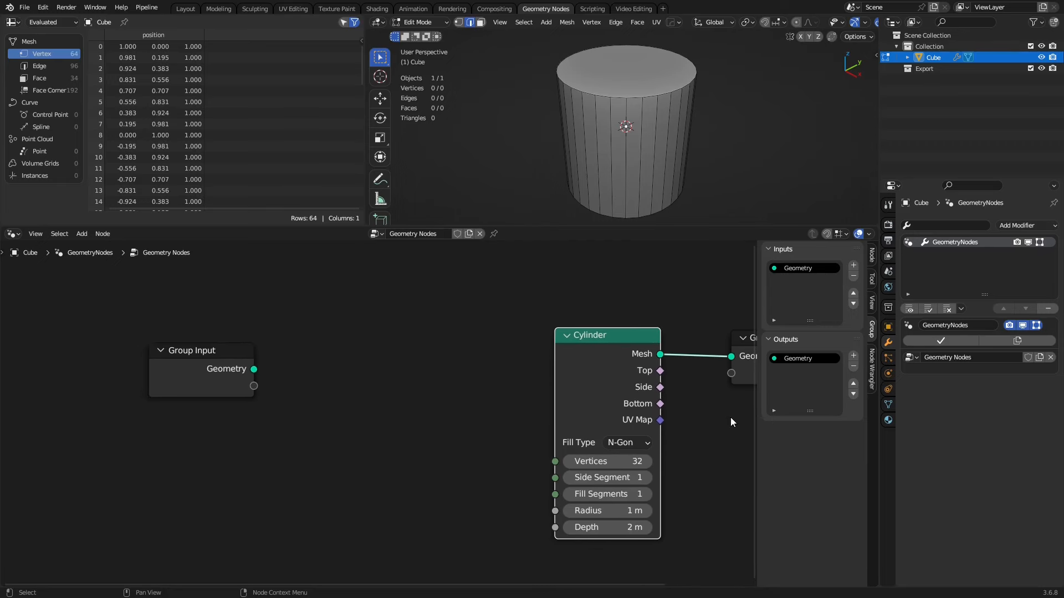
pyautogui.moveTo(513, 480)
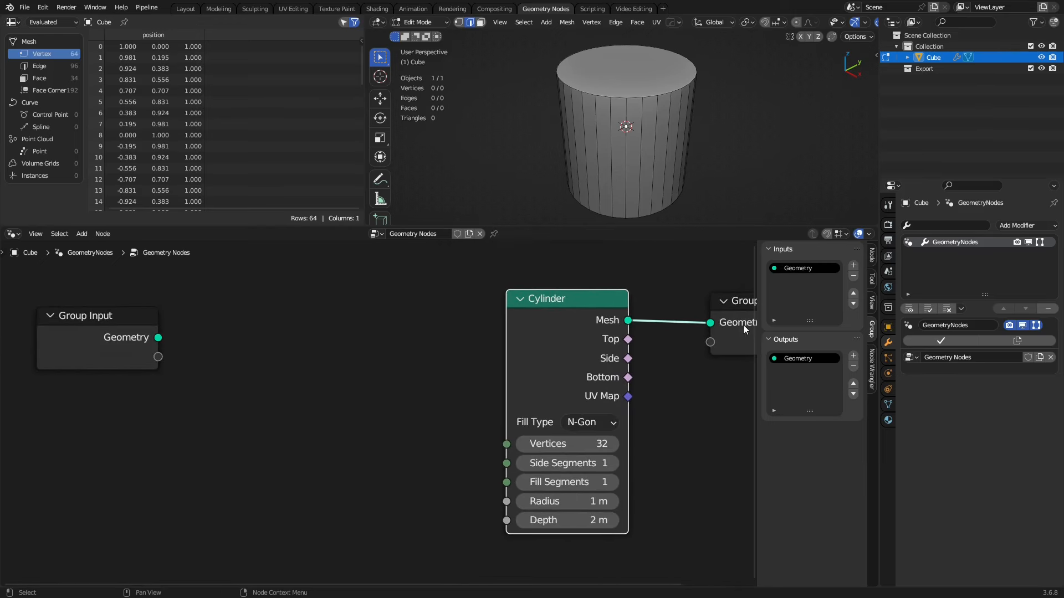
pyautogui.moveTo(854, 265)
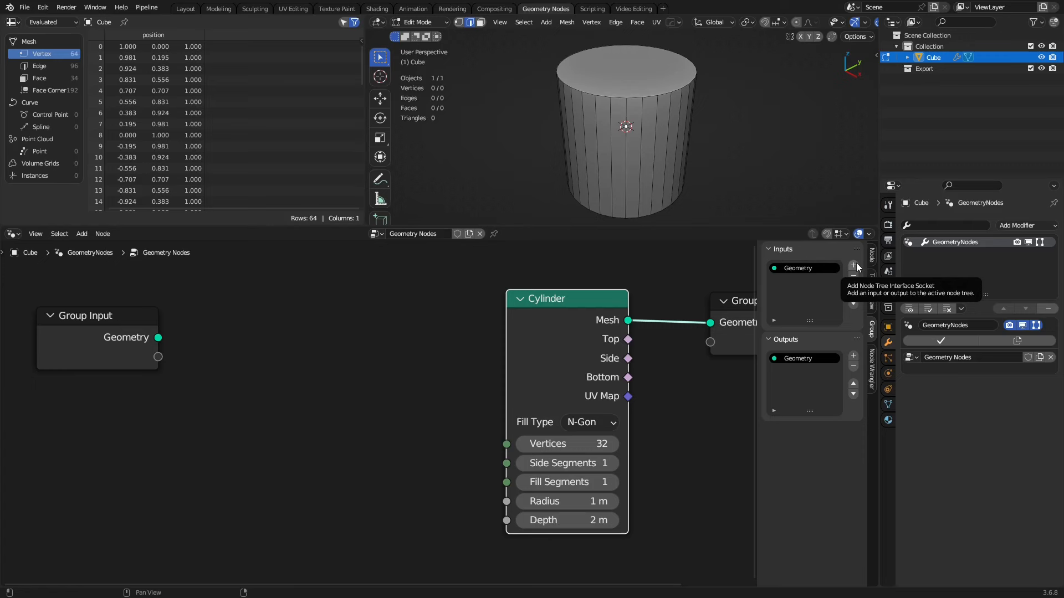
pyautogui.moveTo(855, 268)
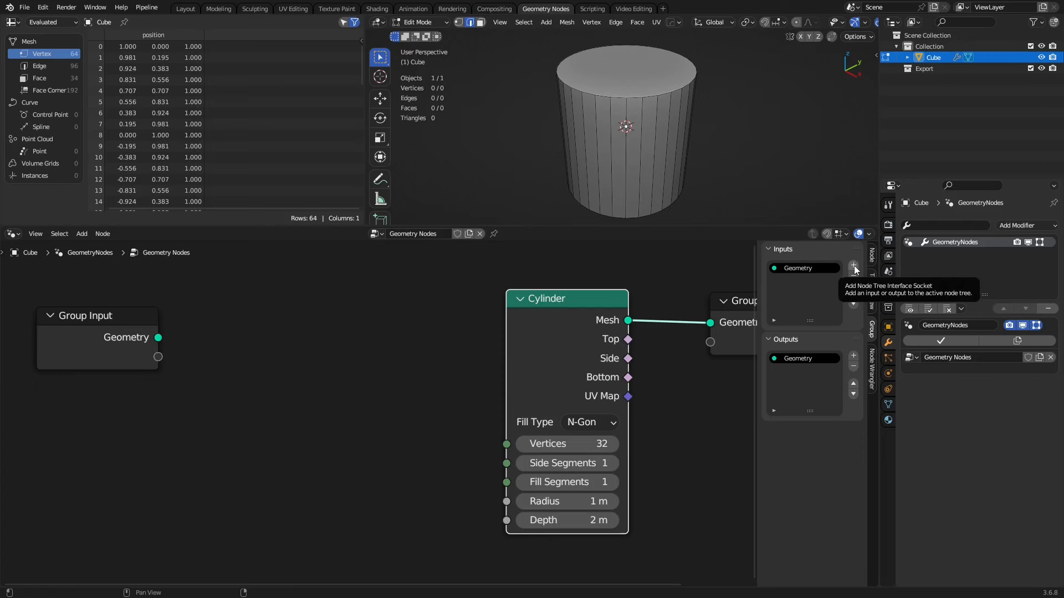
# - Add five float input sockets under the node group's Inputs list
pyautogui.click(854, 265)
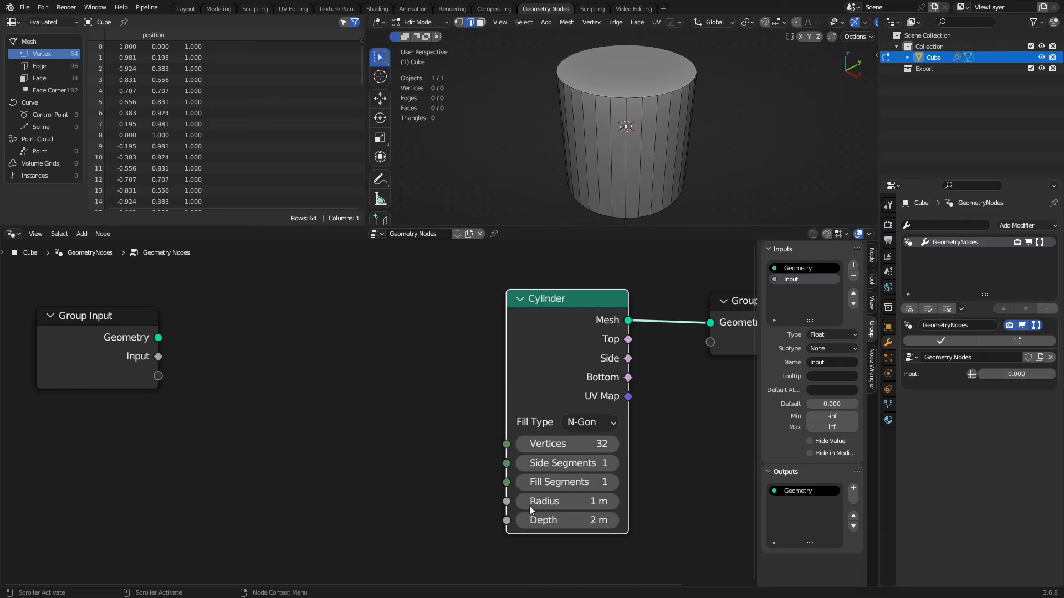
pyautogui.click(853, 265)
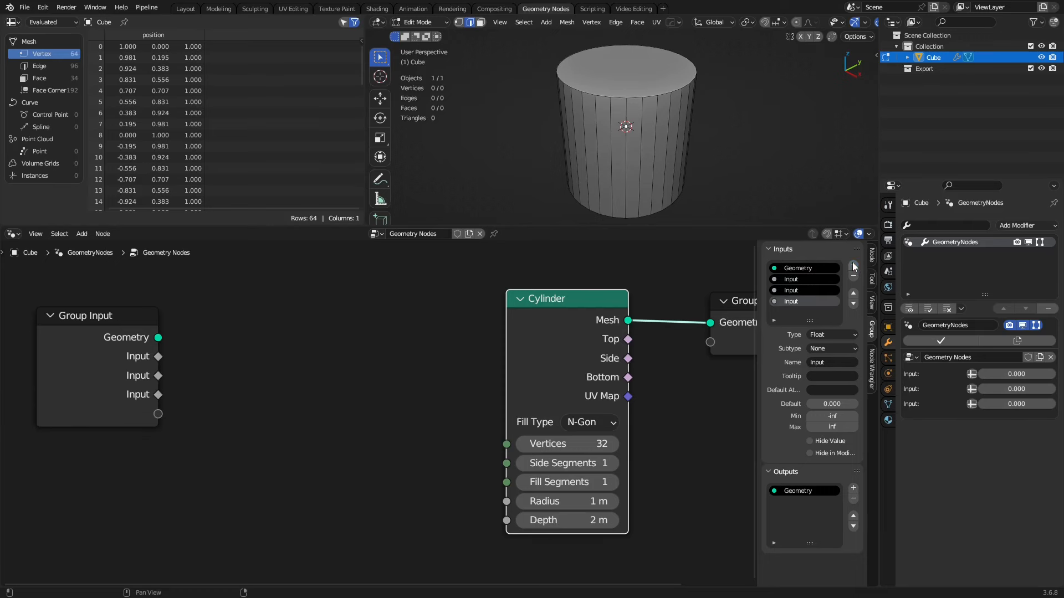
pyautogui.click(853, 265)
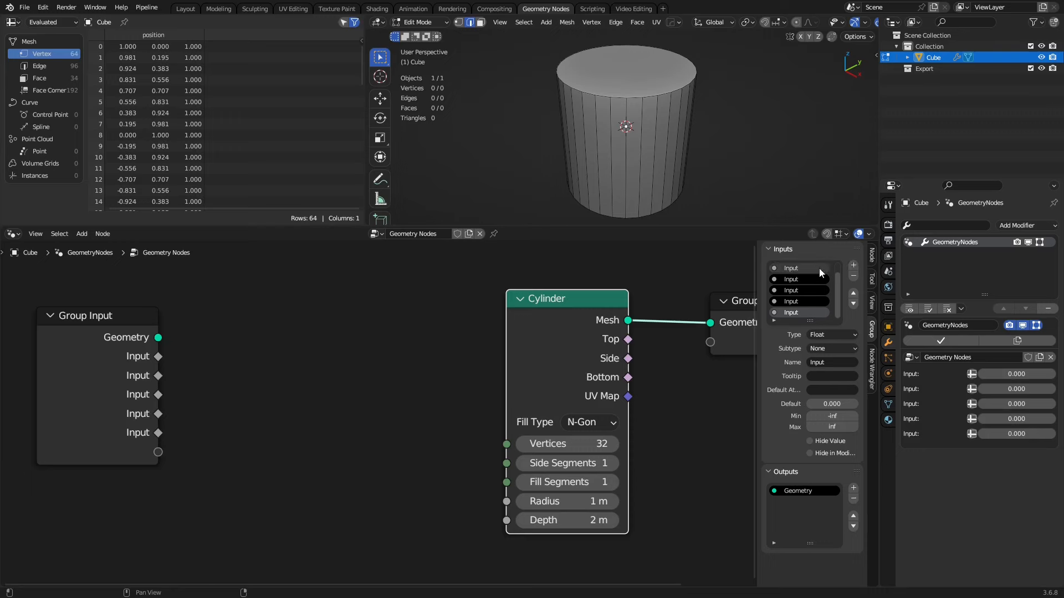
pyautogui.click(797, 267)
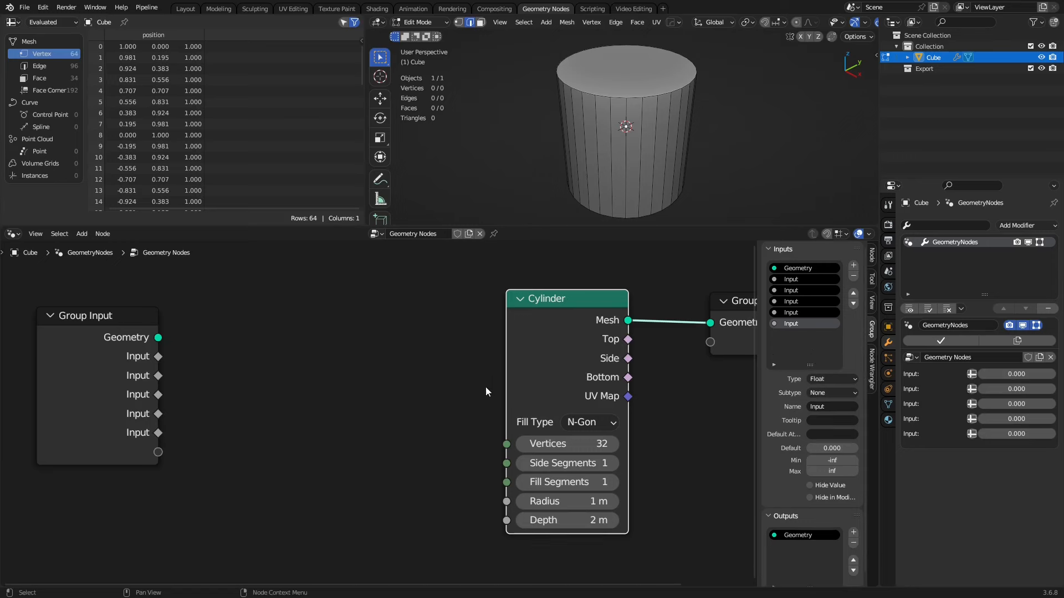
pyautogui.moveTo(508, 449)
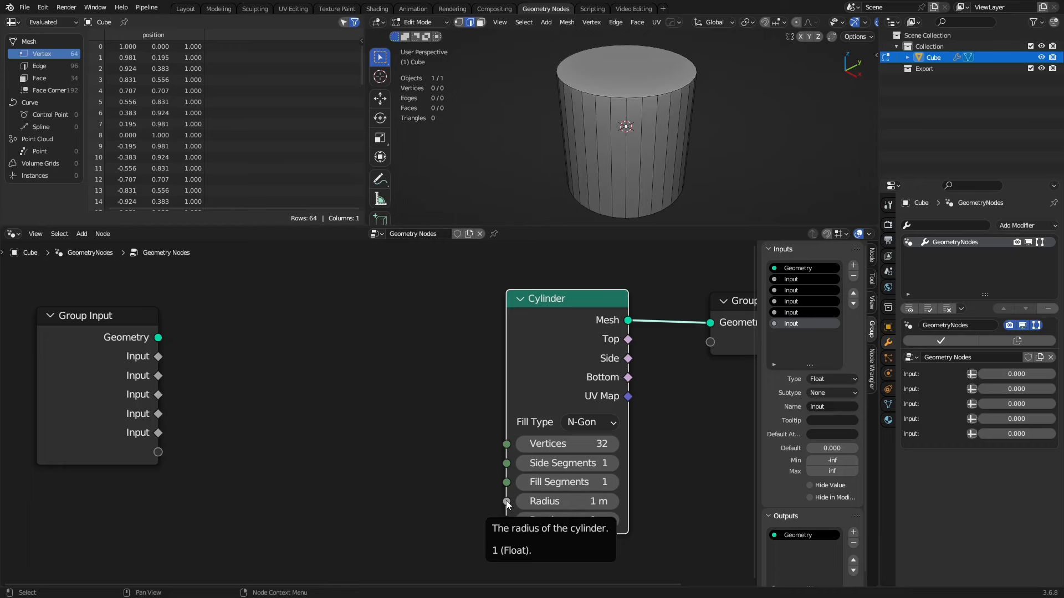
pyautogui.moveTo(397, 406)
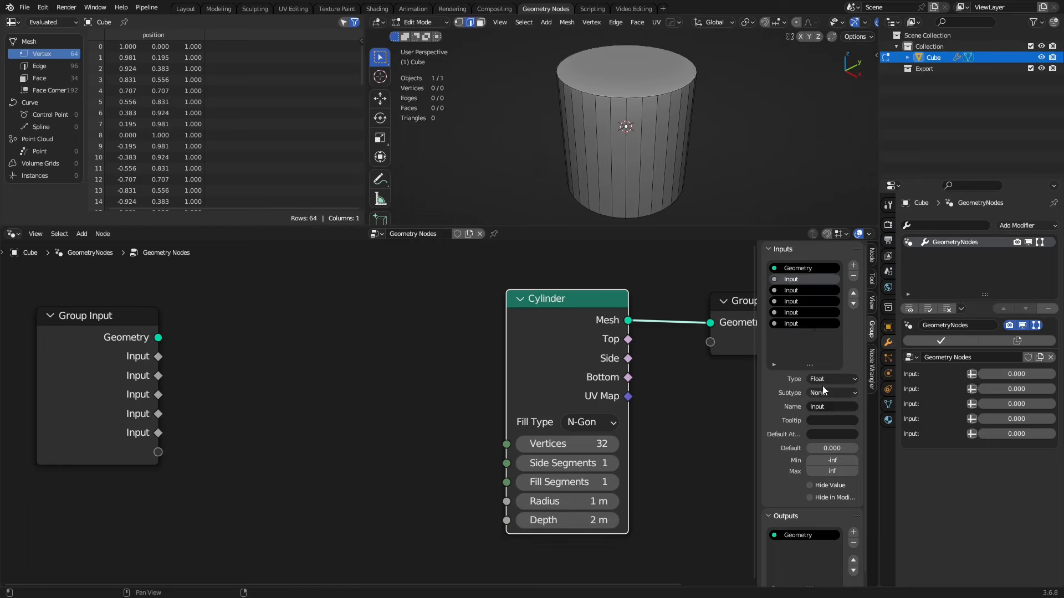
# - Set the first three new group inputs to Integer type
pyautogui.click(831, 379)
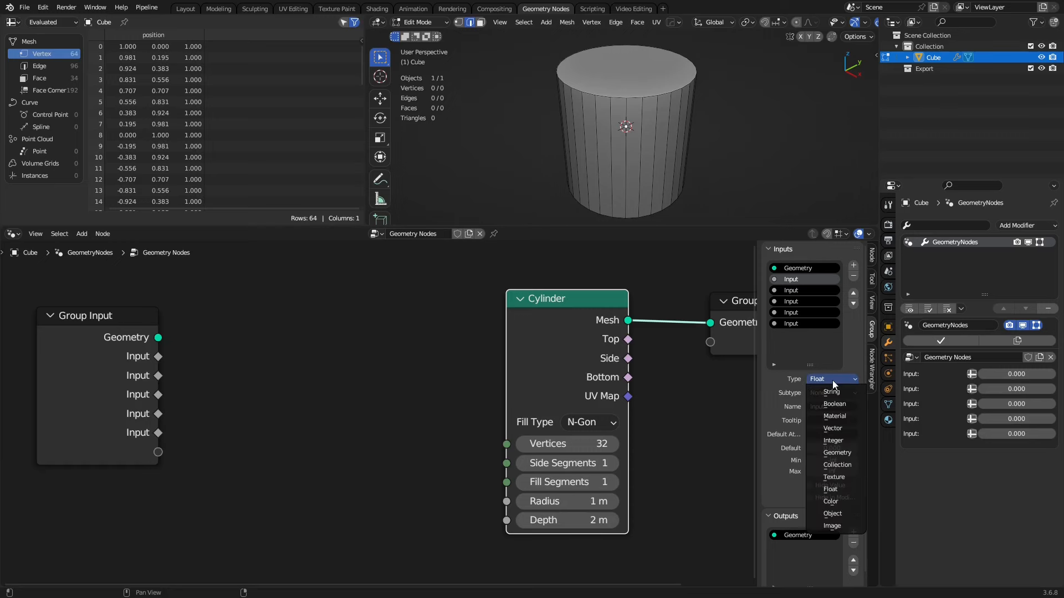
pyautogui.click(832, 440)
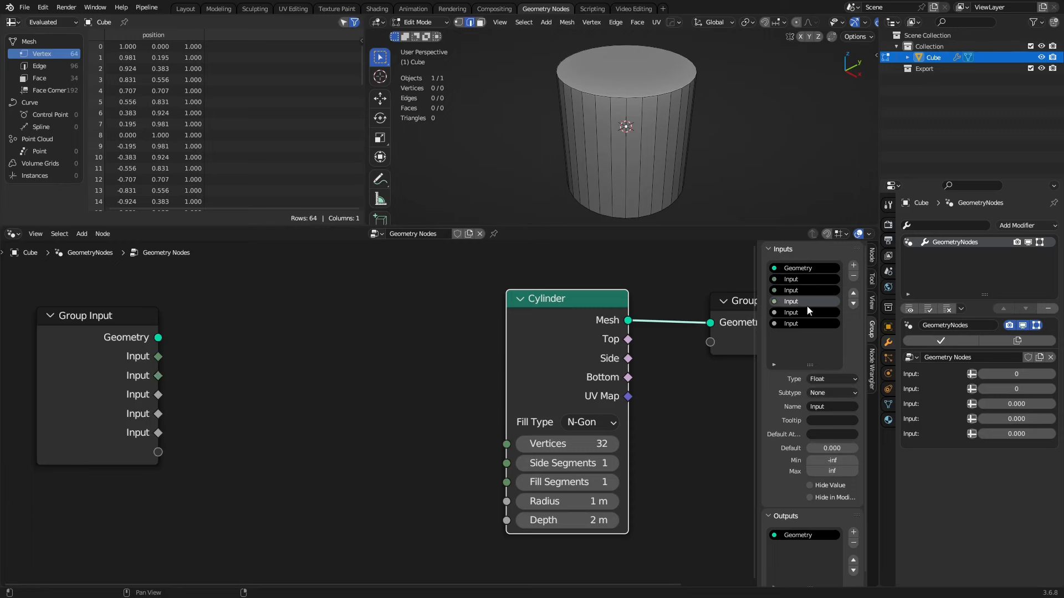
pyautogui.click(831, 379)
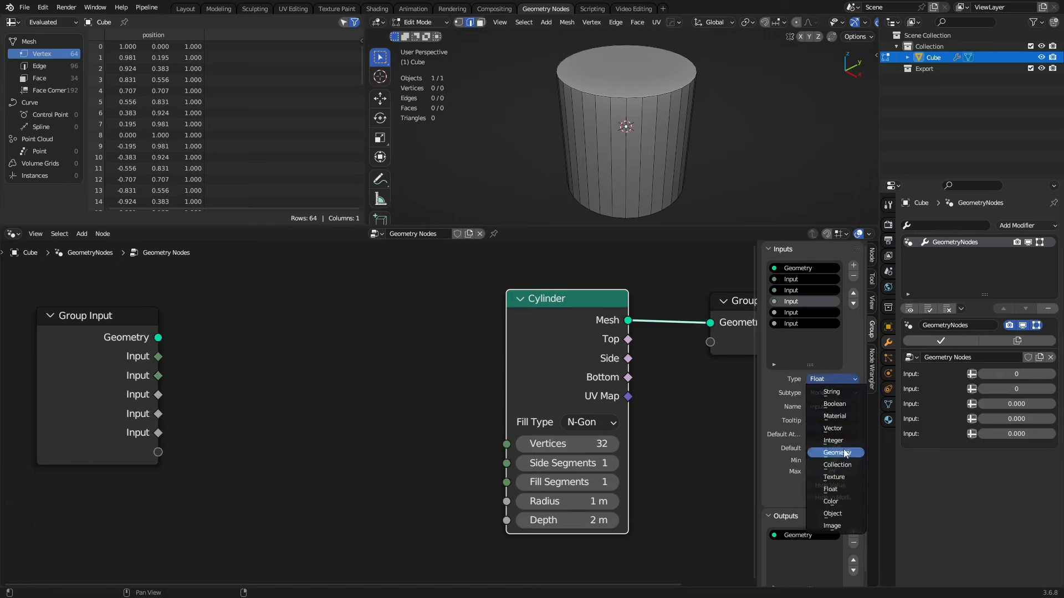
pyautogui.click(832, 440)
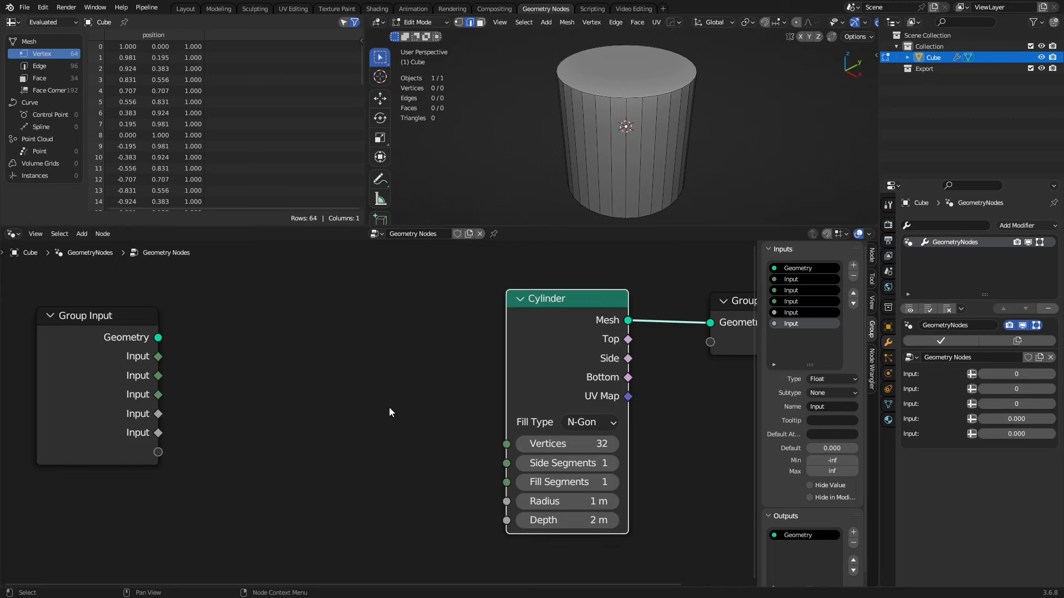
pyautogui.click(832, 379)
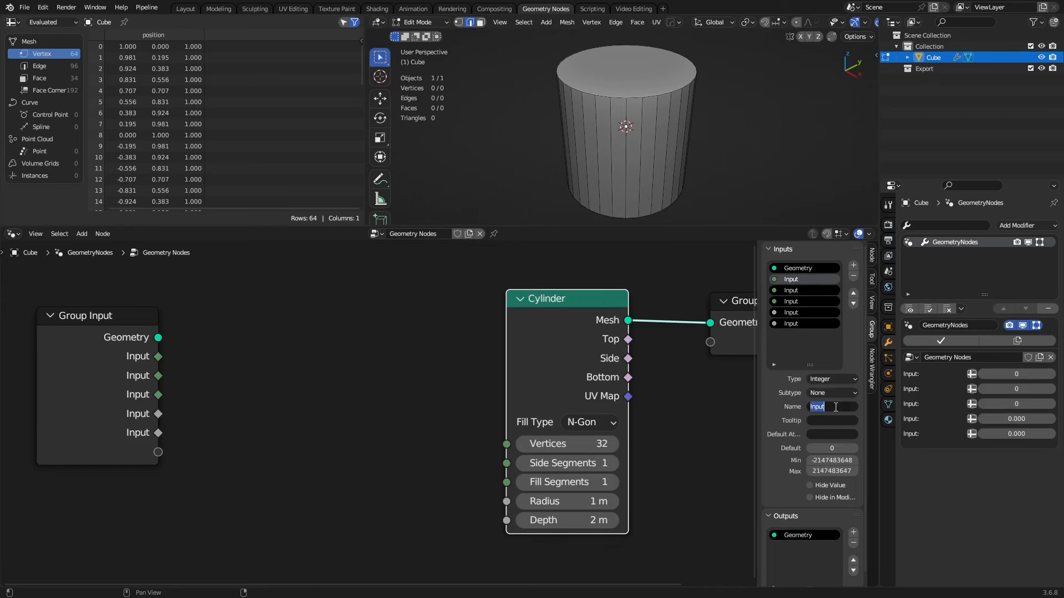
# - Name the inputs Vertices, Side Segments, Fill Segments, Radius and Depth
pyautogui.write('Vertices')
pyautogui.click(804, 290)
pyautogui.write('Side Segments')
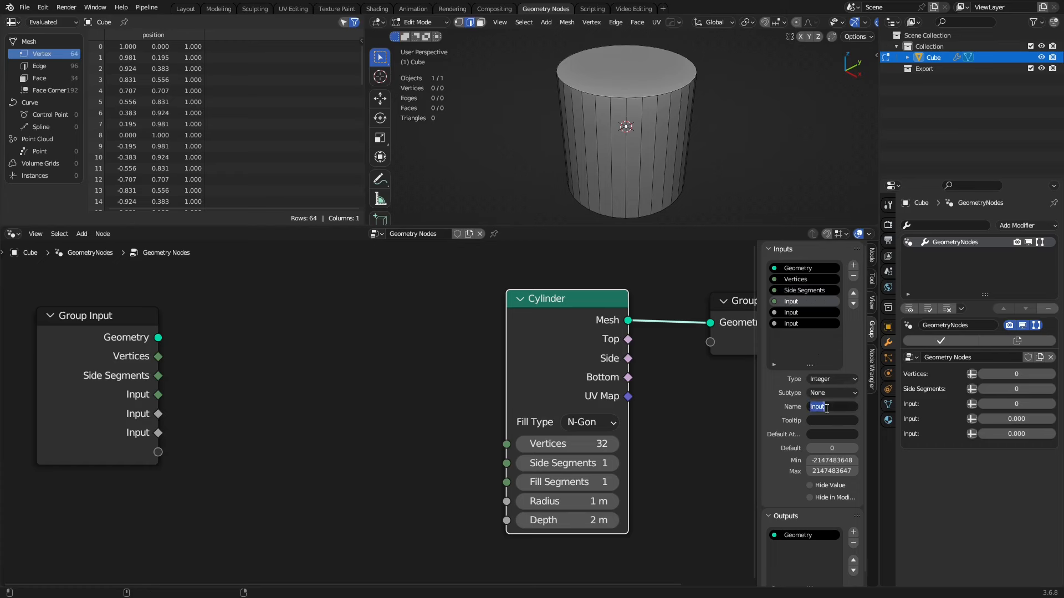
pyautogui.write('File')
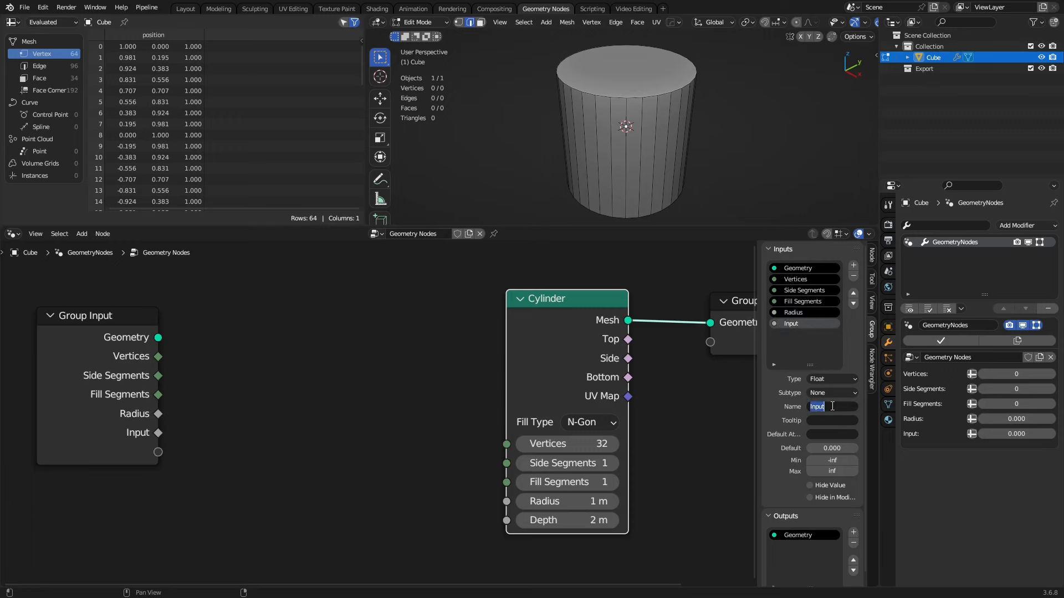
pyautogui.write('Depth')
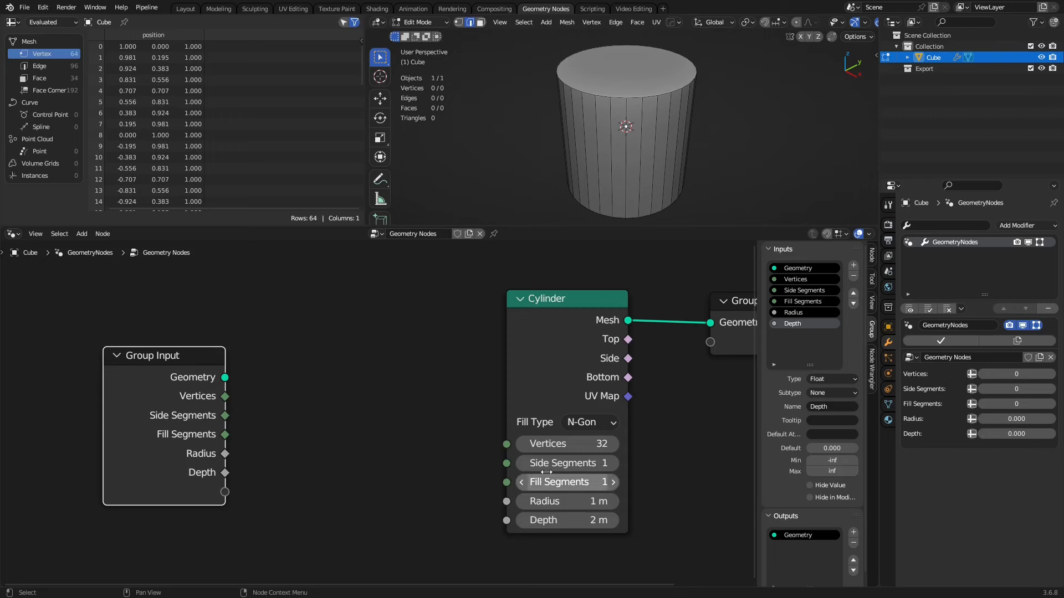
pyautogui.moveTo(746, 394)
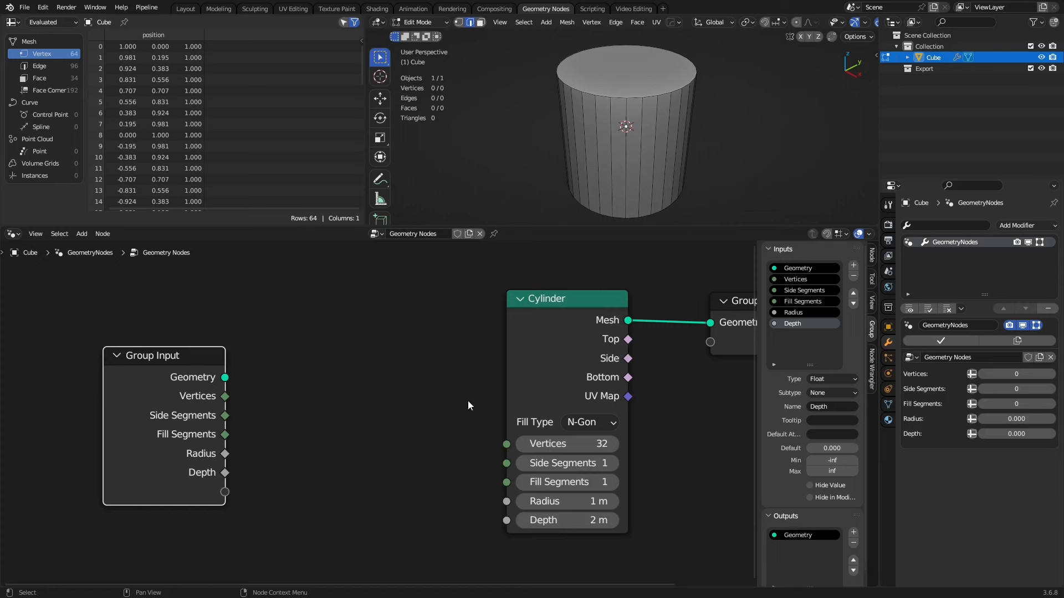
pyautogui.moveTo(692, 457)
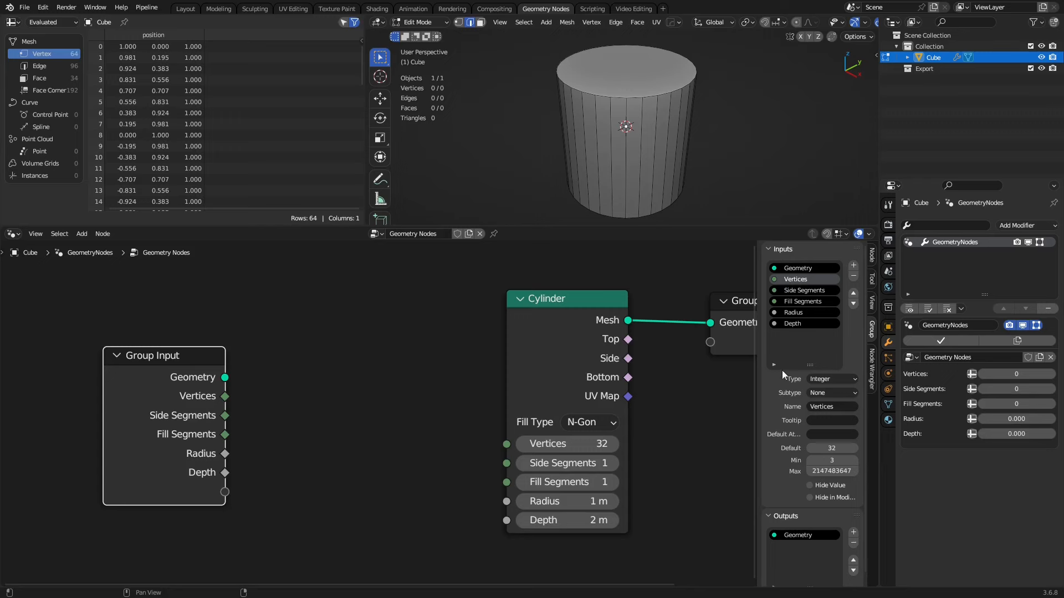
pyautogui.moveTo(805, 291)
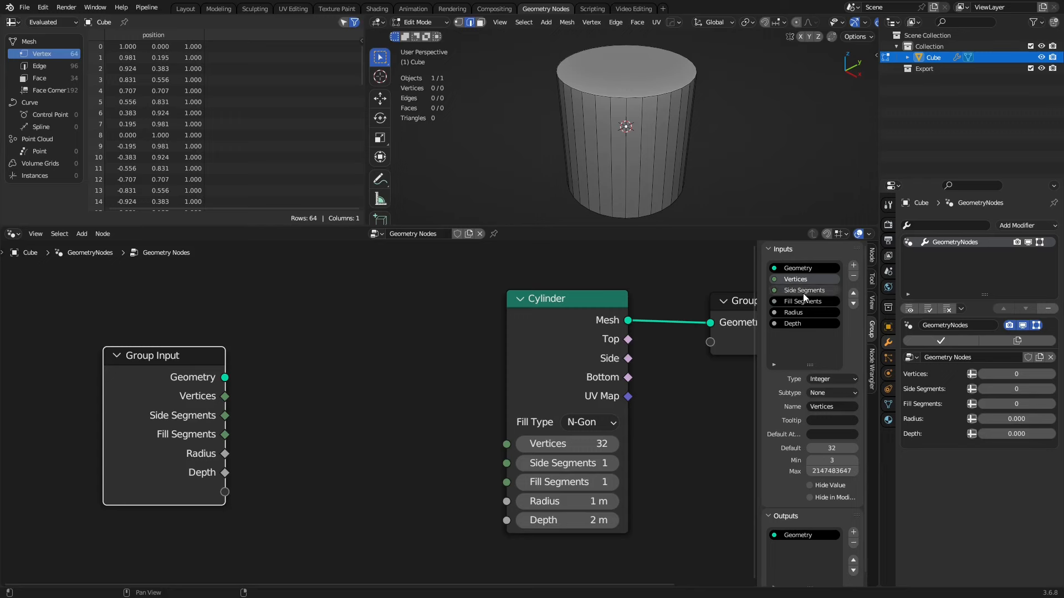
# - Set defaults and minimums: Vertices 32/3, segments 1/1, Radius 1/0, Depth 2
pyautogui.click(803, 290)
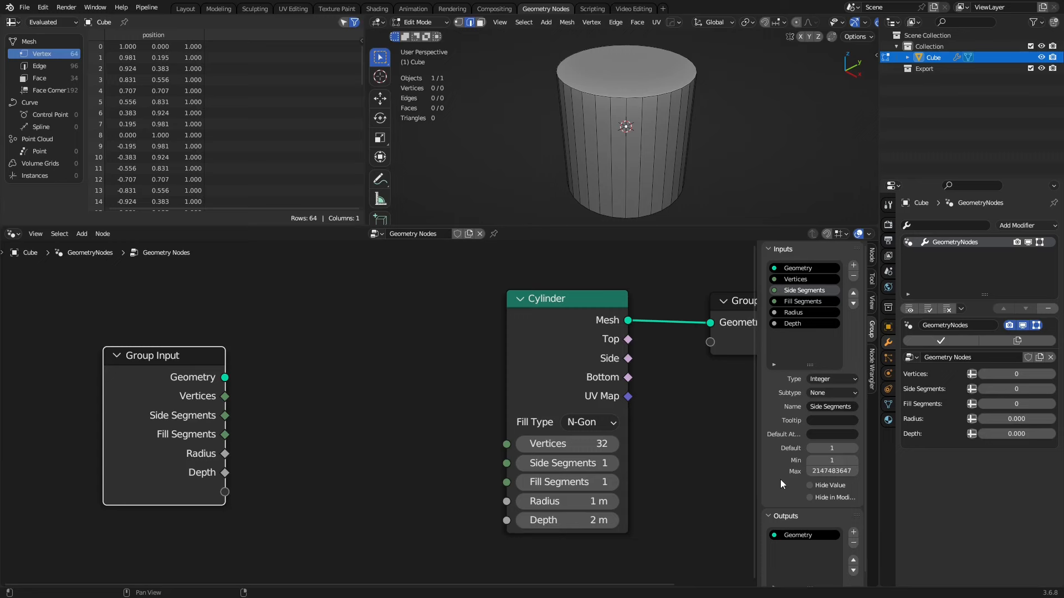
pyautogui.click(803, 300)
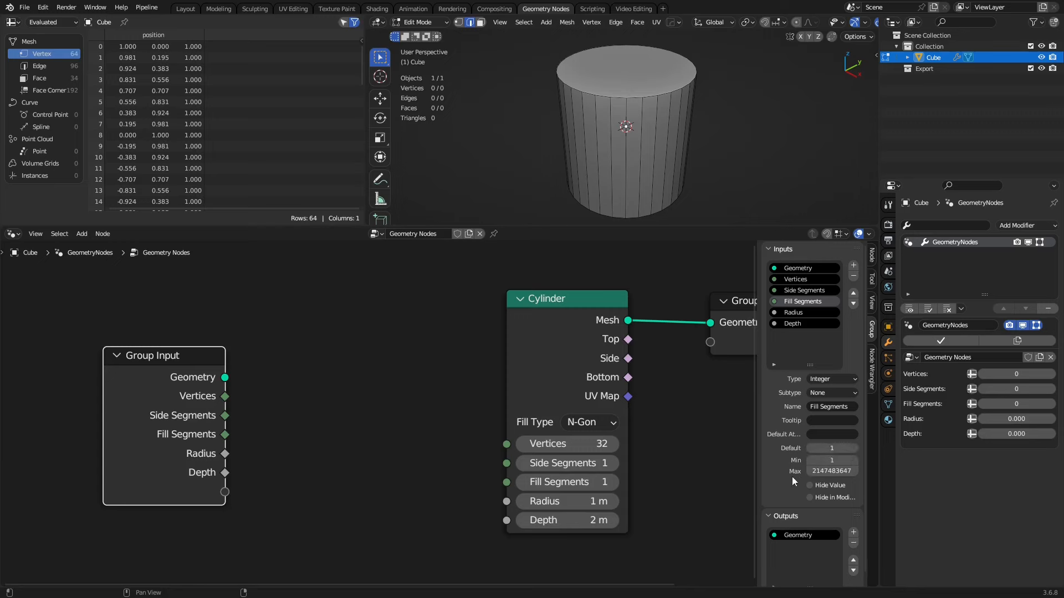
pyautogui.click(793, 313)
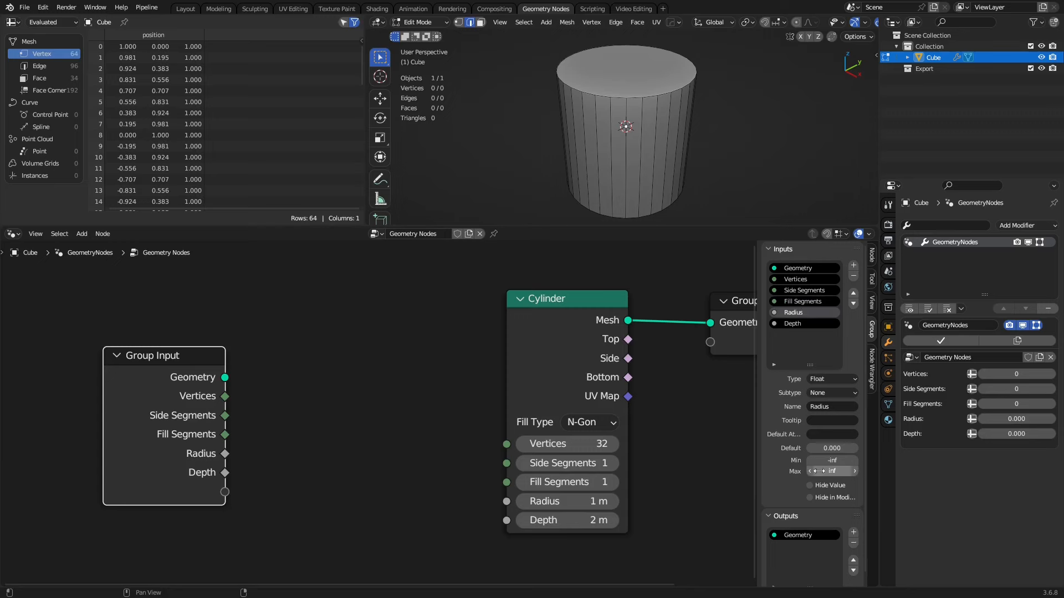
pyautogui.click(831, 448)
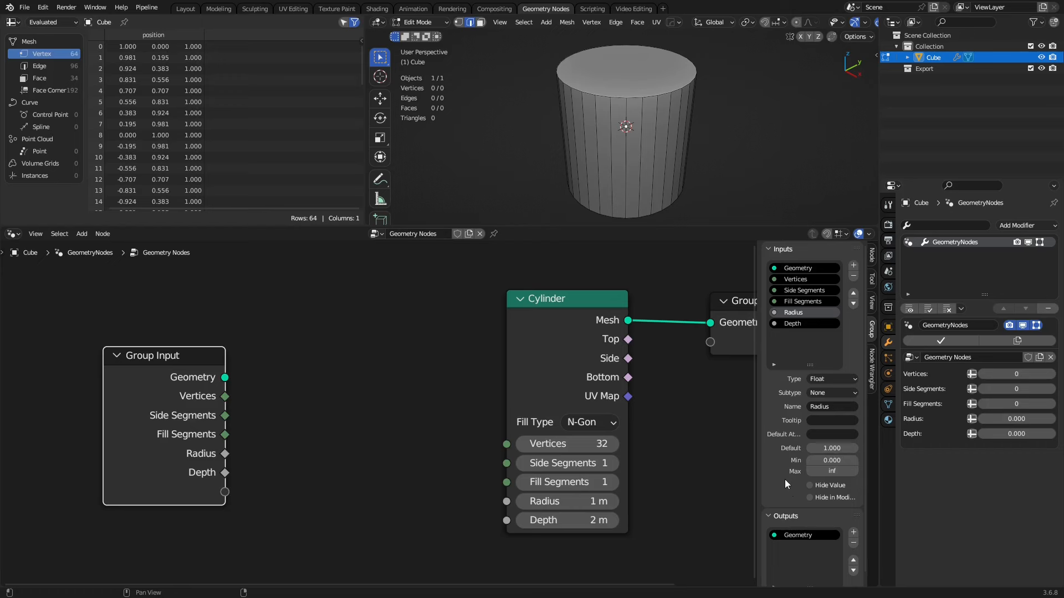
pyautogui.click(793, 322)
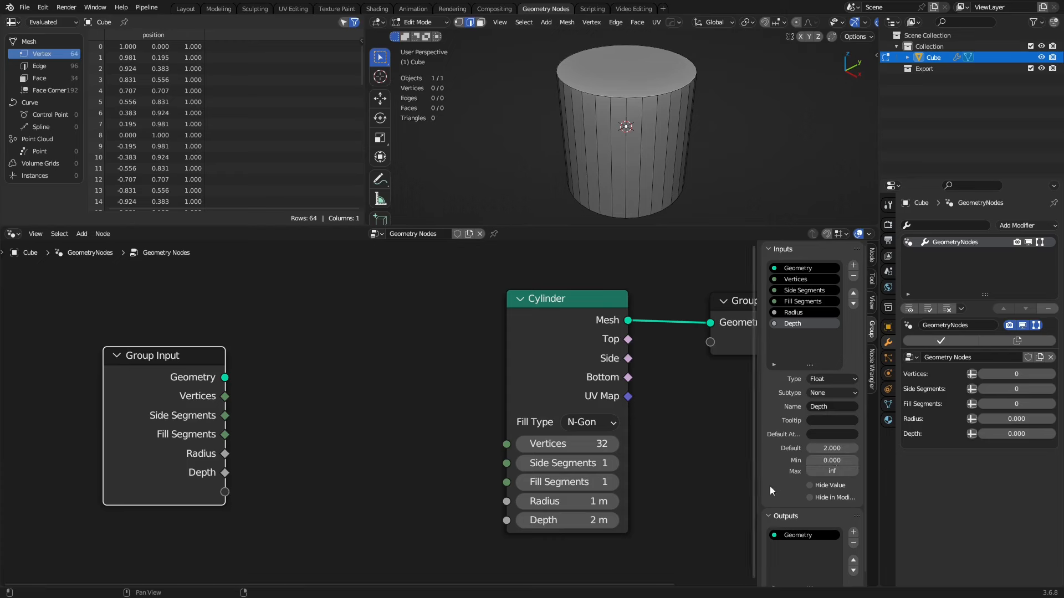
pyautogui.moveTo(766, 499)
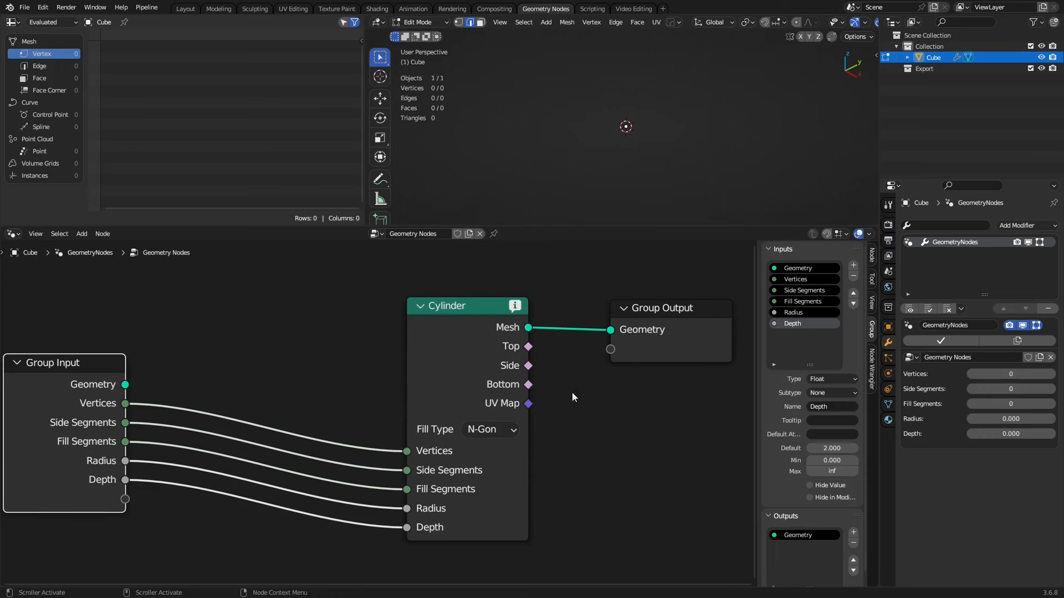
pyautogui.moveTo(657, 338)
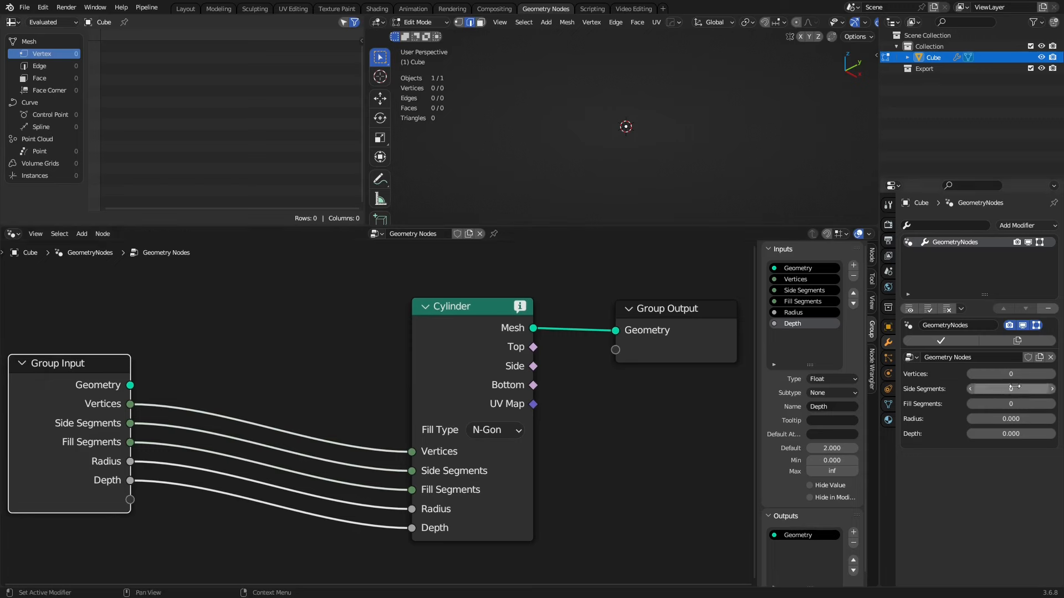
# - Reset the modifier inputs to their defaults so the 32-vertex cylinder reappears
pyautogui.rightClick(1010, 389)
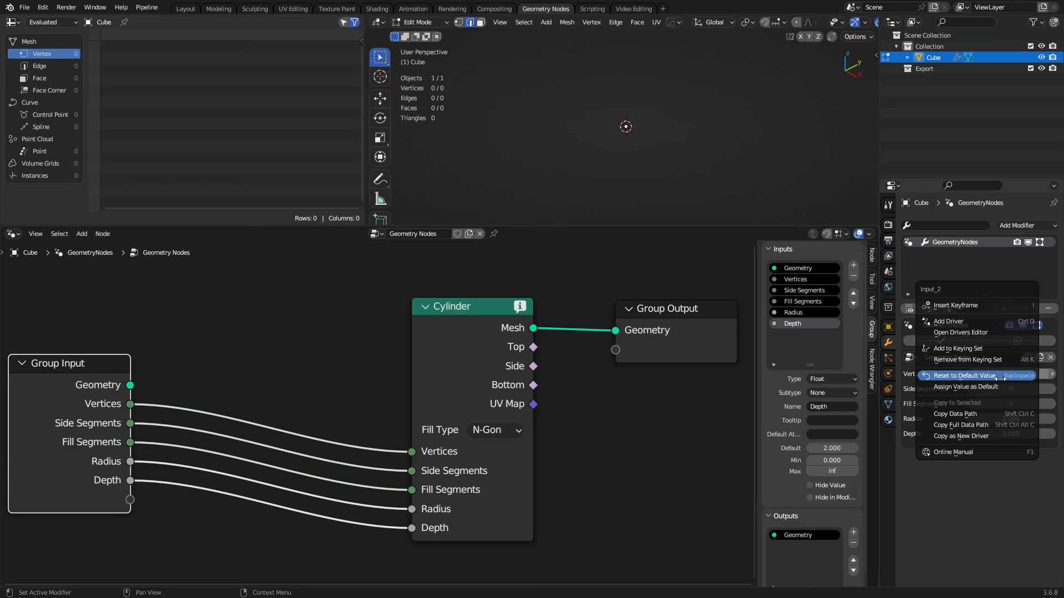
pyautogui.click(963, 376)
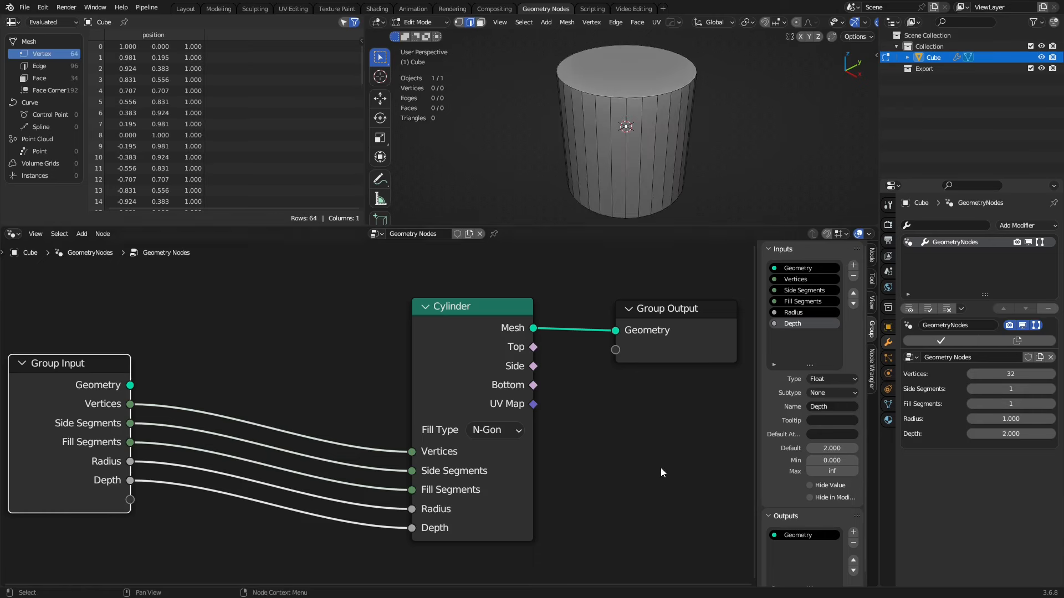
pyautogui.moveTo(649, 414)
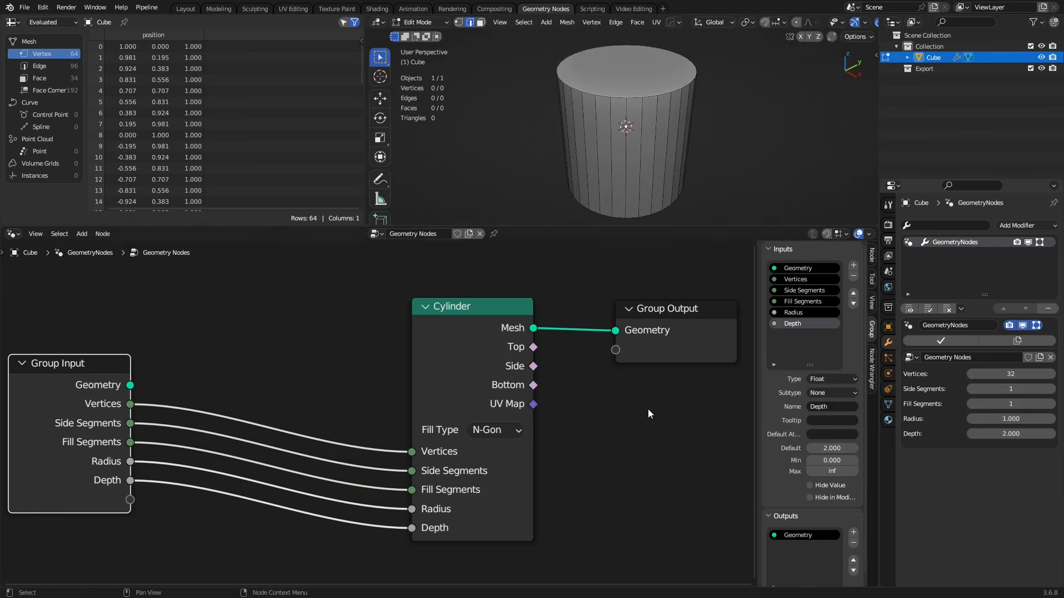
# - Rename the node group, modifier, object and mesh data to Cylinder
pyautogui.doubleClick(412, 234)
pyautogui.write('Cylinder')
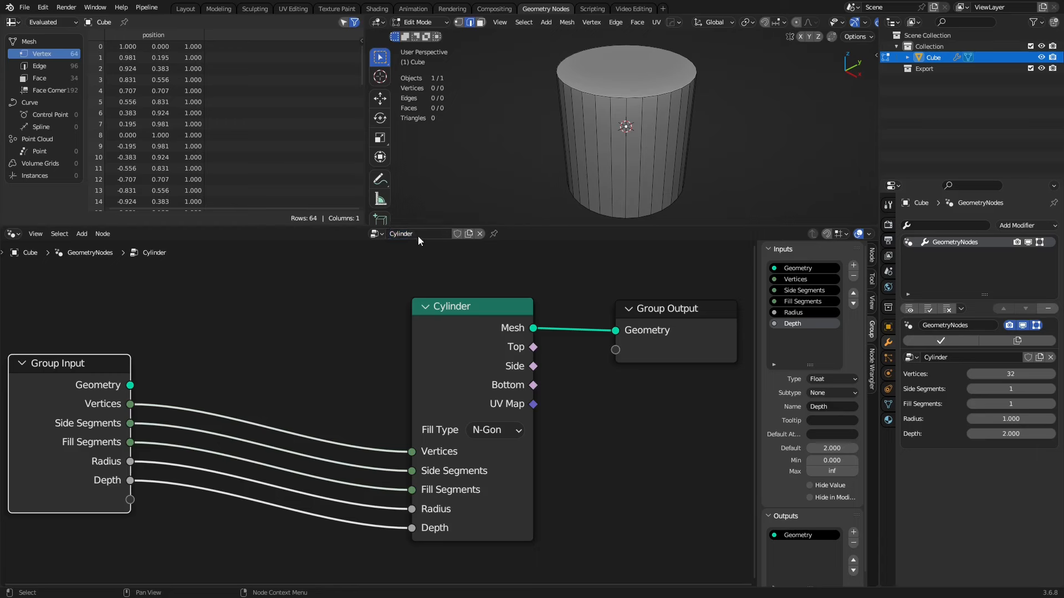
pyautogui.doubleClick(955, 243)
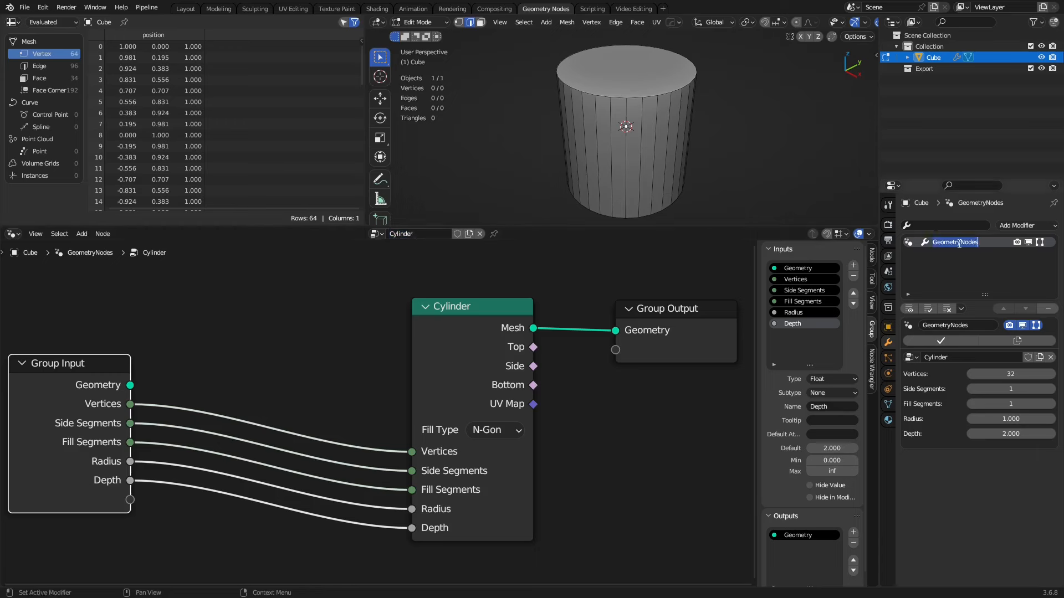
pyautogui.write('Cylinder')
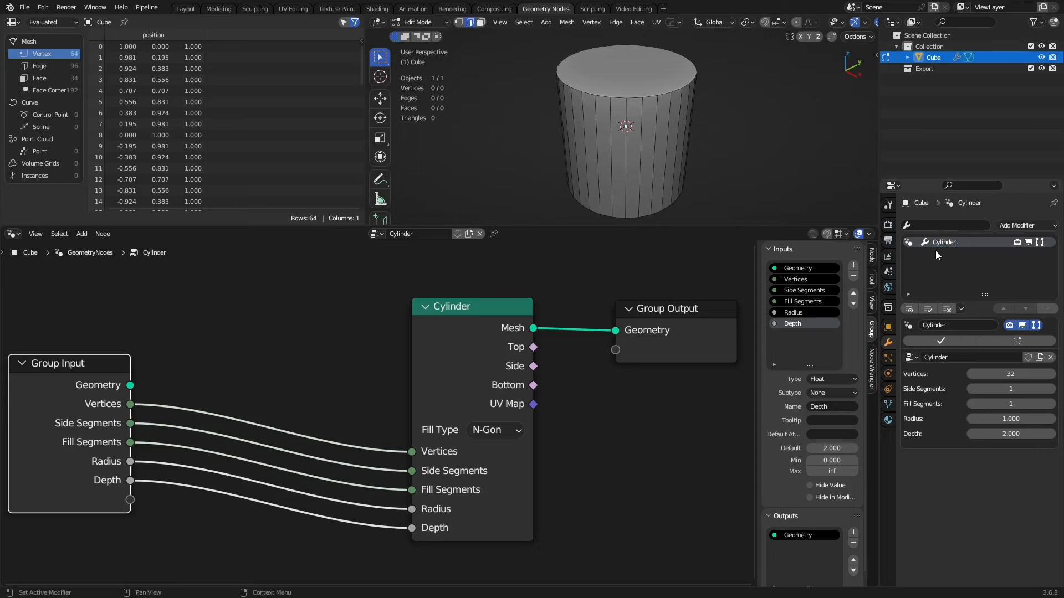
pyautogui.click(933, 56)
pyautogui.write('ylinder')
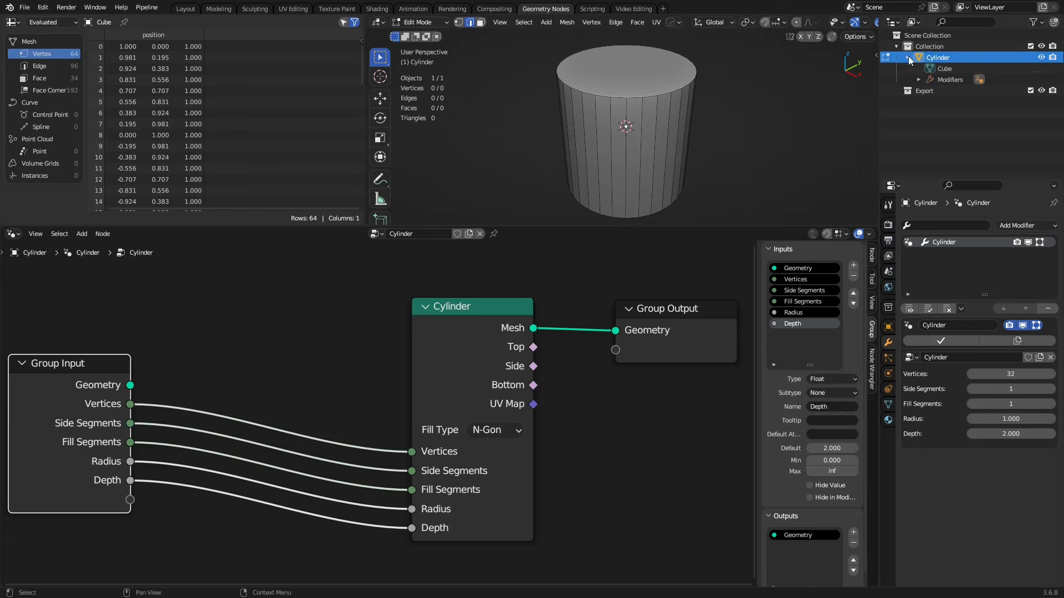
pyautogui.doubleClick(938, 68)
pyautogui.write('ylinder')
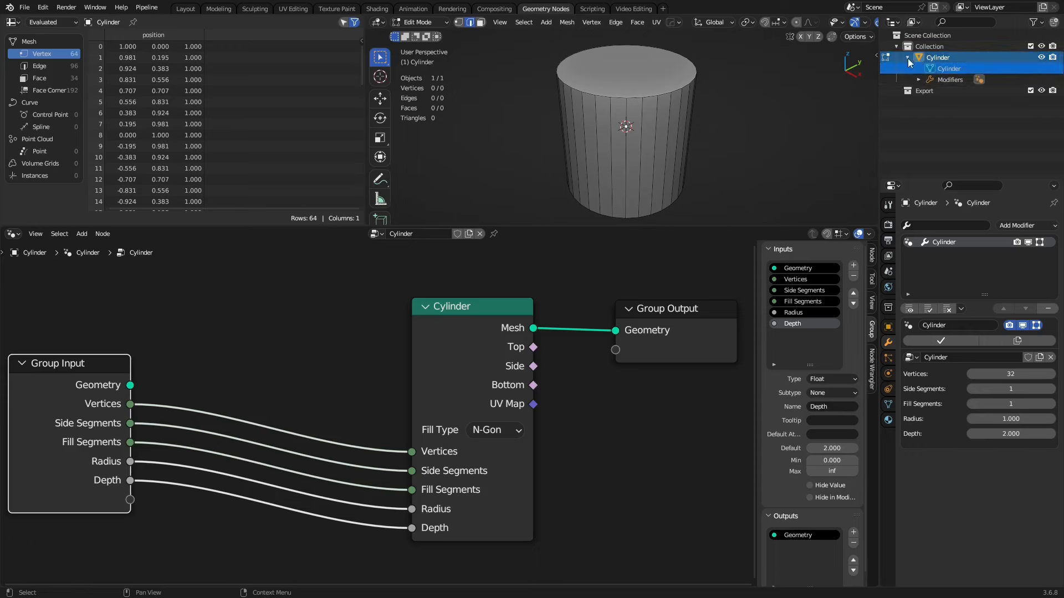
pyautogui.click(907, 56)
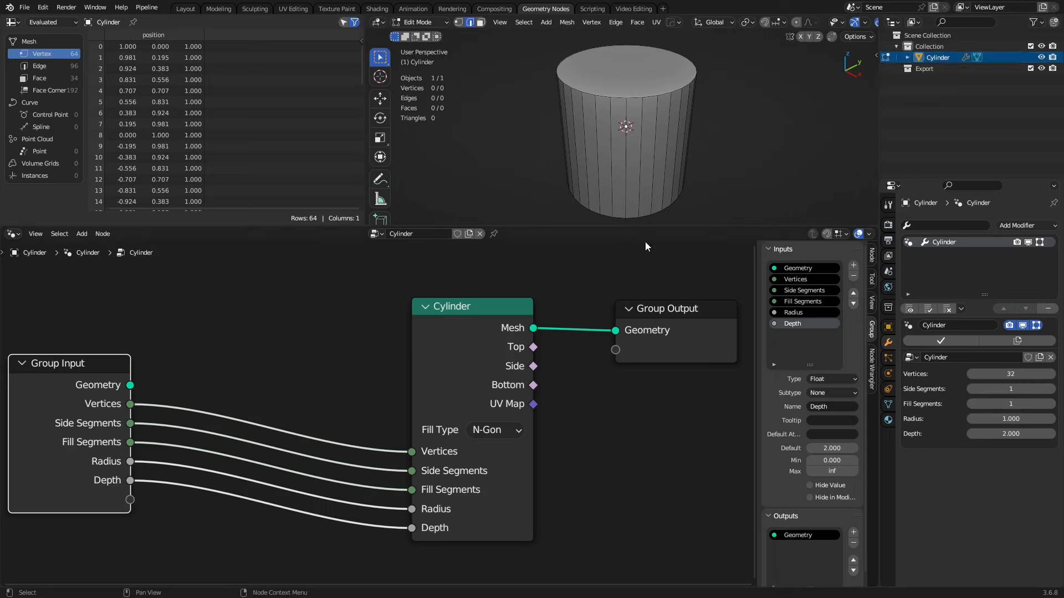
# - Mark Cylinder as an asset and show it in an Asset Browser set to Current File
pyautogui.rightClick(937, 57)
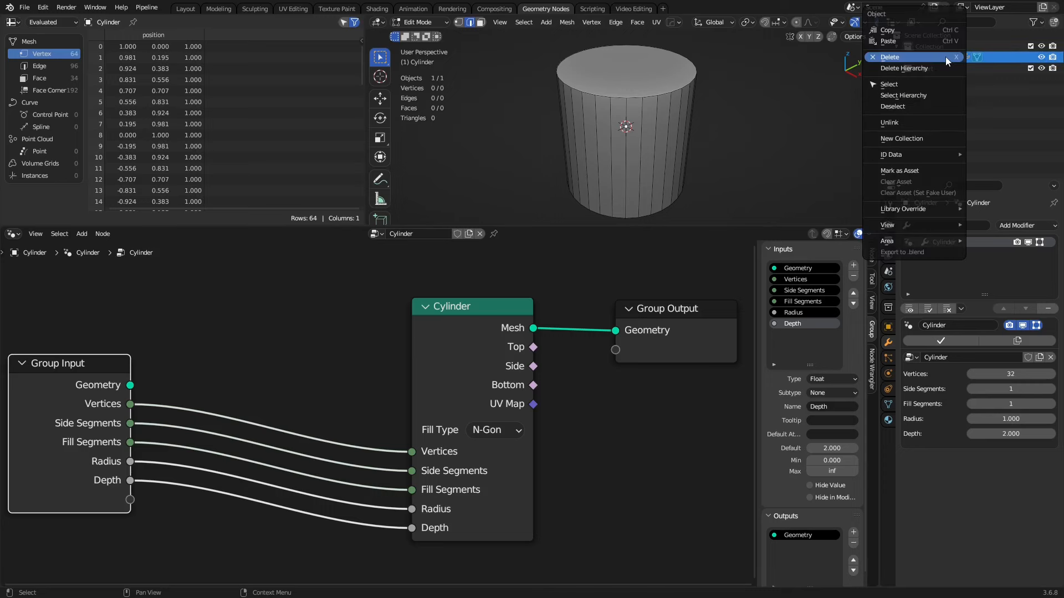
pyautogui.click(900, 171)
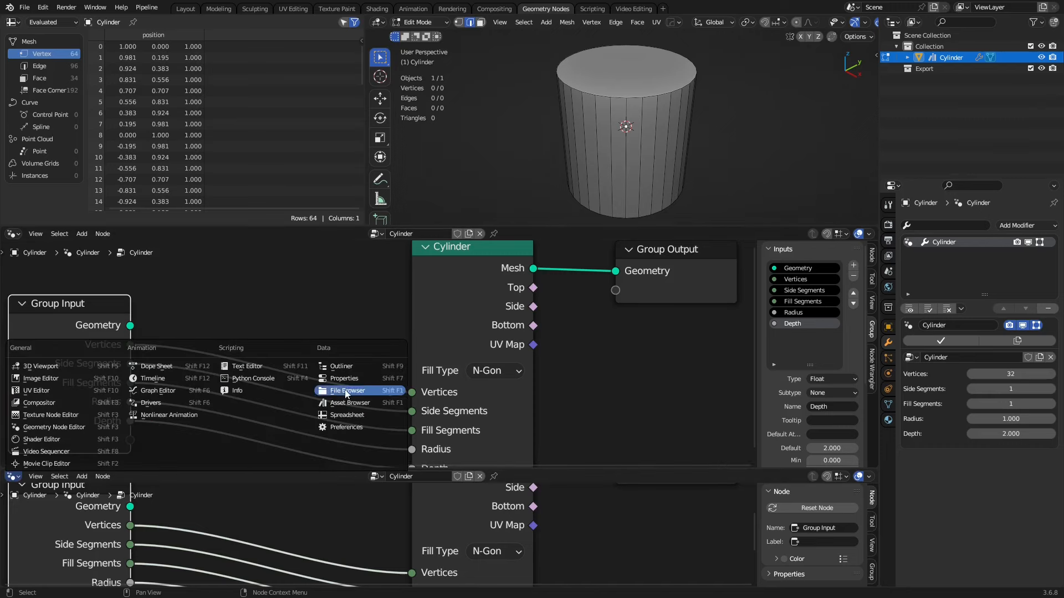
pyautogui.click(347, 390)
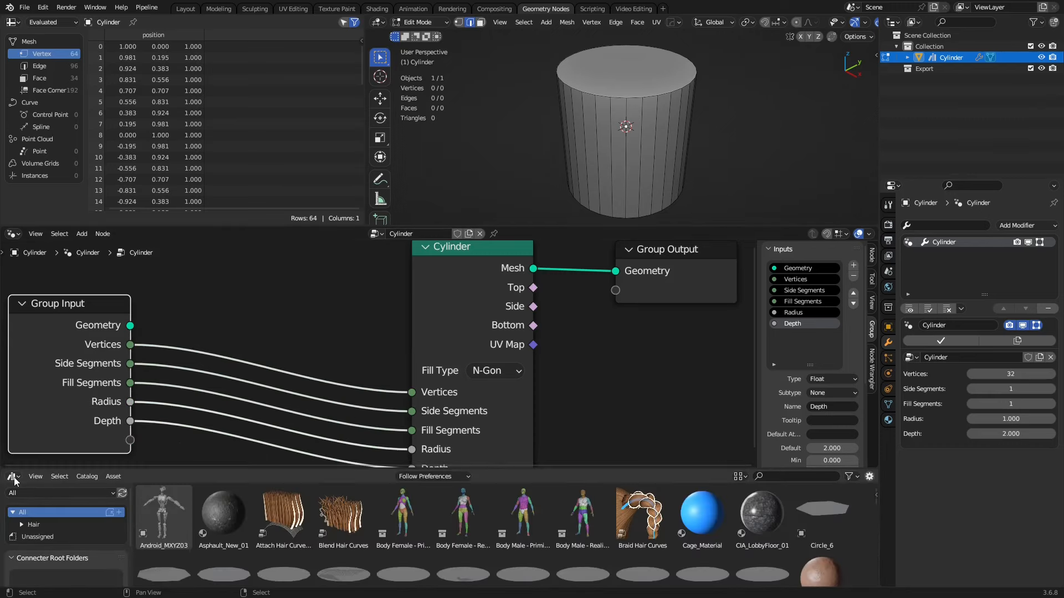
pyautogui.click(65, 493)
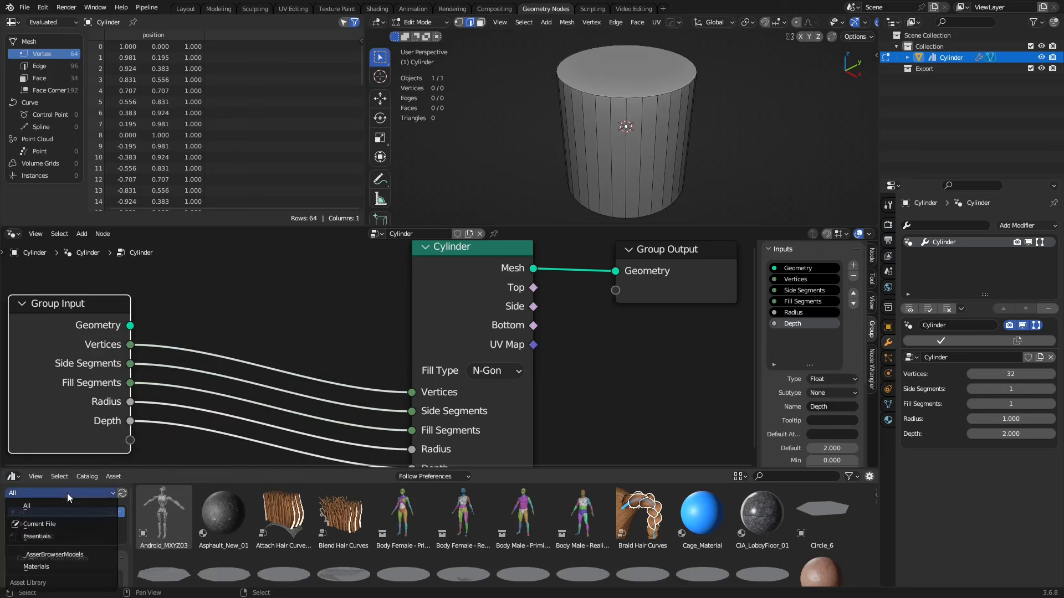
pyautogui.click(39, 523)
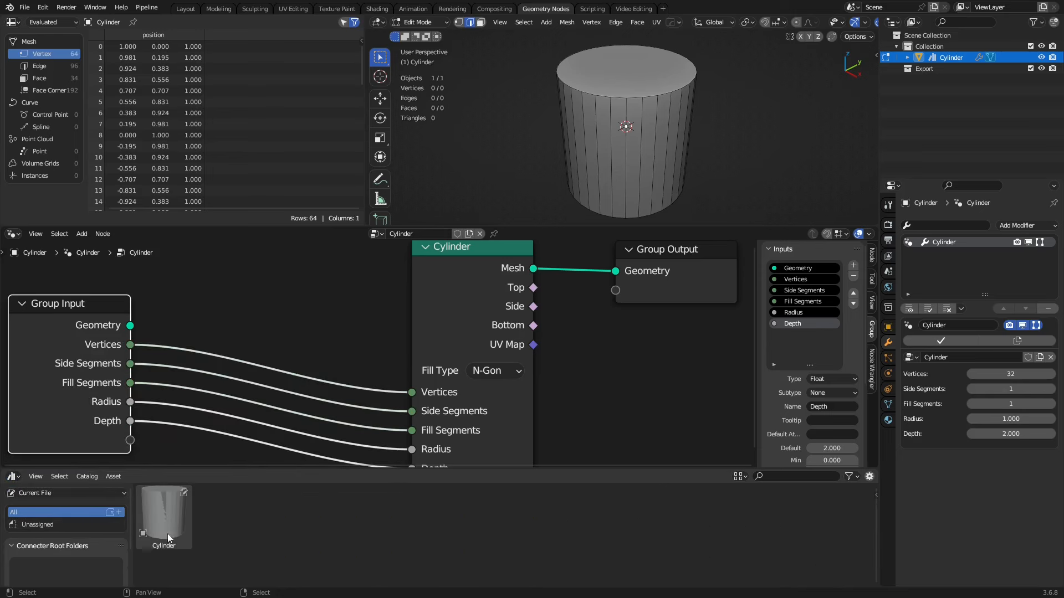
pyautogui.moveTo(177, 505)
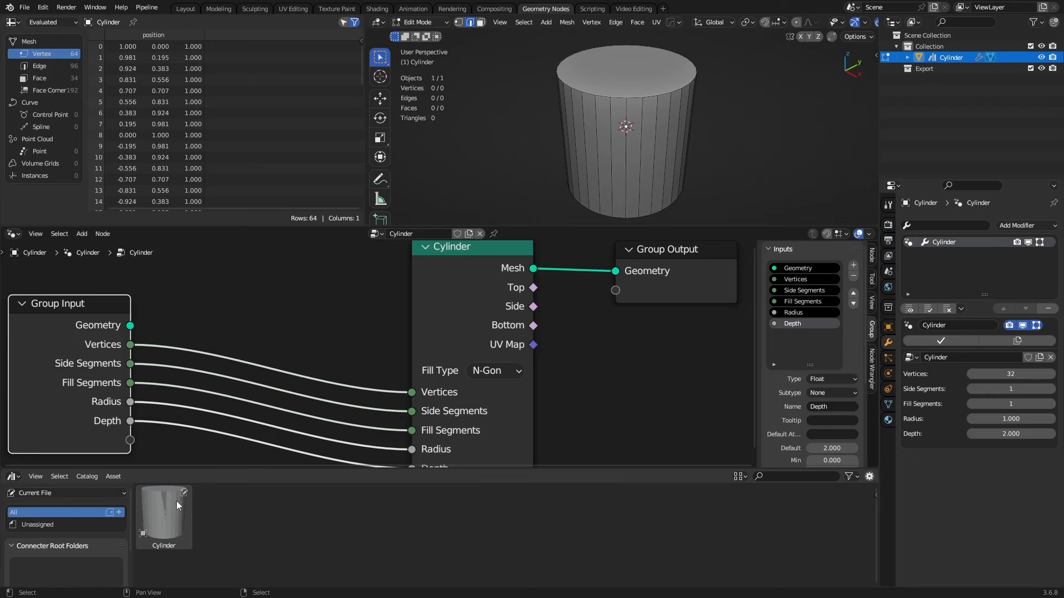
pyautogui.moveTo(185, 523)
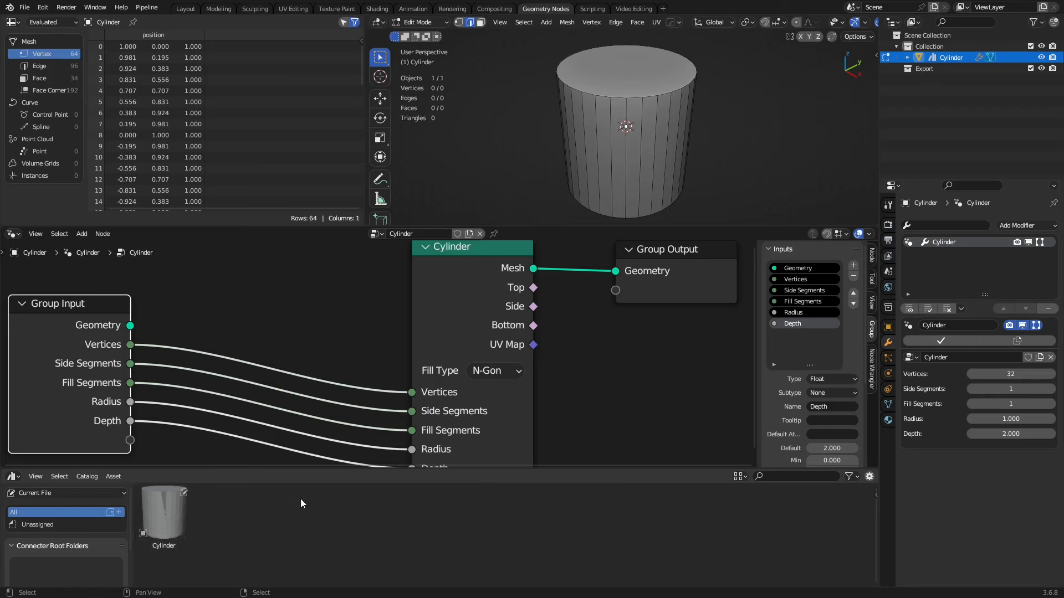
pyautogui.moveTo(561, 501)
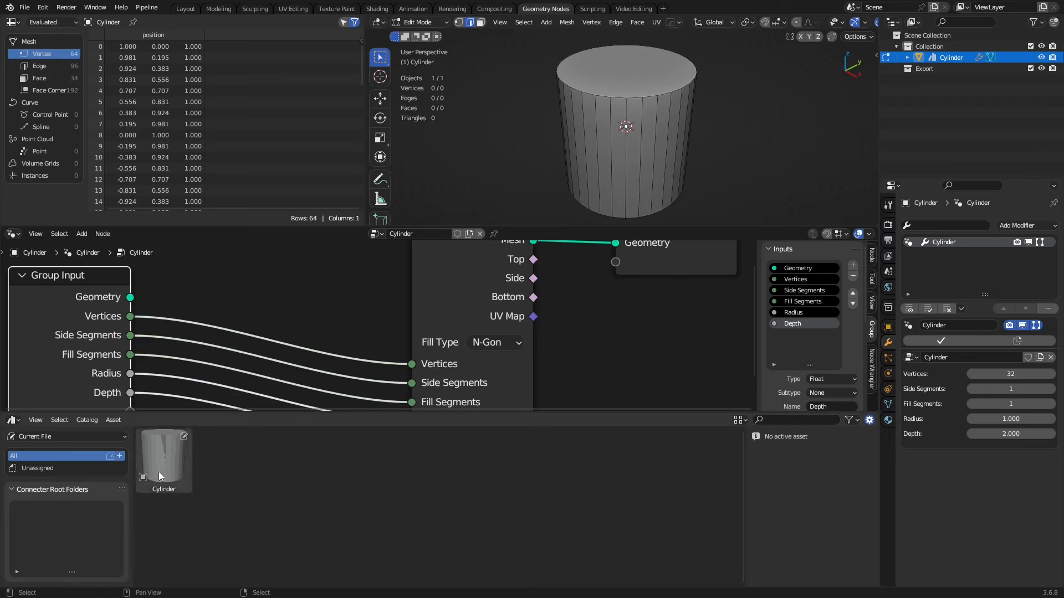
# - Show the Cylinder asset's details and bring up the file browser for a custom preview image
pyautogui.click(164, 461)
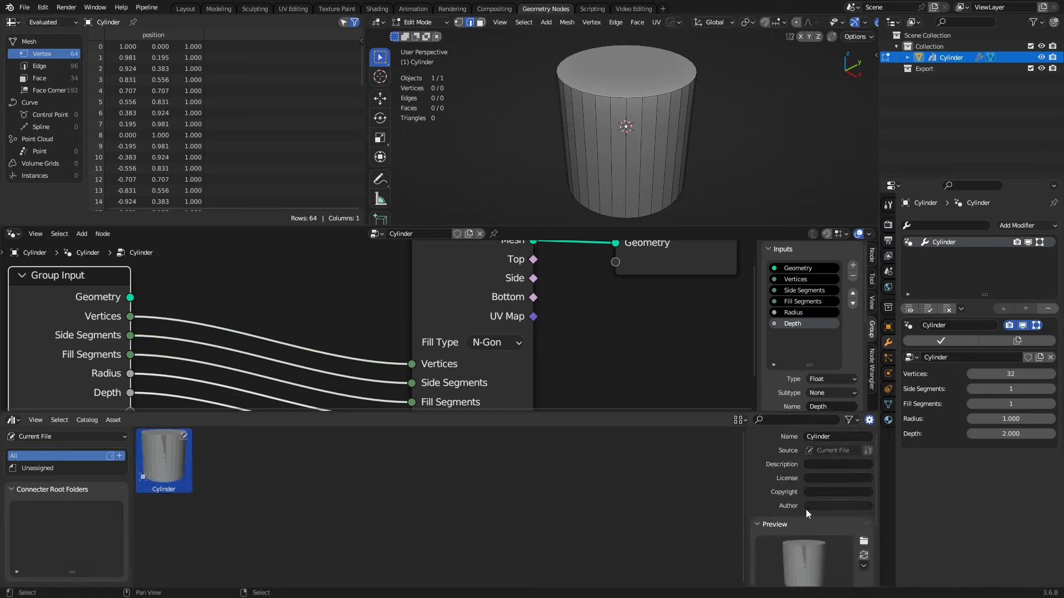
pyautogui.moveTo(864, 477)
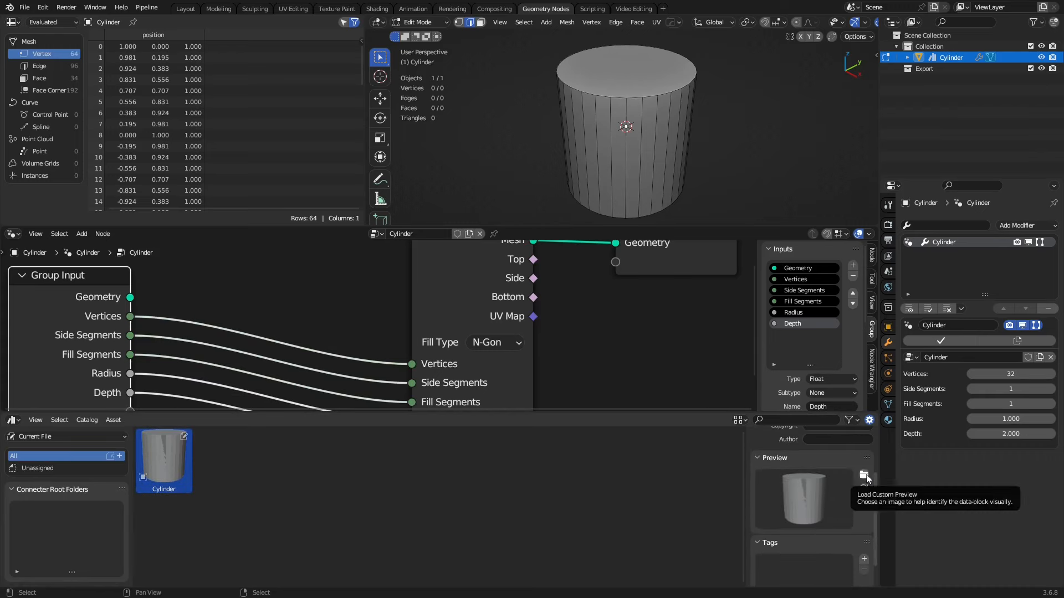
pyautogui.click(866, 476)
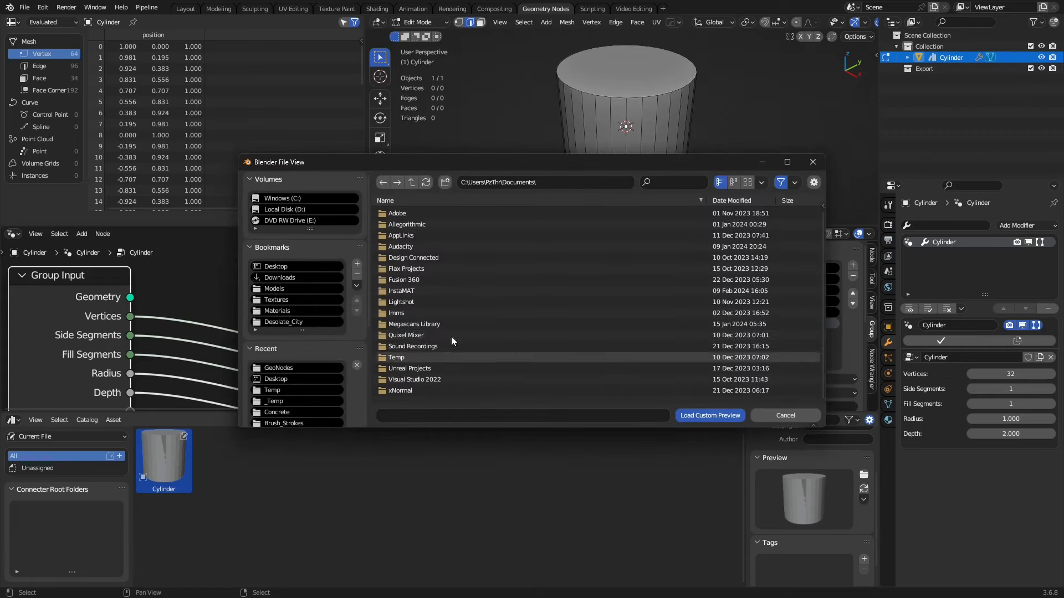
pyautogui.click(784, 416)
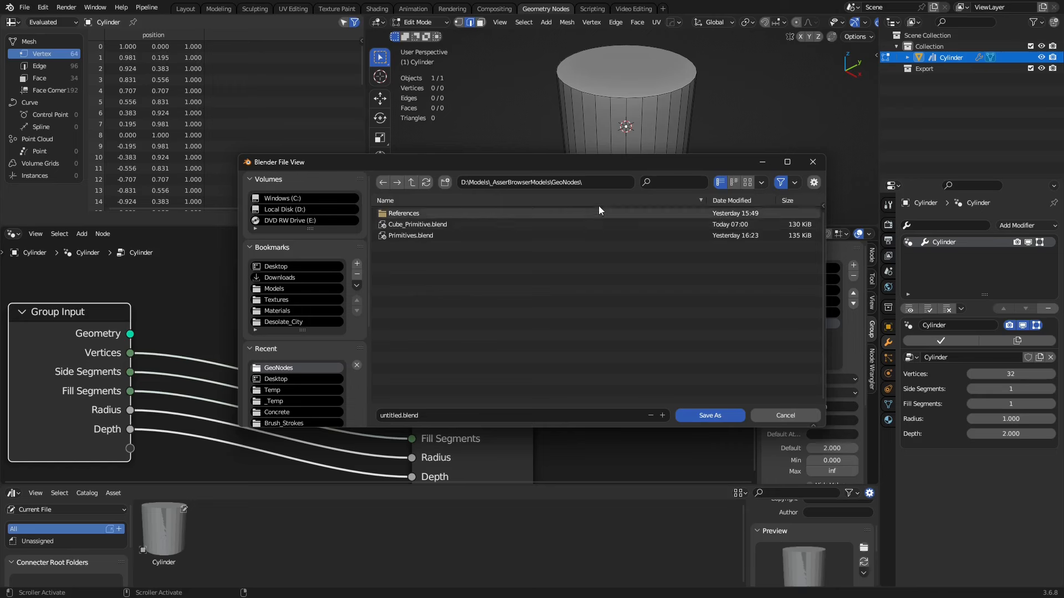
pyautogui.moveTo(585, 325)
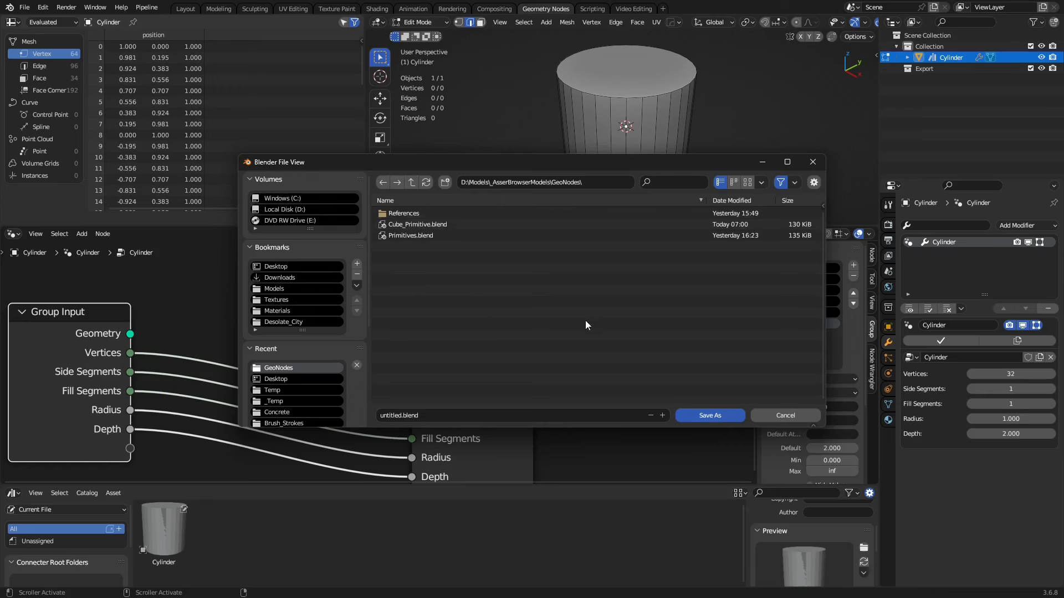
pyautogui.moveTo(447, 312)
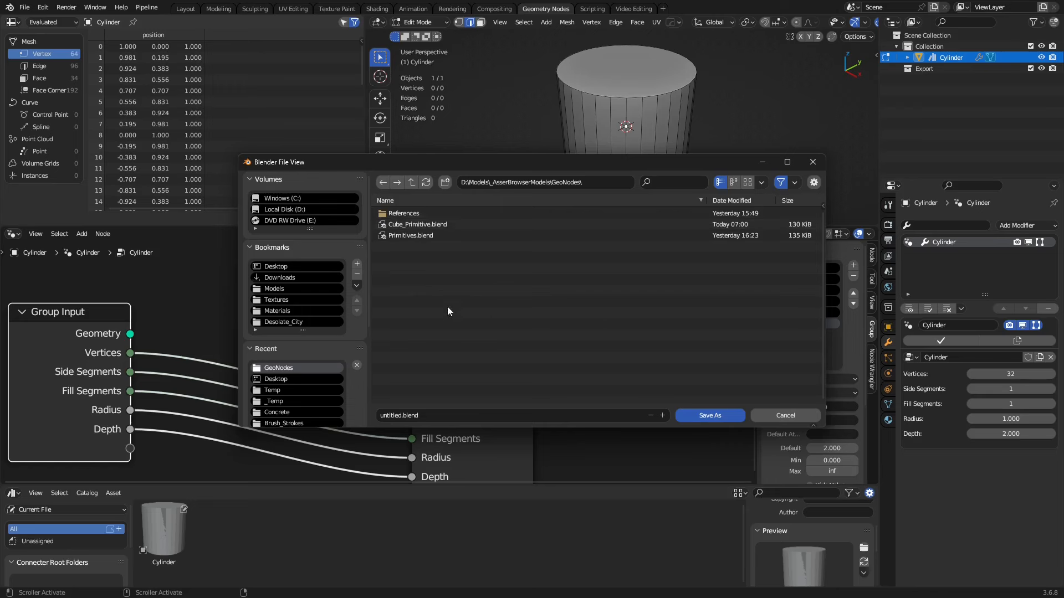
pyautogui.moveTo(435, 252)
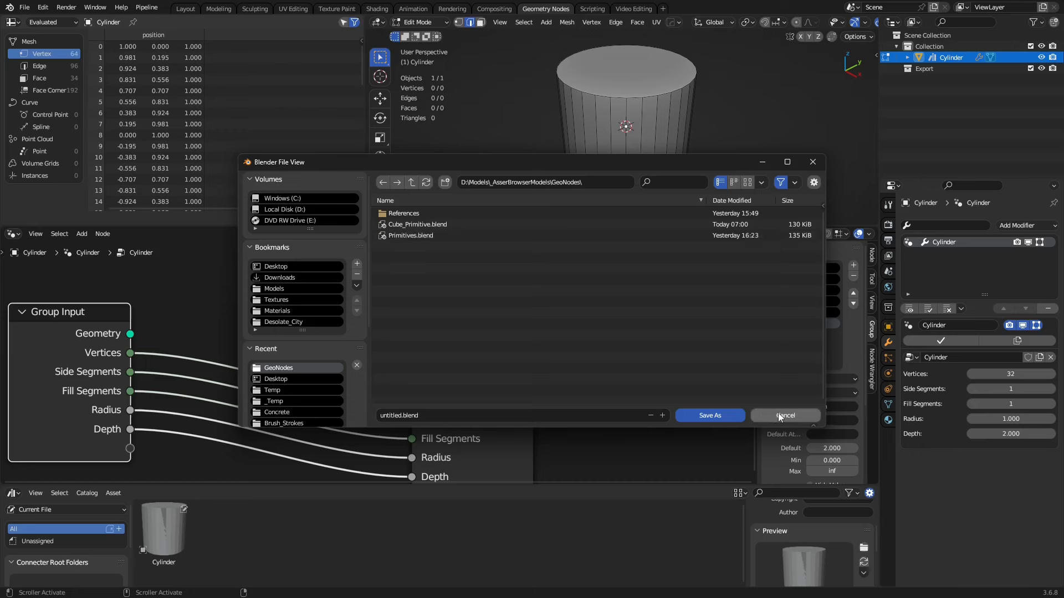
pyautogui.moveTo(464, 265)
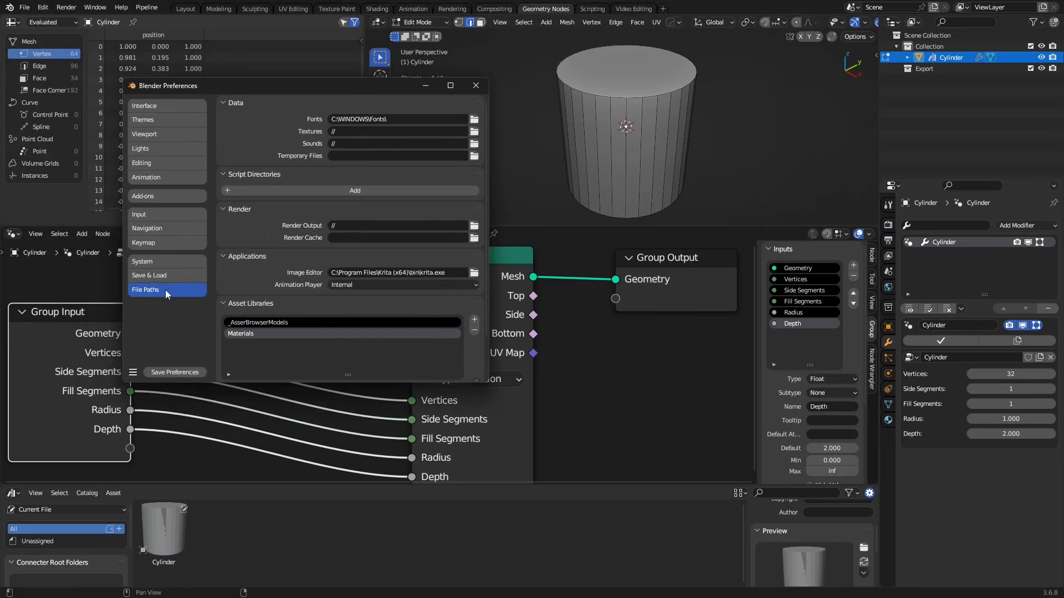
pyautogui.moveTo(475, 328)
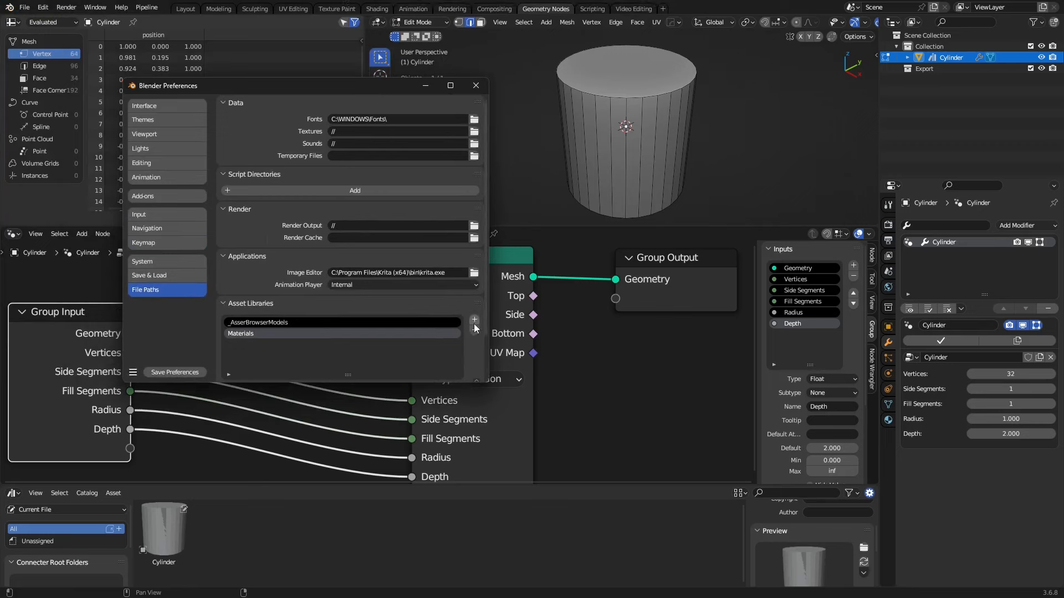
pyautogui.click(475, 319)
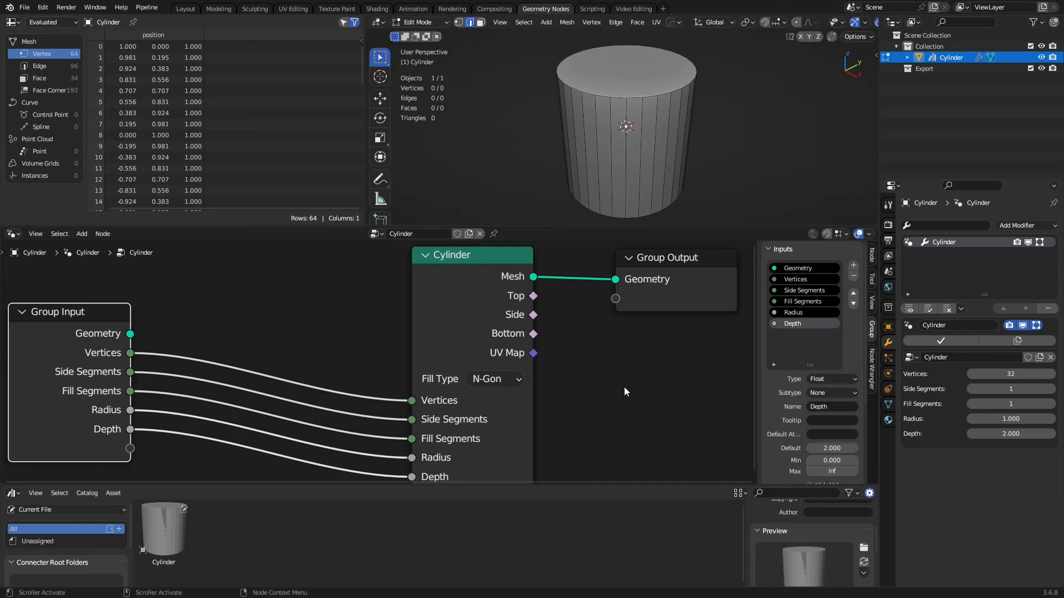
pyautogui.moveTo(676, 482)
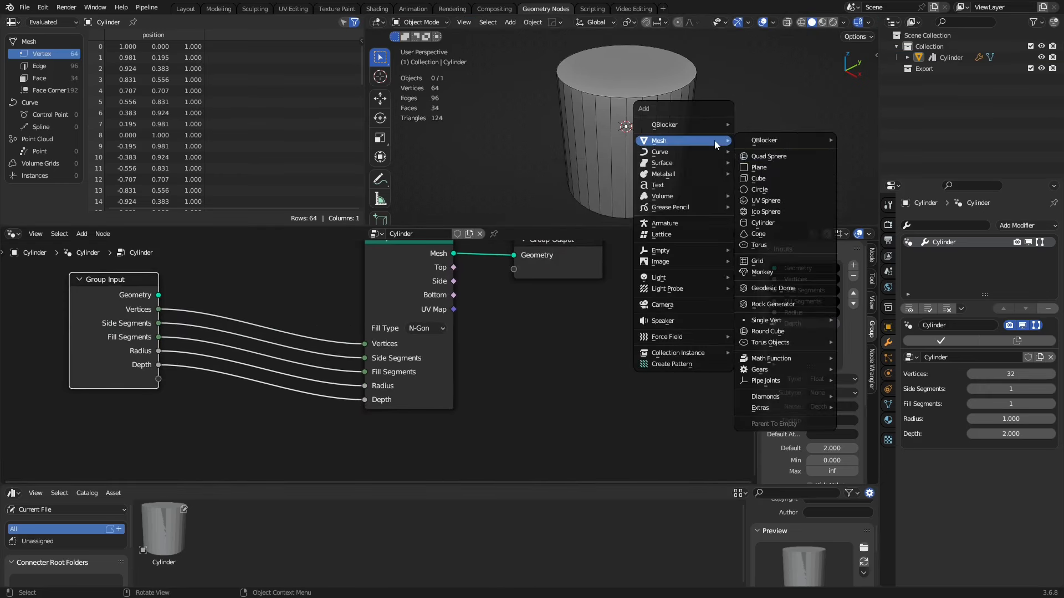
# - Add a Cube mesh object and return to it after checking the Cylinder's node setup
pyautogui.click(758, 178)
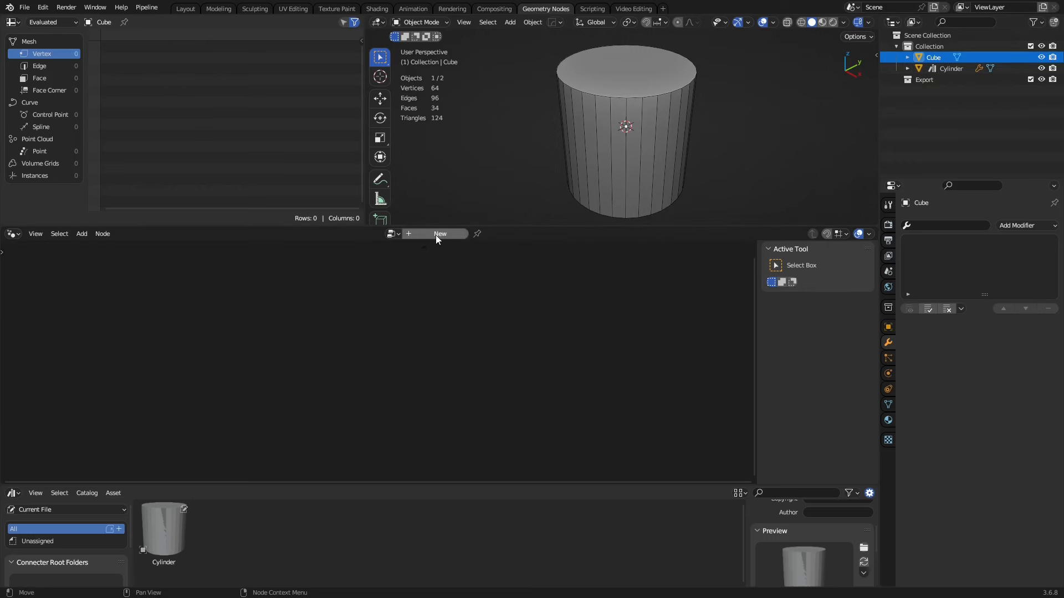
pyautogui.click(949, 68)
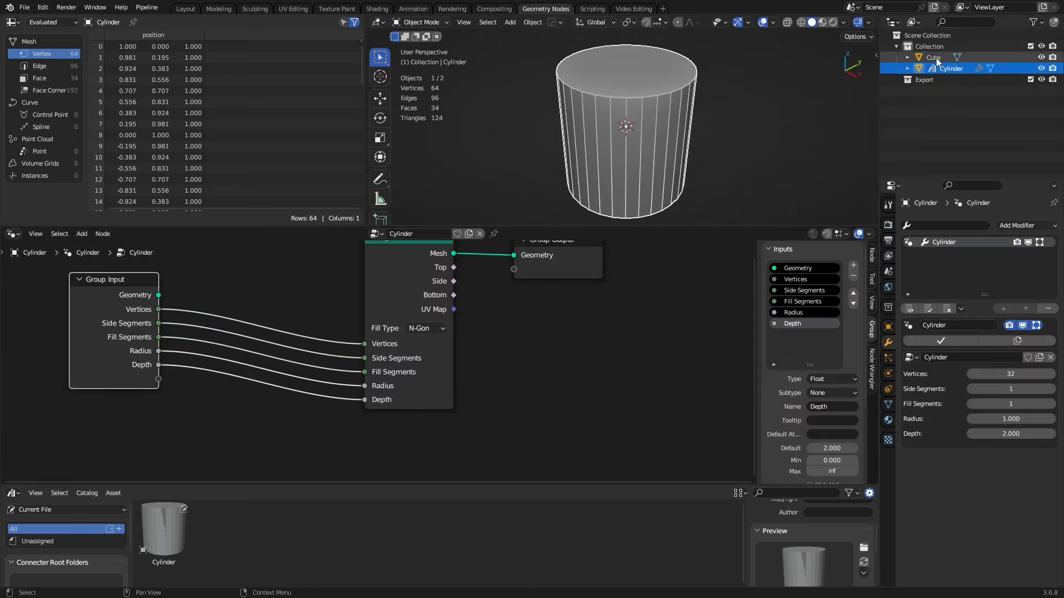
pyautogui.click(934, 57)
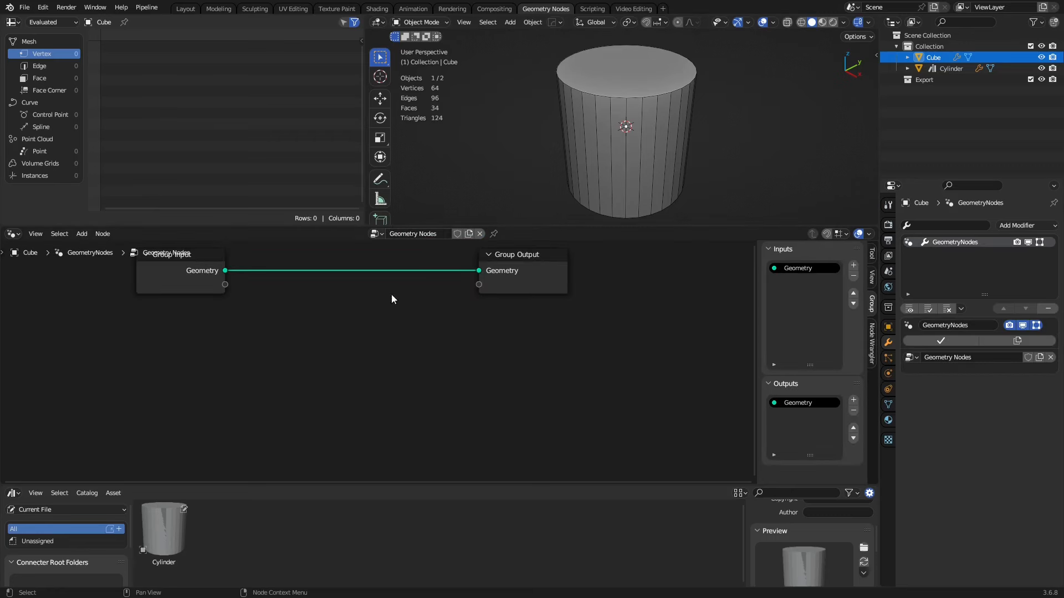
# - Add a Cube primitive node feeding the output and create four new group inputs
pyautogui.click(80, 234)
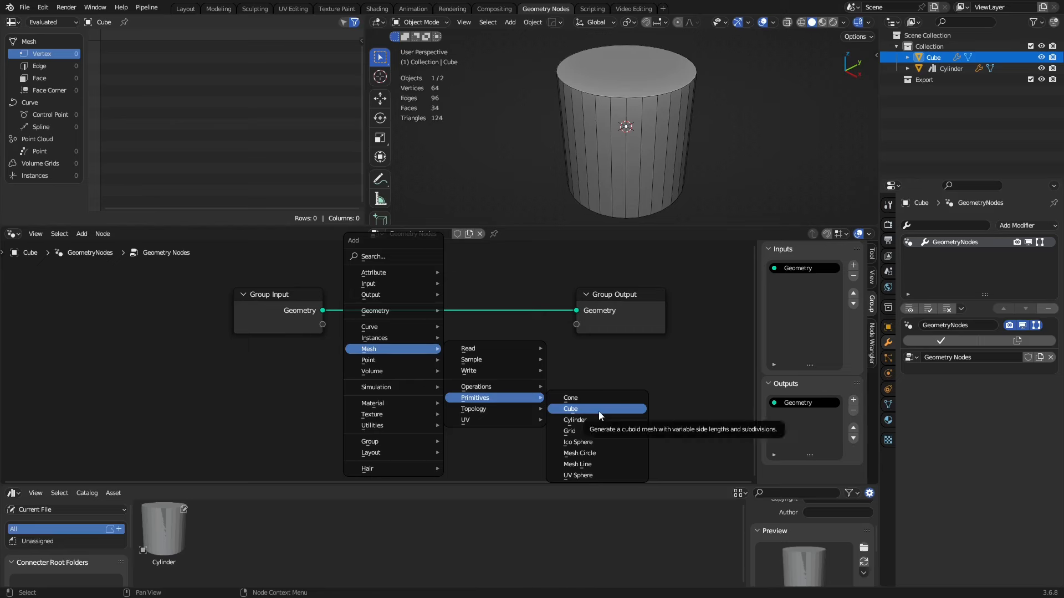
pyautogui.click(571, 409)
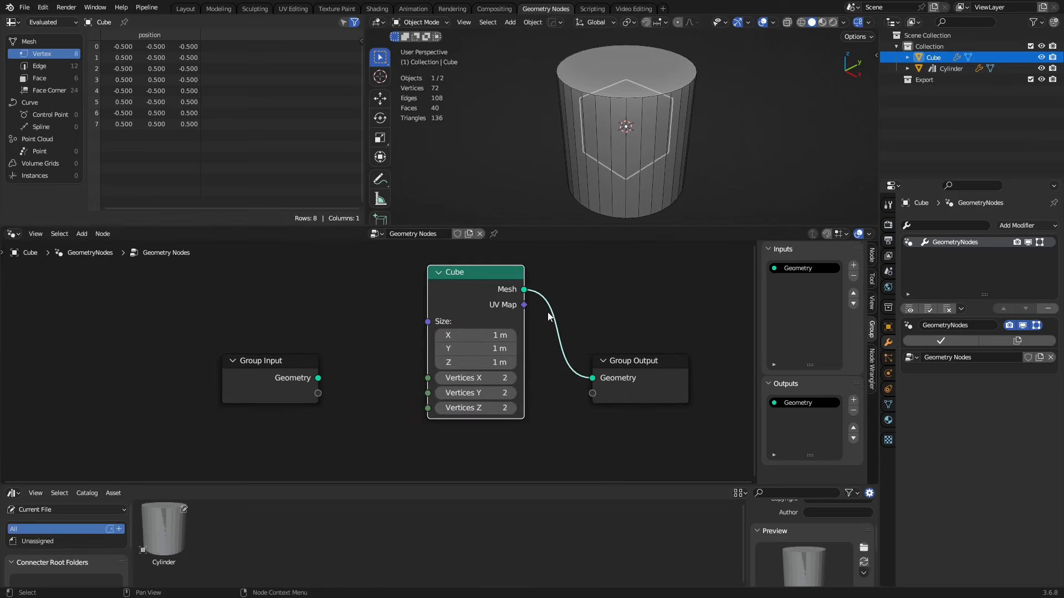
pyautogui.moveTo(300, 367)
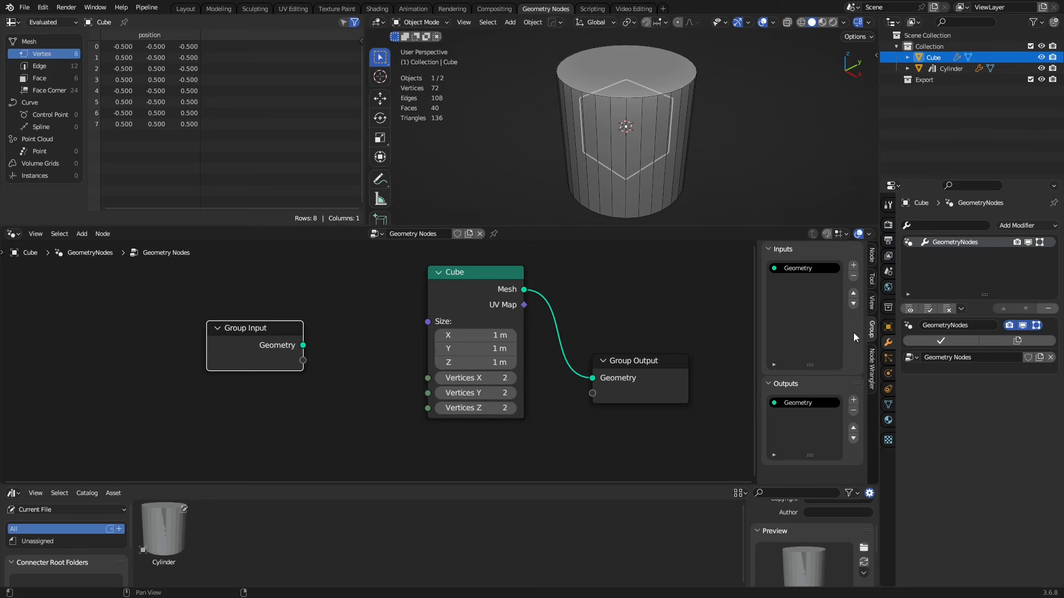
pyautogui.moveTo(855, 266)
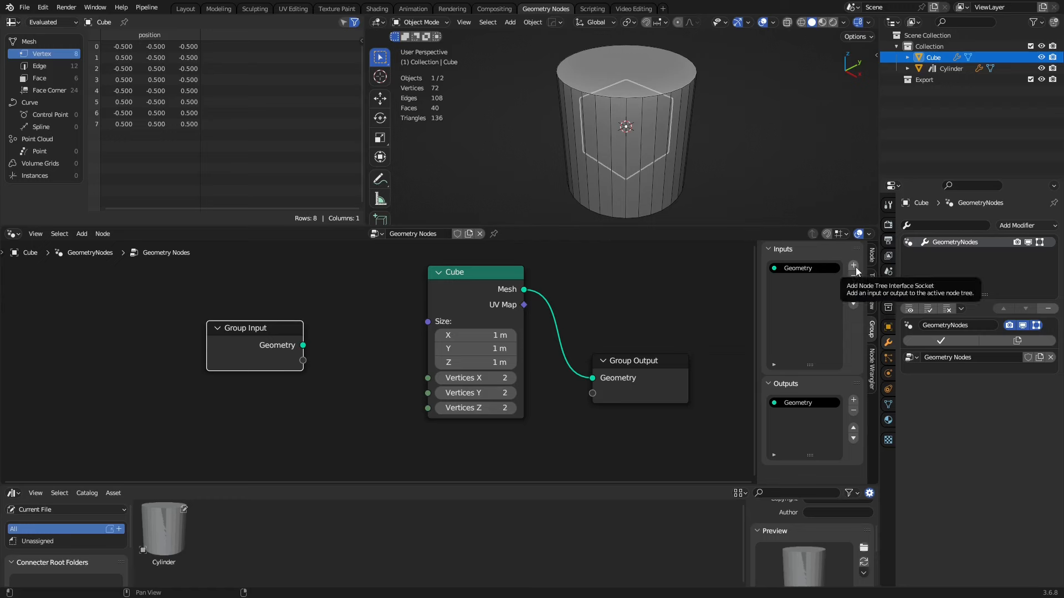
pyautogui.click(853, 265)
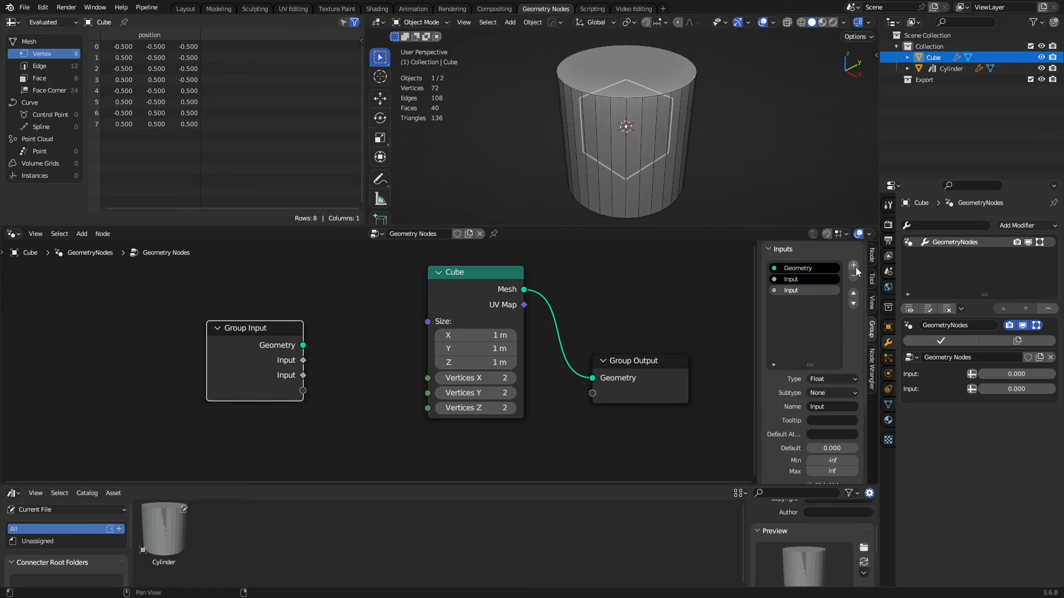
pyautogui.click(854, 264)
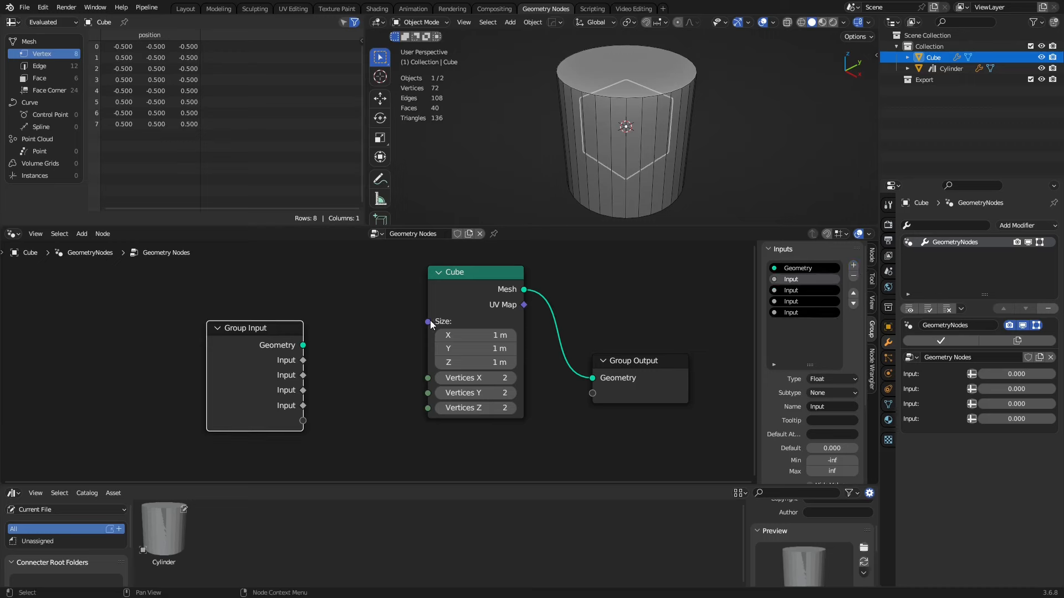
pyautogui.moveTo(824, 389)
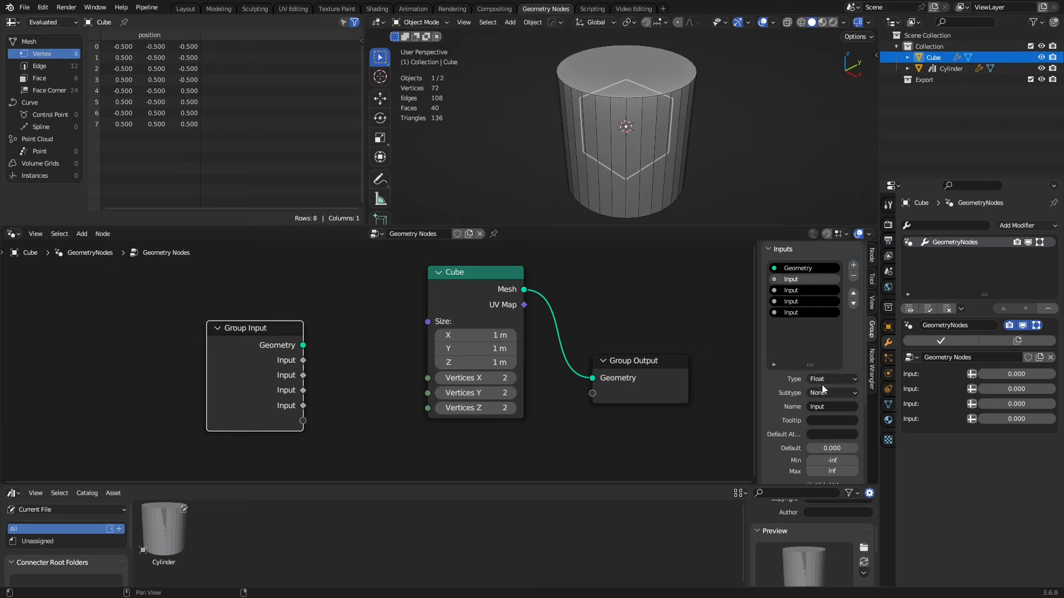
# - Set the new inputs' types to Vector, Integer, Integer and Integer
pyautogui.click(831, 379)
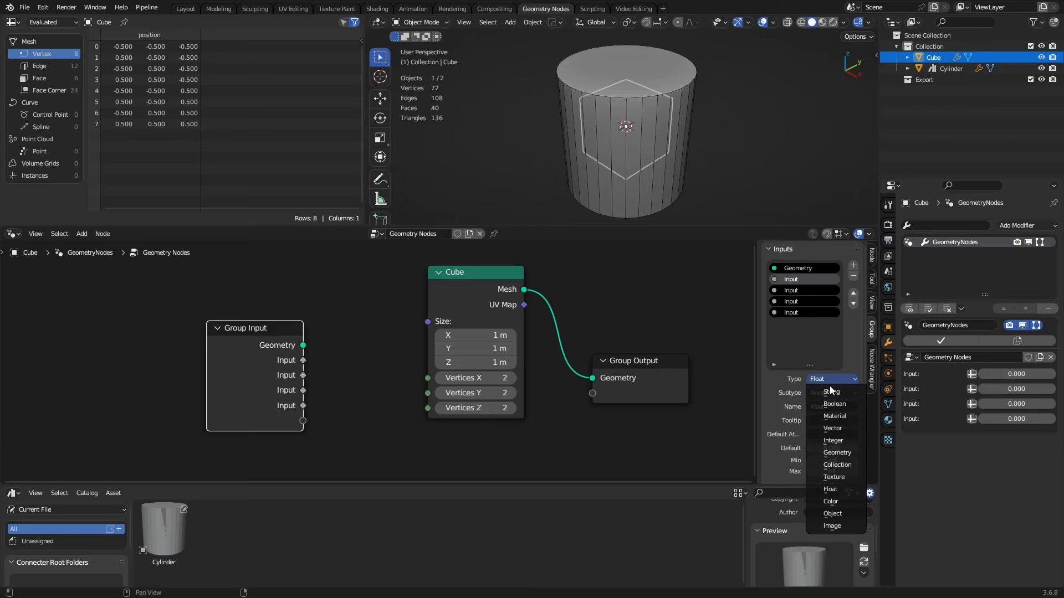
pyautogui.click(833, 428)
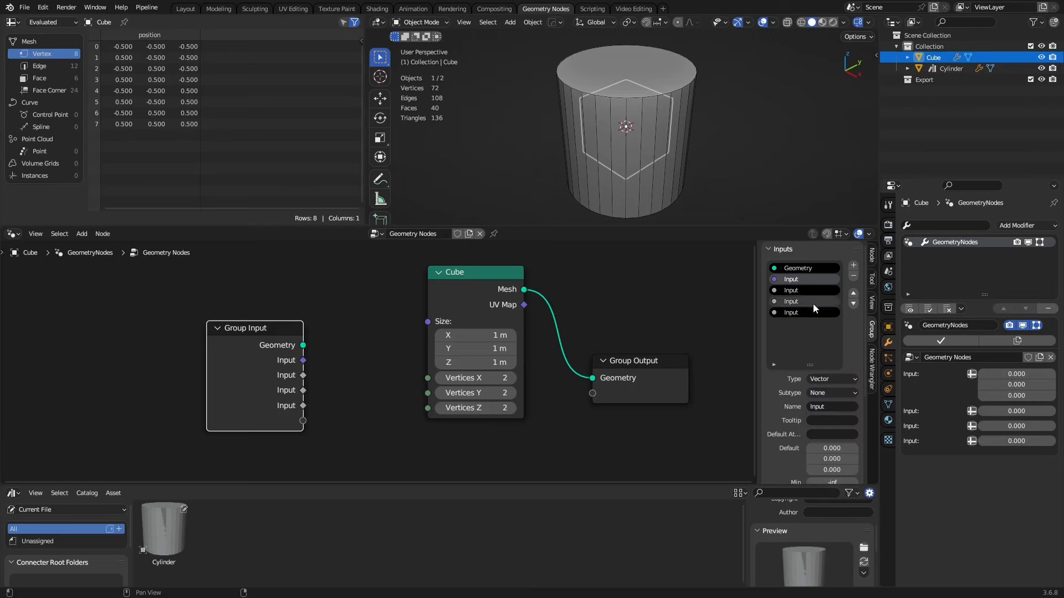
pyautogui.click(831, 379)
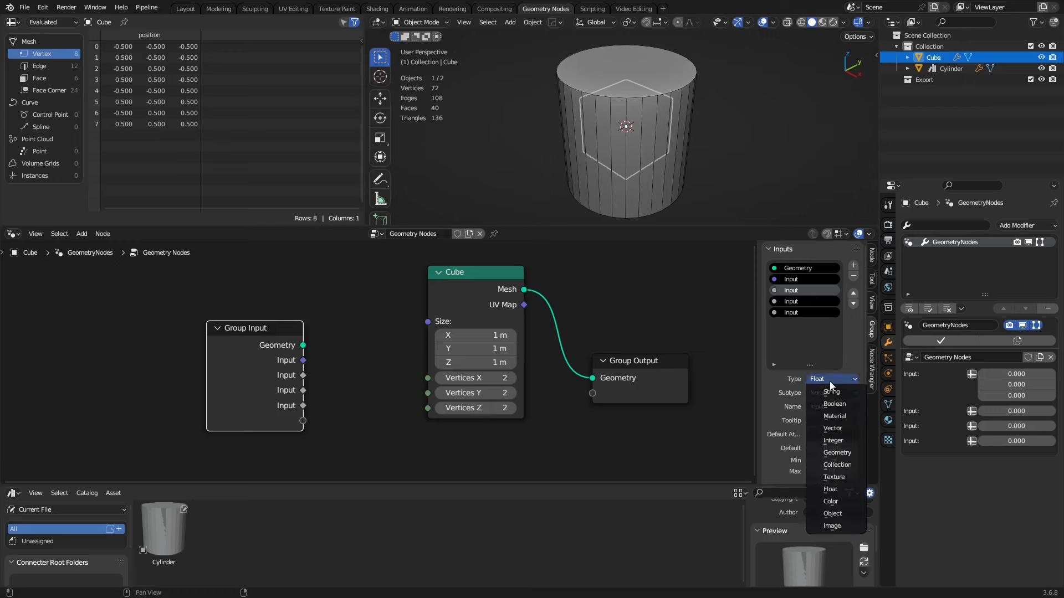
pyautogui.click(832, 440)
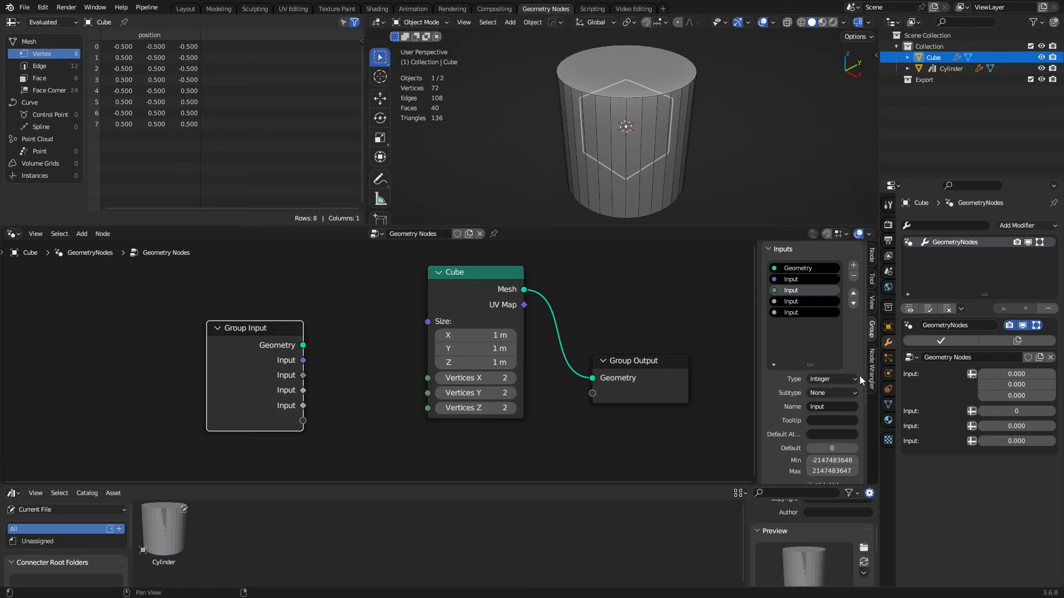
pyautogui.click(831, 379)
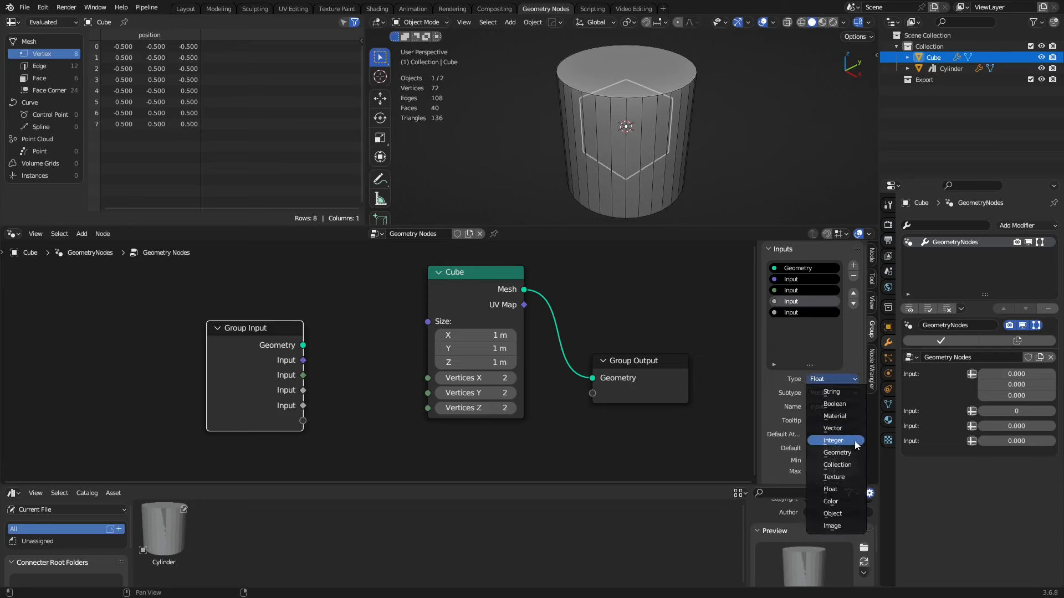
pyautogui.moveTo(835, 403)
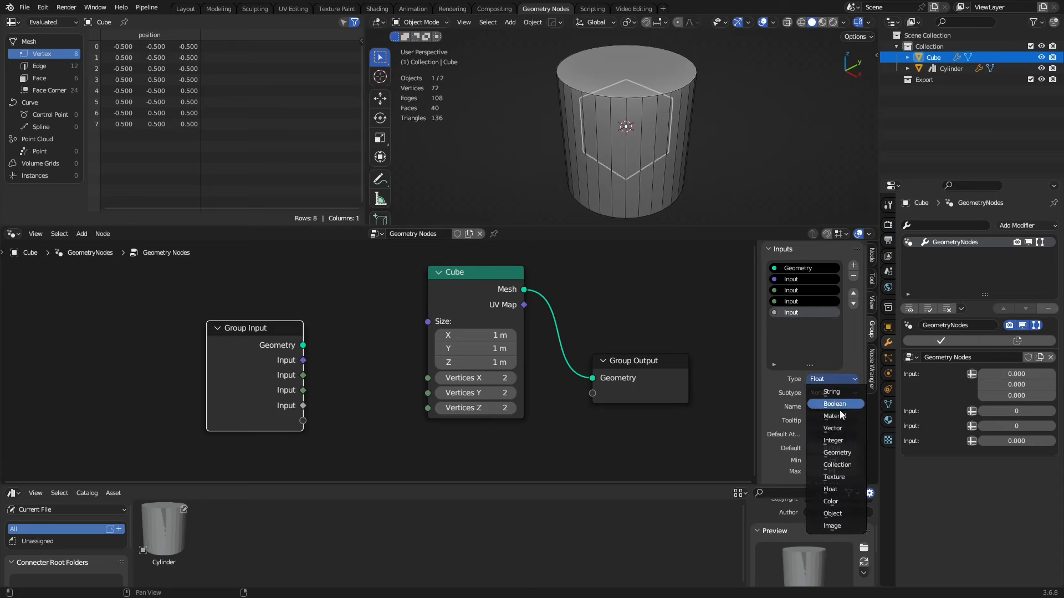
pyautogui.click(834, 439)
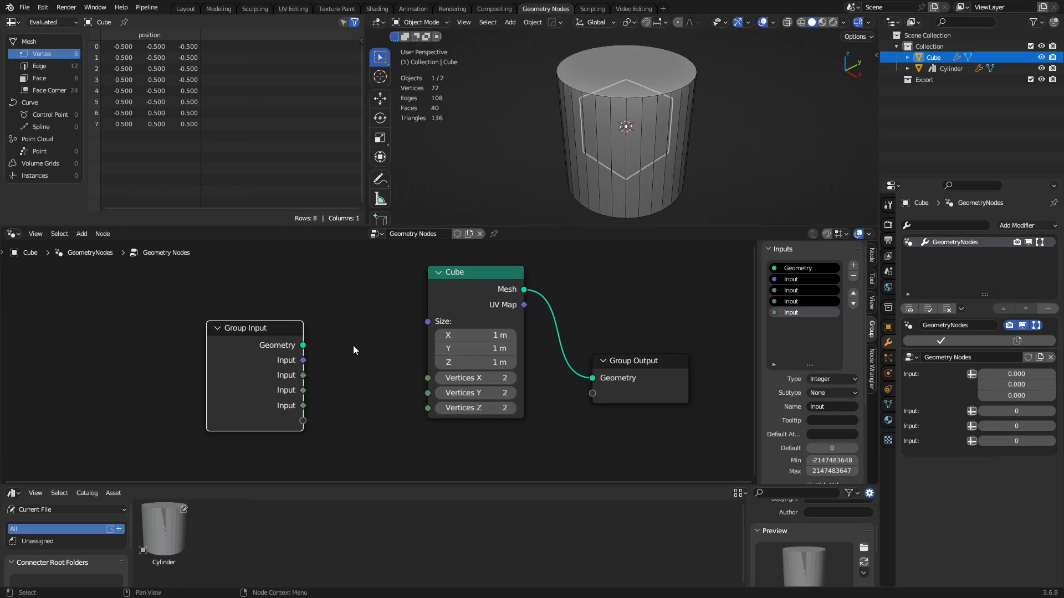
pyautogui.moveTo(344, 373)
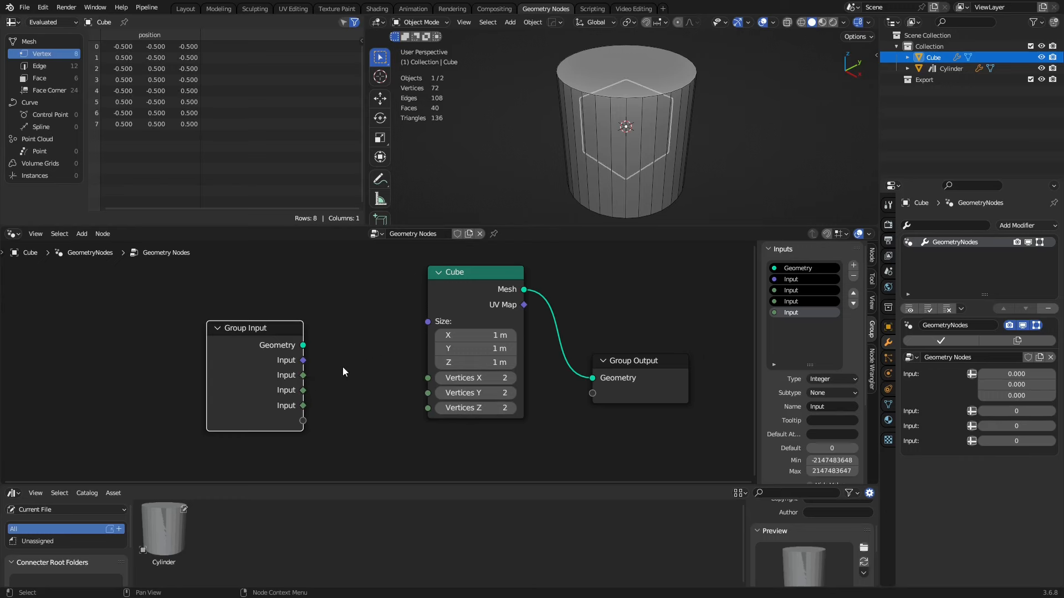
pyautogui.moveTo(527, 405)
pyautogui.write('Size')
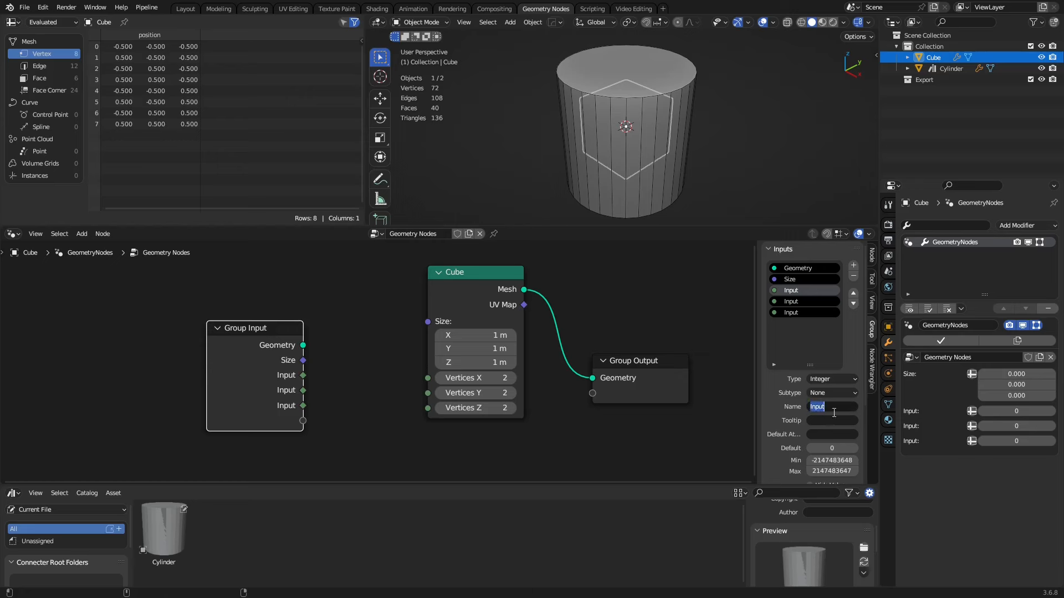
# - Name the group inputs Size, Vertices X, Vertices Y and Vertices Z
pyautogui.write('Vertices X')
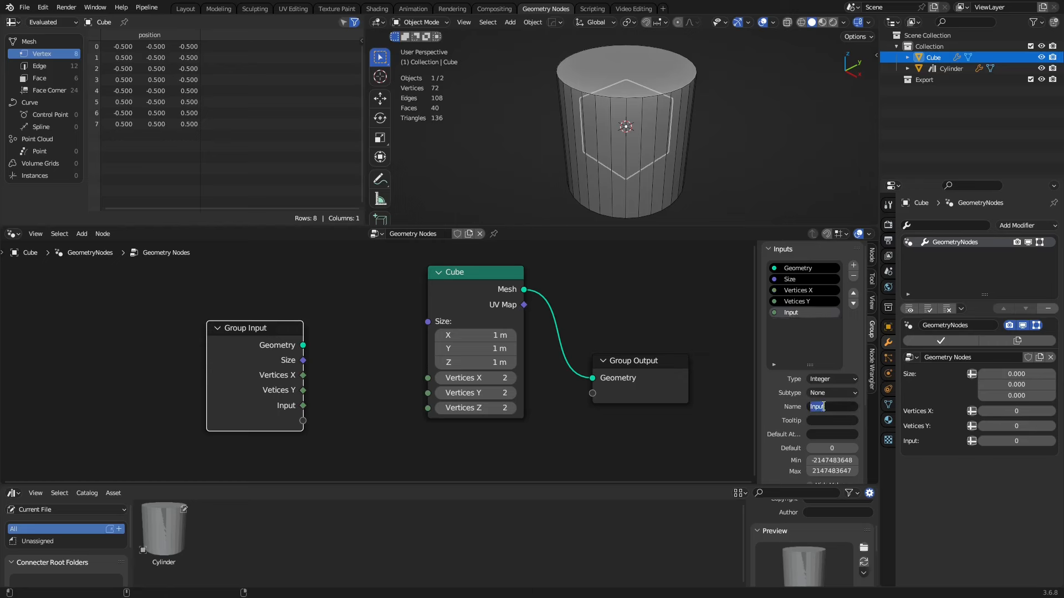
pyautogui.write('Vertices Z')
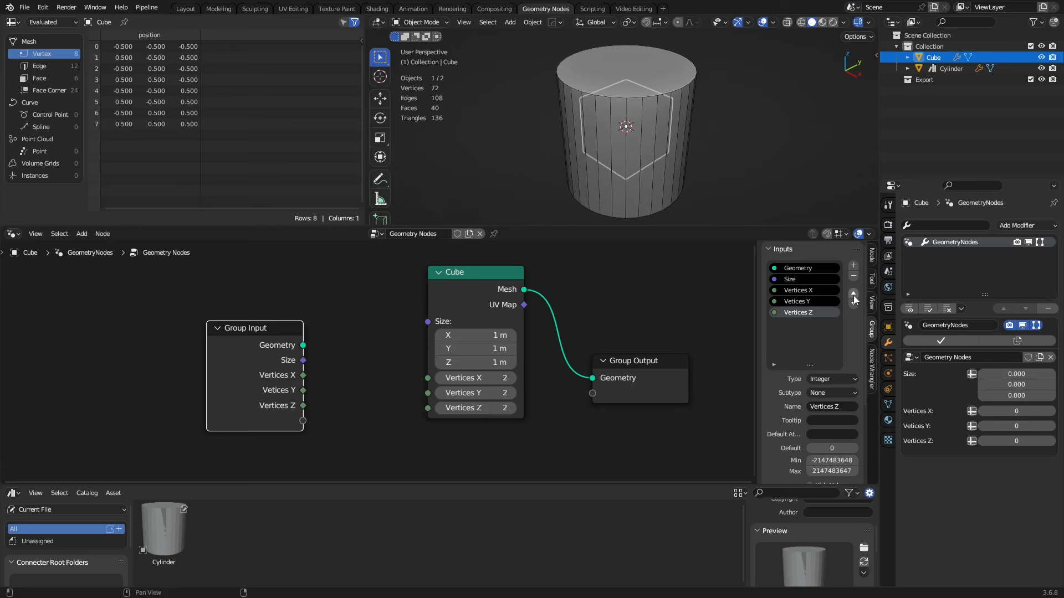
pyautogui.click(854, 291)
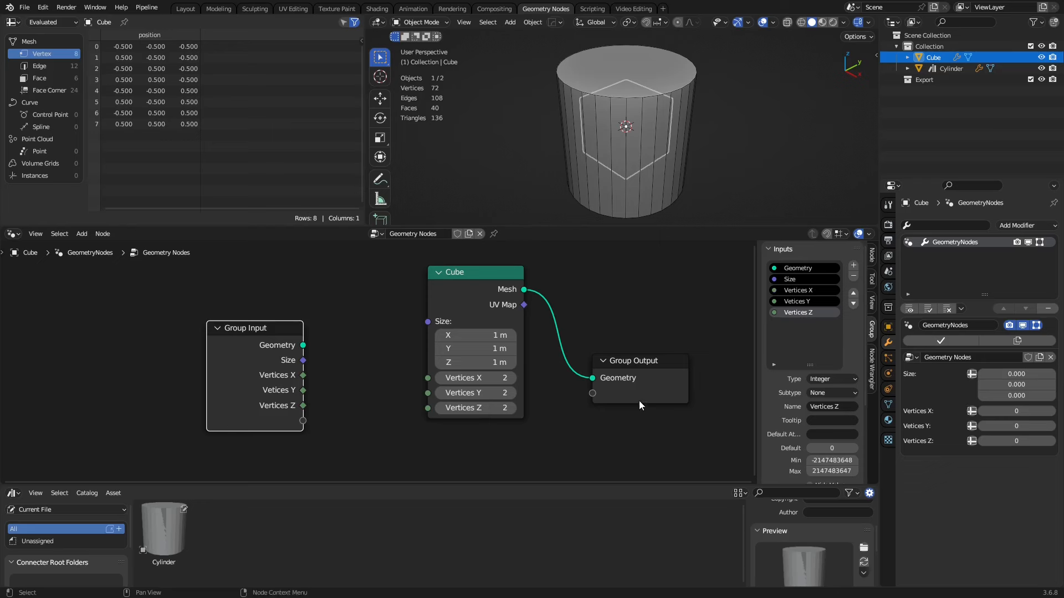
pyautogui.moveTo(694, 408)
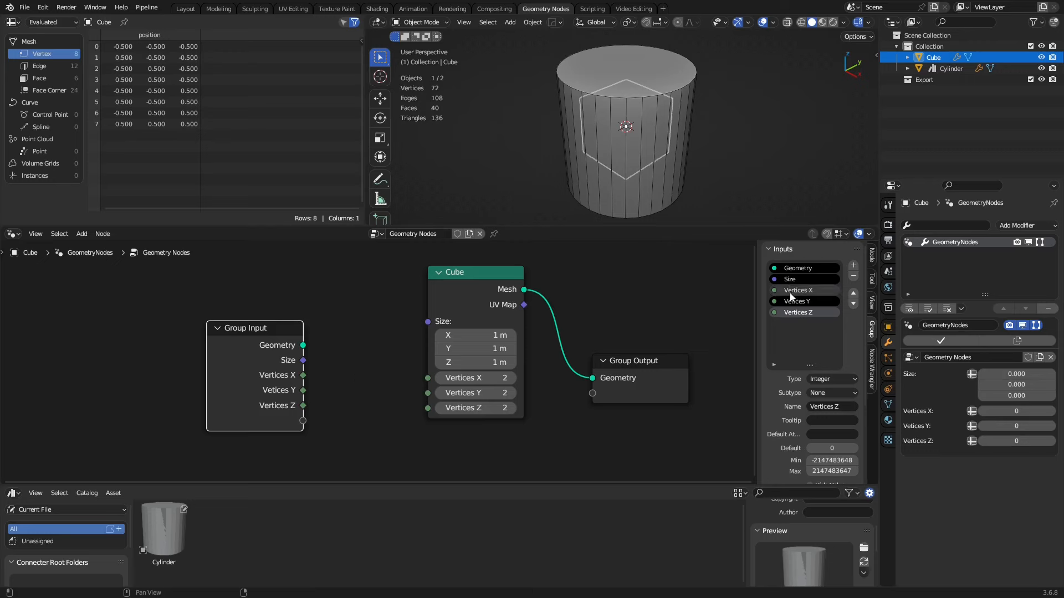
# - Give the Size input a minimum of 0 and feed it into the Cube node
pyautogui.click(790, 279)
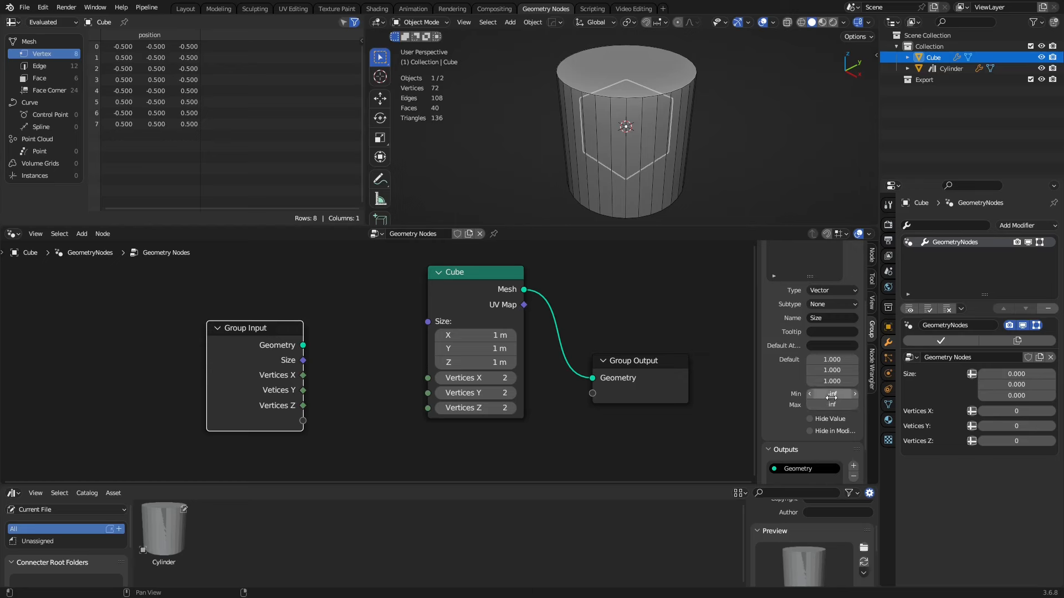
pyautogui.moveTo(832, 395)
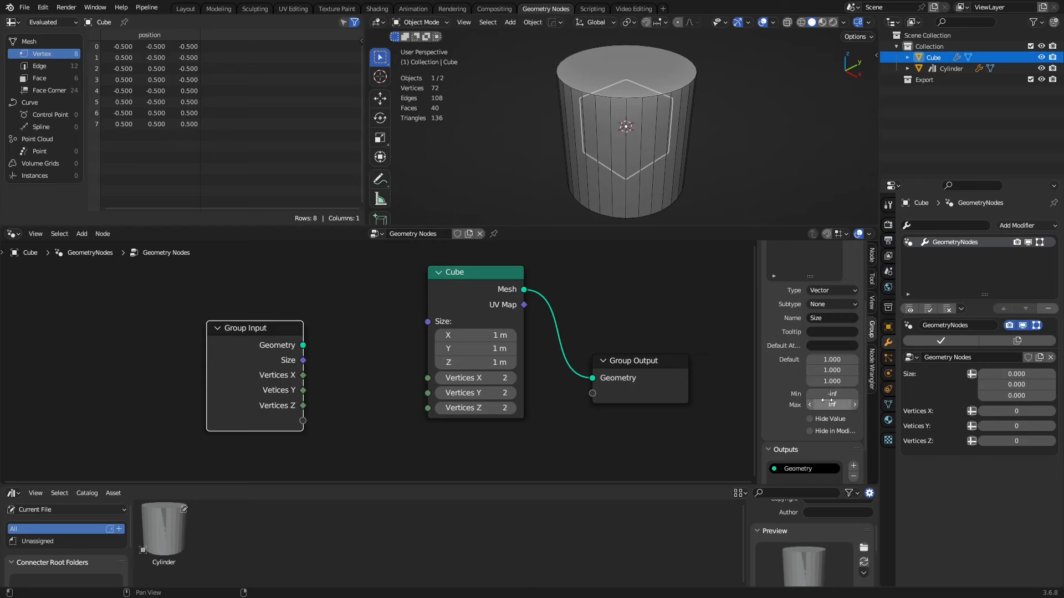
pyautogui.moveTo(831, 395)
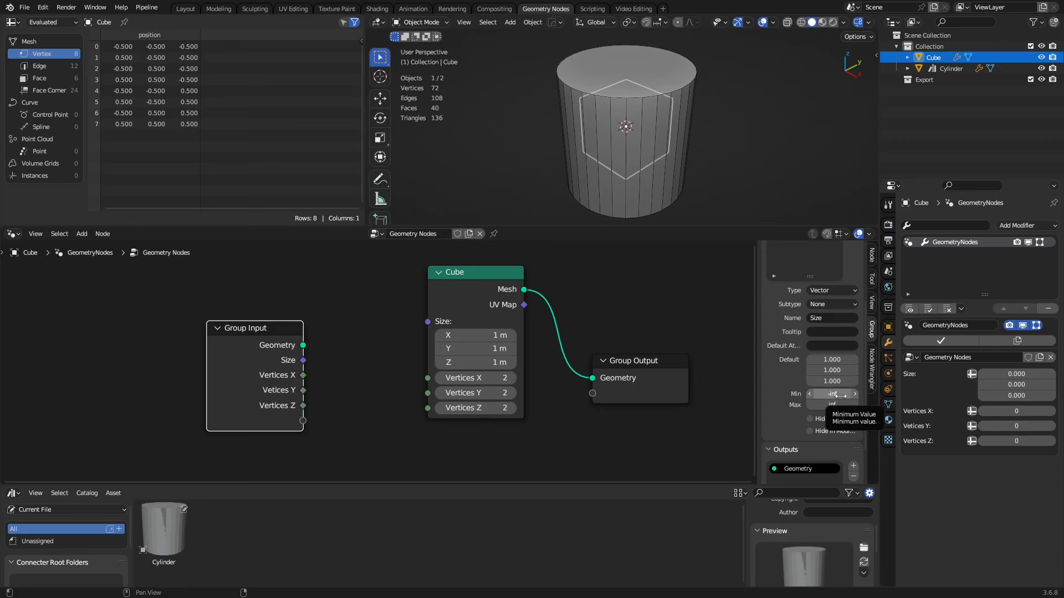
pyautogui.click(831, 394)
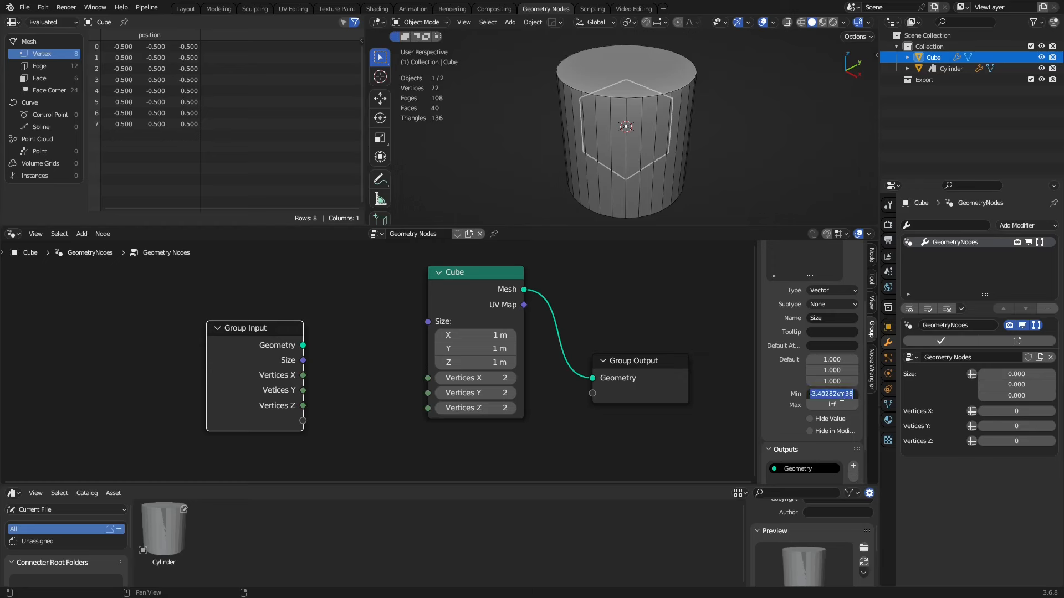
pyautogui.write('0.000')
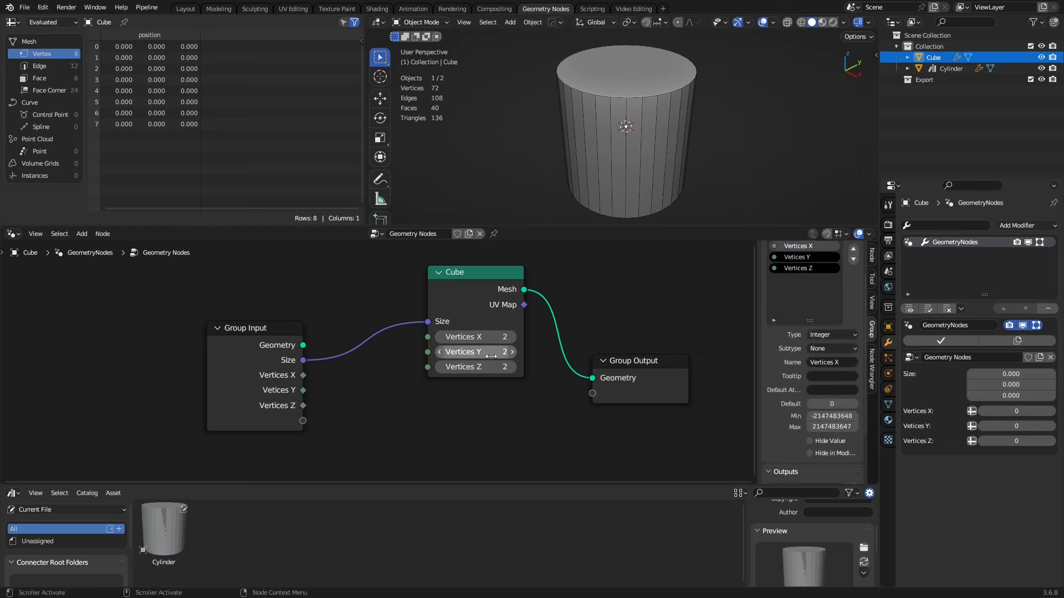
pyautogui.moveTo(797, 383)
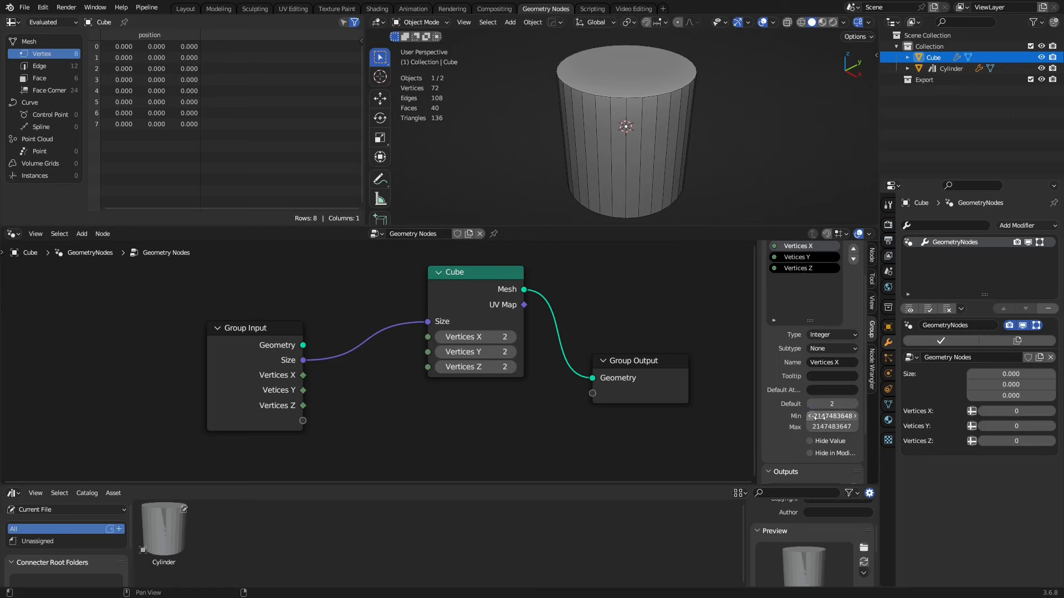
# - Set Vertices X, Y and Z to default 2 with minimum 2
pyautogui.doubleClick(830, 415)
pyautogui.write('2')
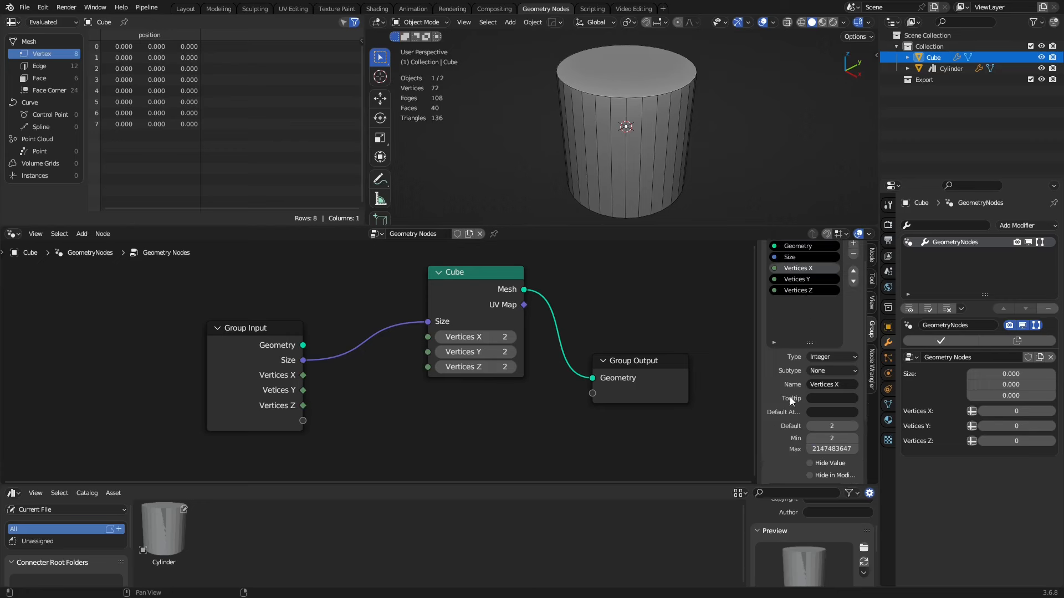
pyautogui.click(802, 279)
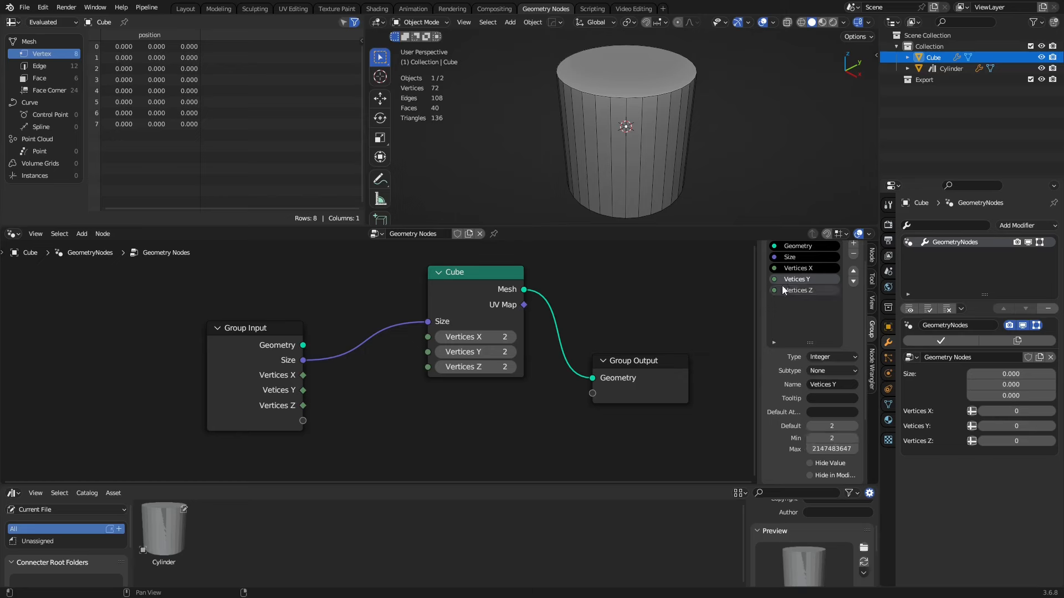
pyautogui.click(804, 290)
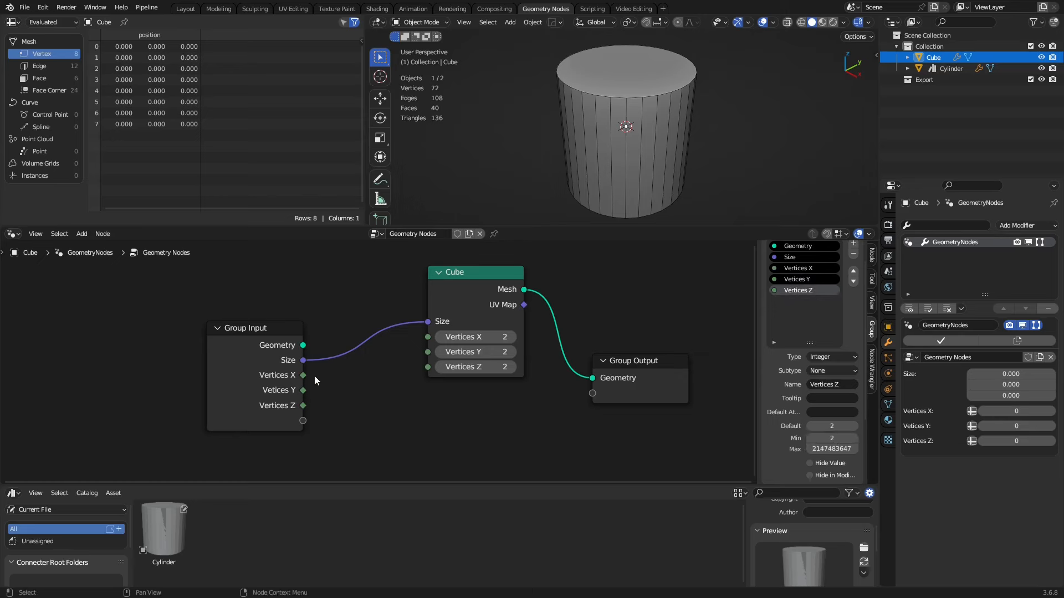
pyautogui.moveTo(307, 380)
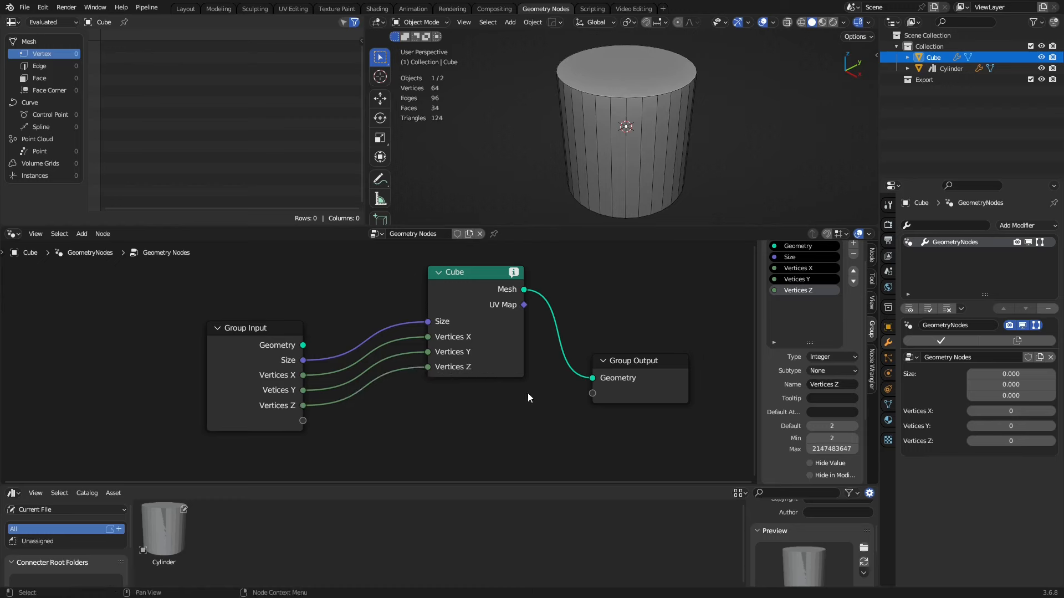
pyautogui.moveTo(434, 401)
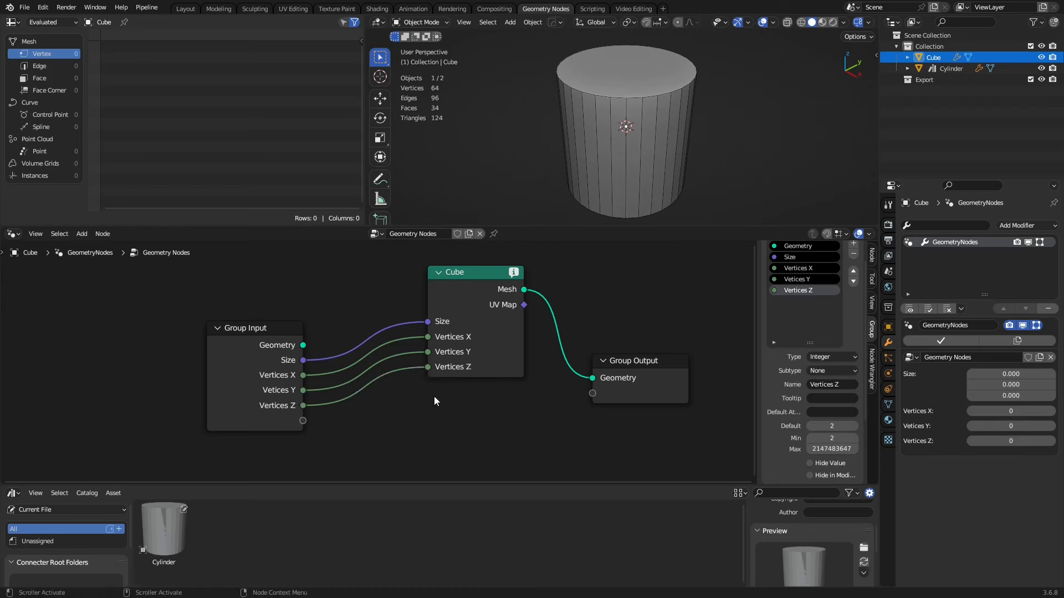
pyautogui.moveTo(738, 234)
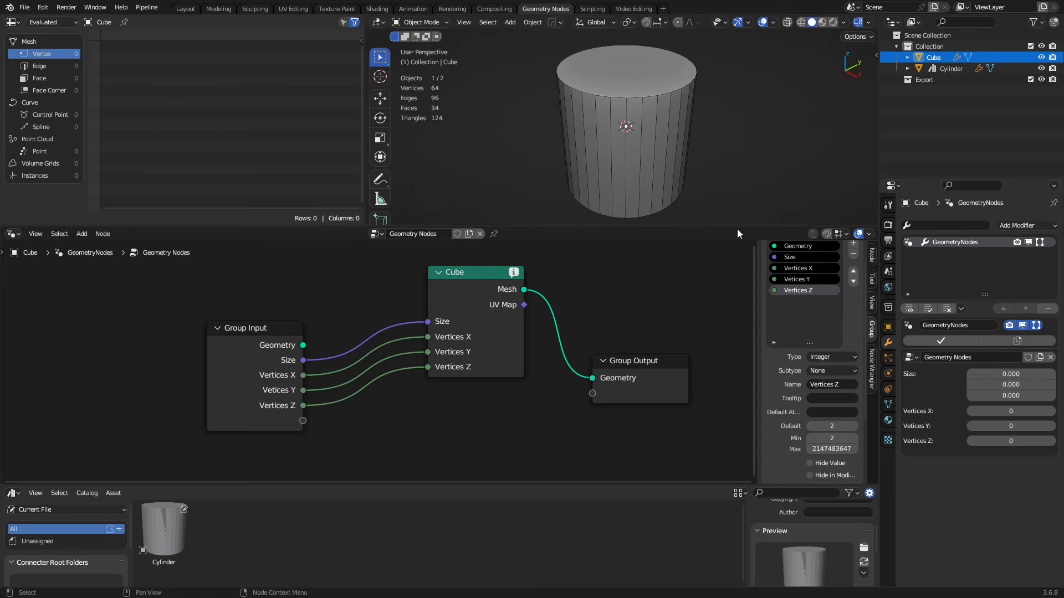
pyautogui.moveTo(719, 147)
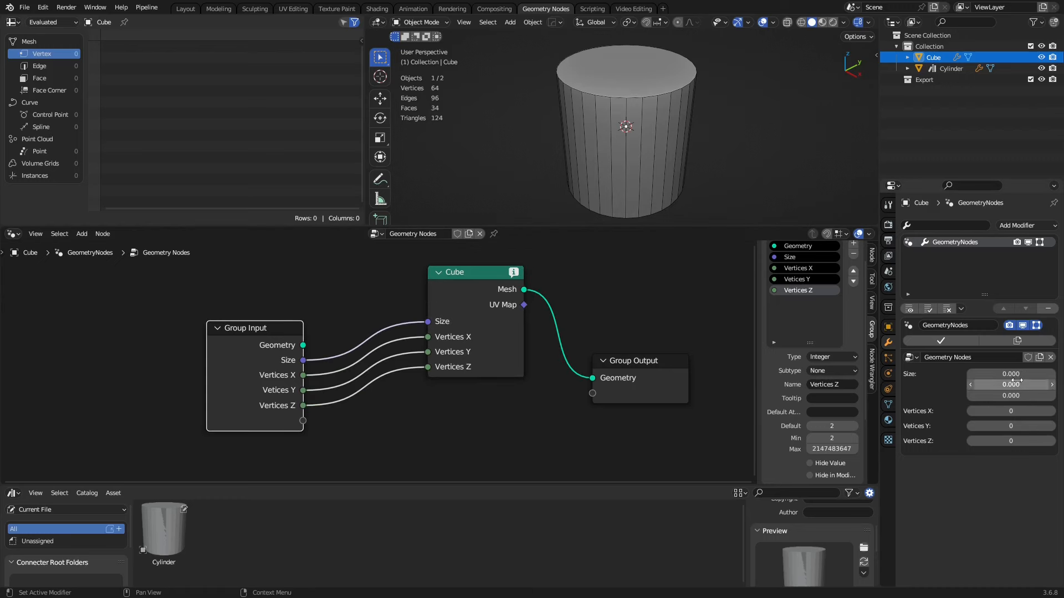
# - Reset the modifier's values to defaults so the cube reappears, and make the modifier active
pyautogui.rightClick(1010, 374)
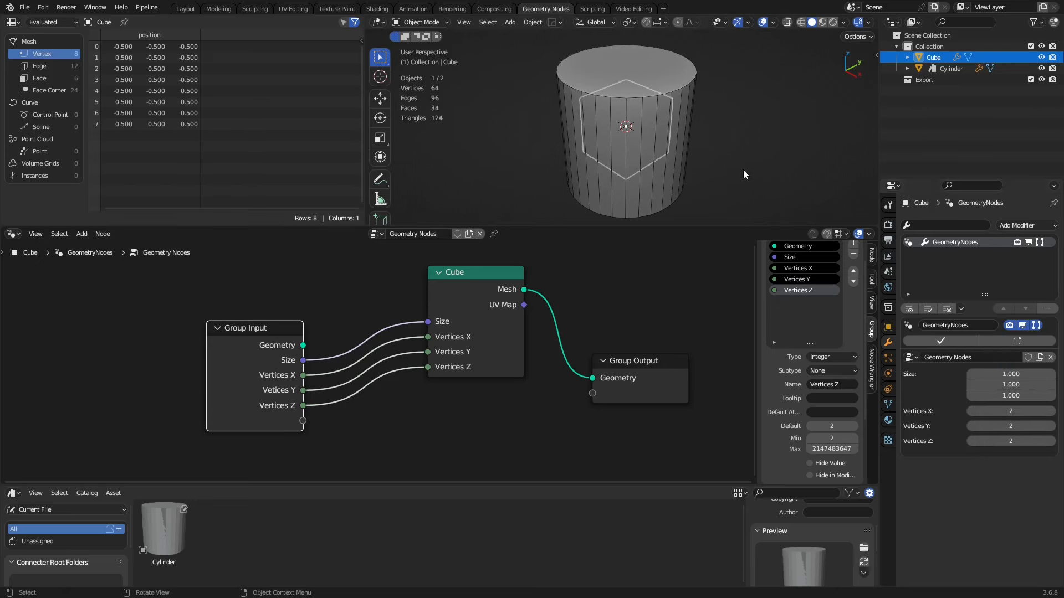
pyautogui.moveTo(657, 319)
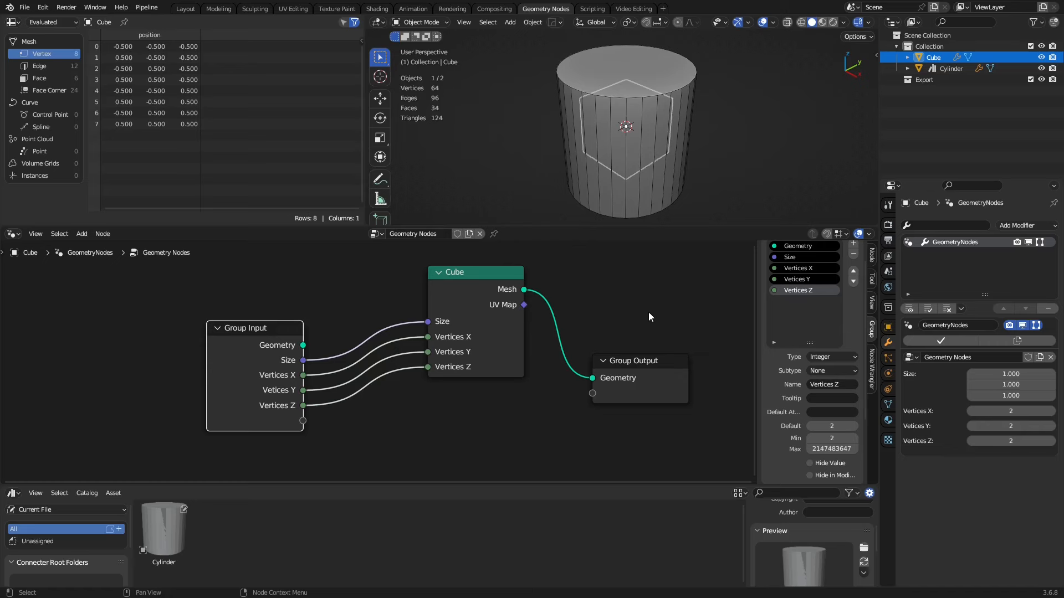
pyautogui.moveTo(617, 297)
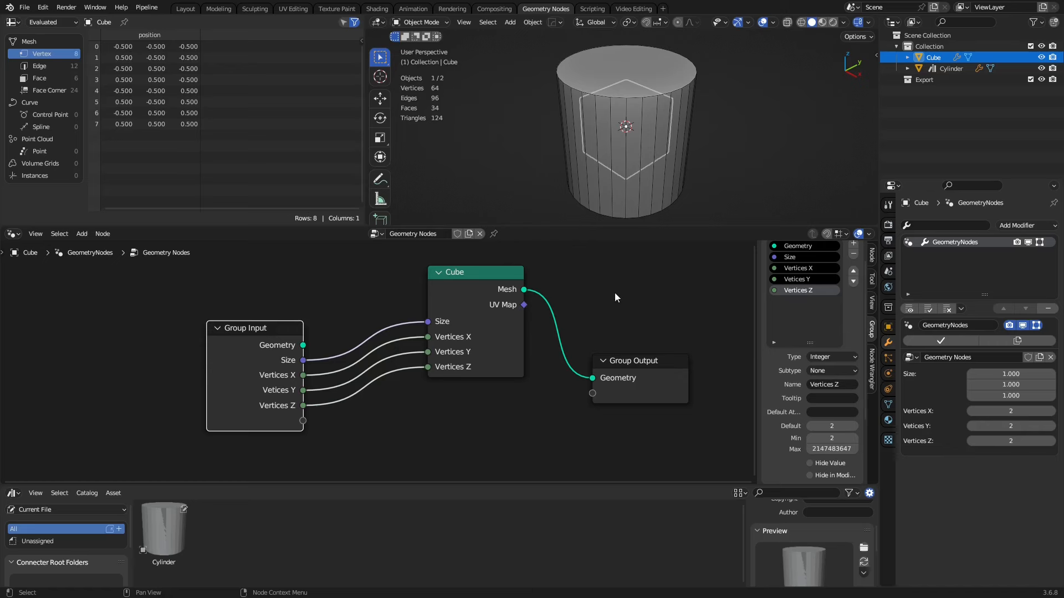
pyautogui.click(907, 57)
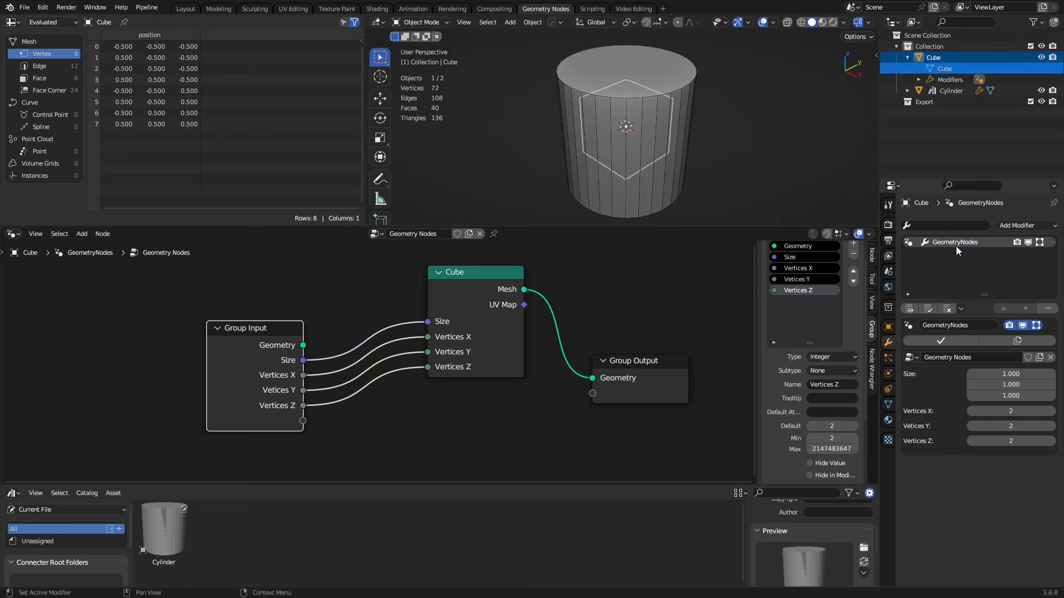
# - Rename the modifier and its node group to Cube, then start a new file
pyautogui.doubleClick(954, 243)
pyautogui.write('Cube')
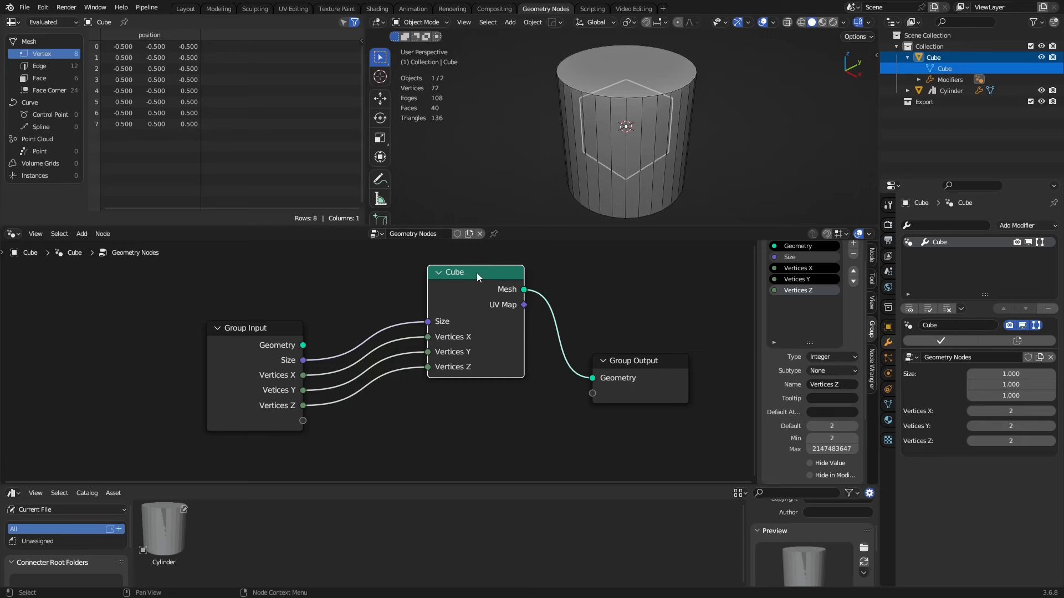
pyautogui.click(418, 234)
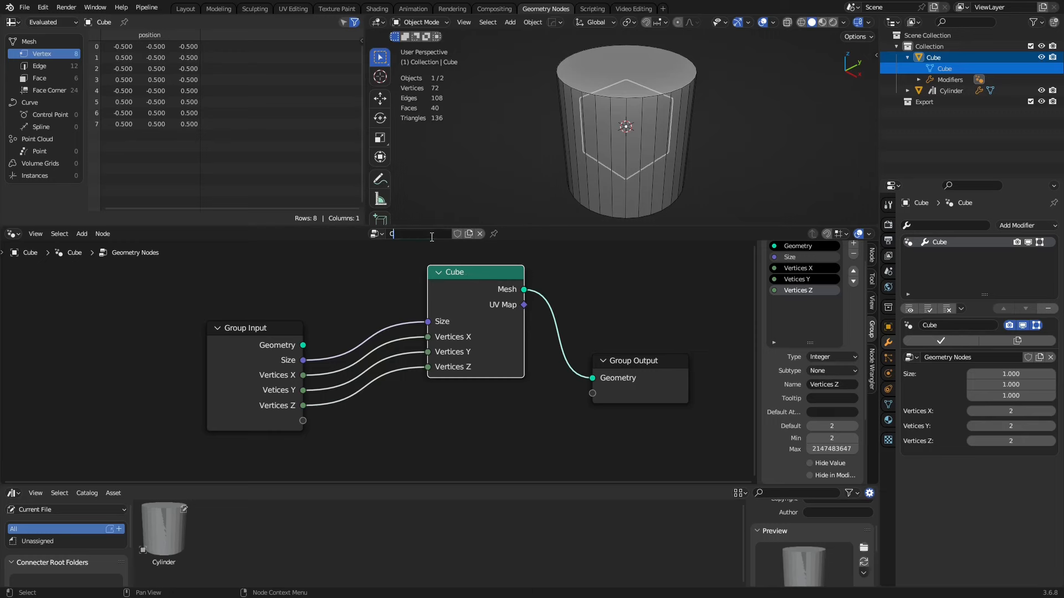
pyautogui.write('ube')
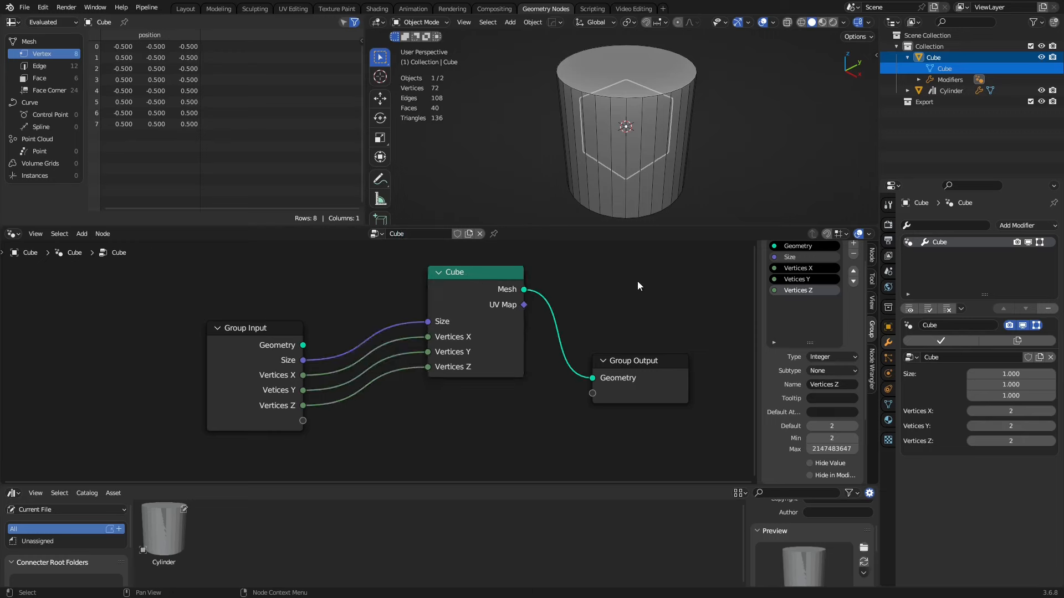
pyautogui.moveTo(529, 292)
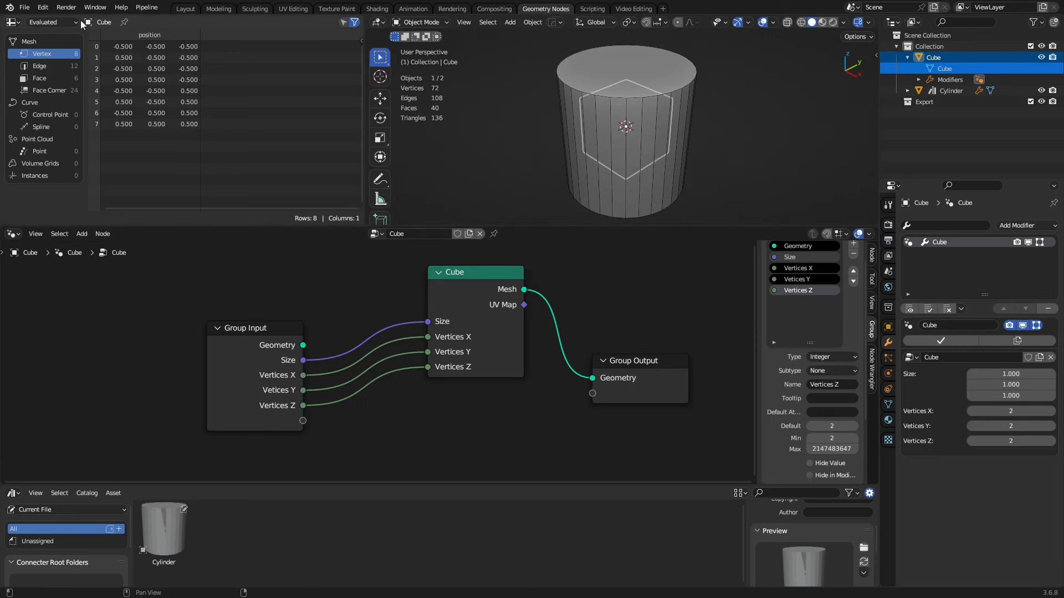
pyautogui.click(25, 6)
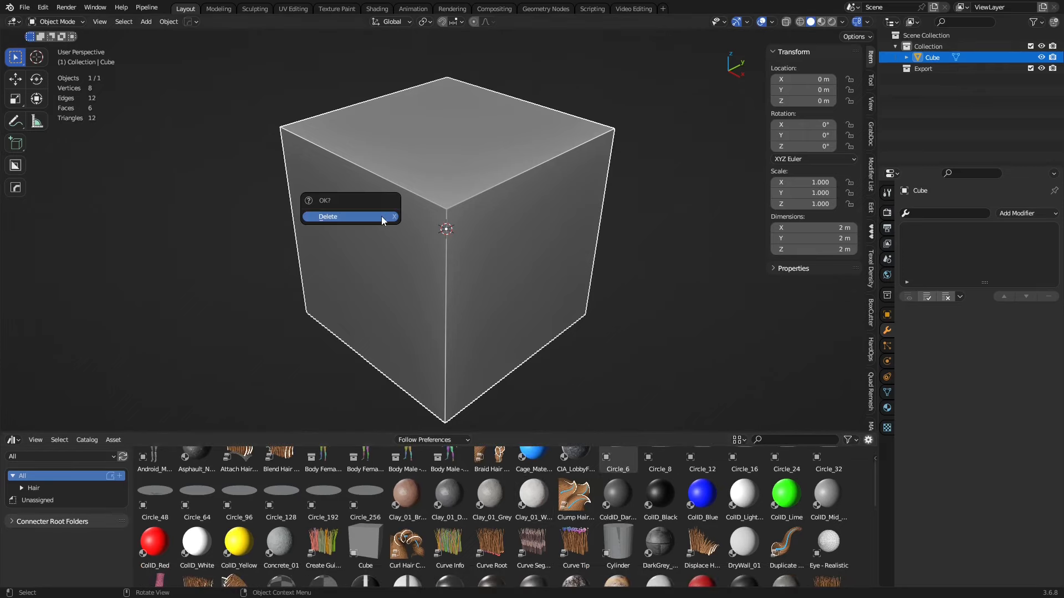
# - Delete the default cube, drop in the Cube asset beside the Cylinder, and select the cylinder
pyautogui.click(328, 216)
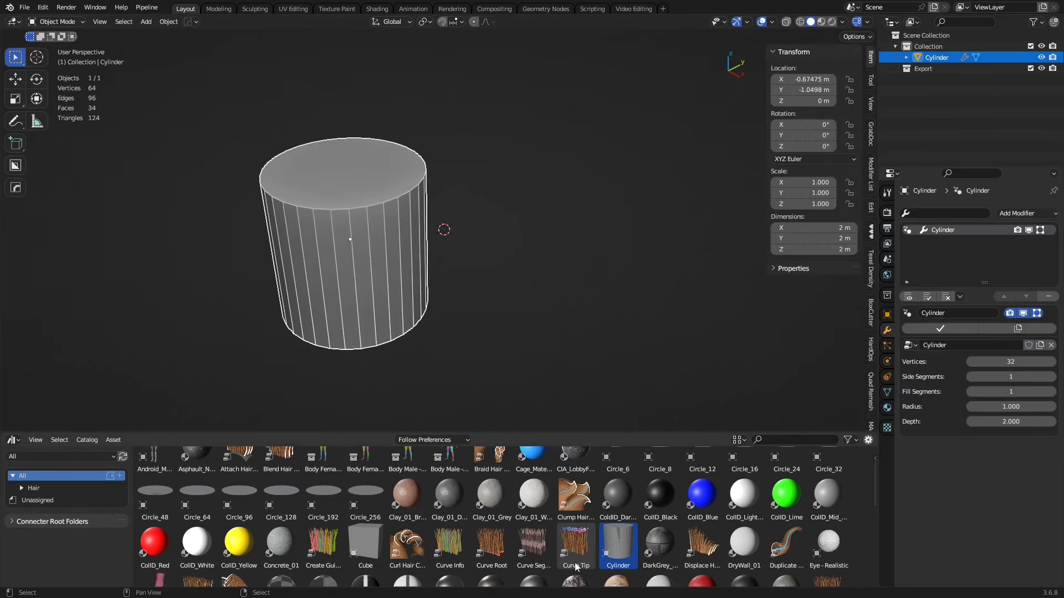
pyautogui.doubleClick(365, 543)
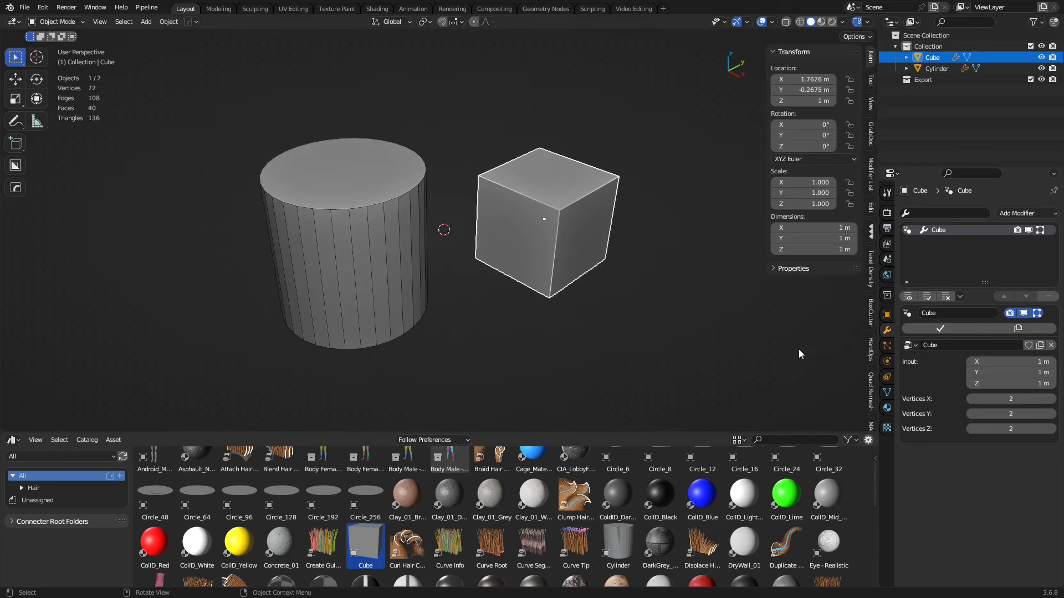
pyautogui.moveTo(743, 293)
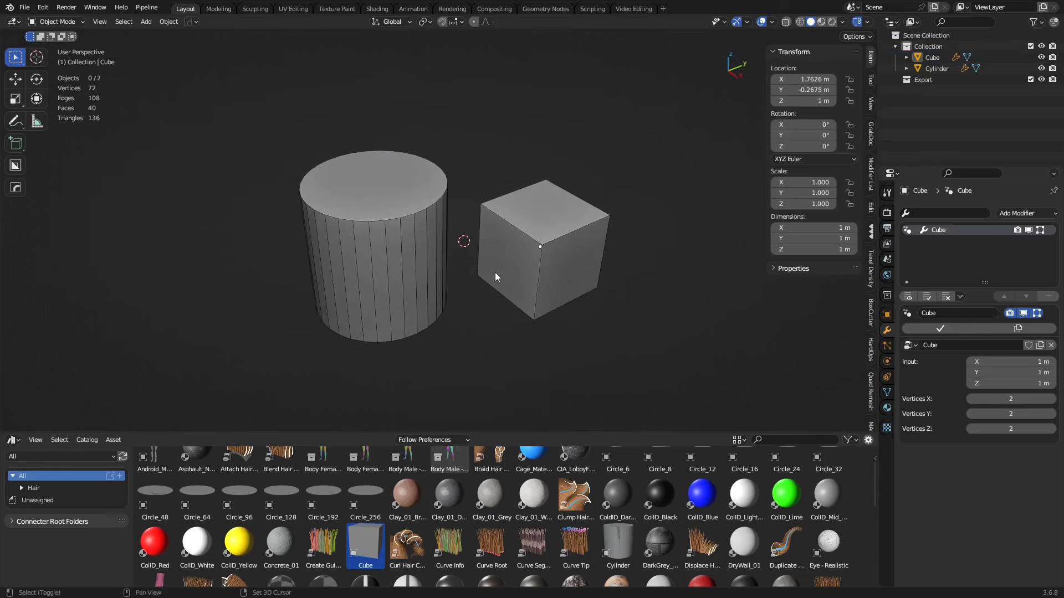
pyautogui.click(374, 244)
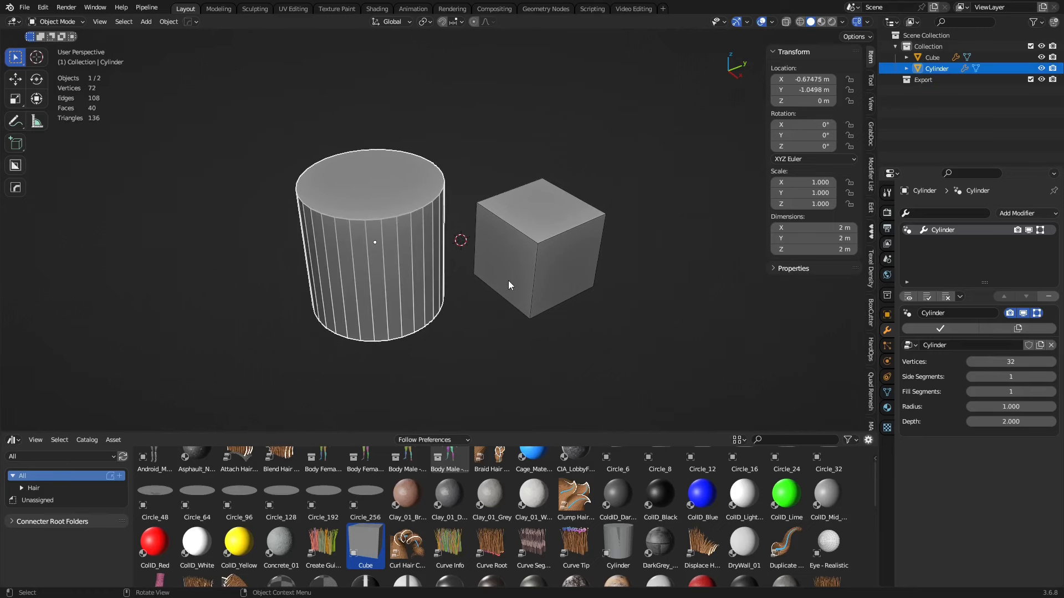
pyautogui.press('shift+d')
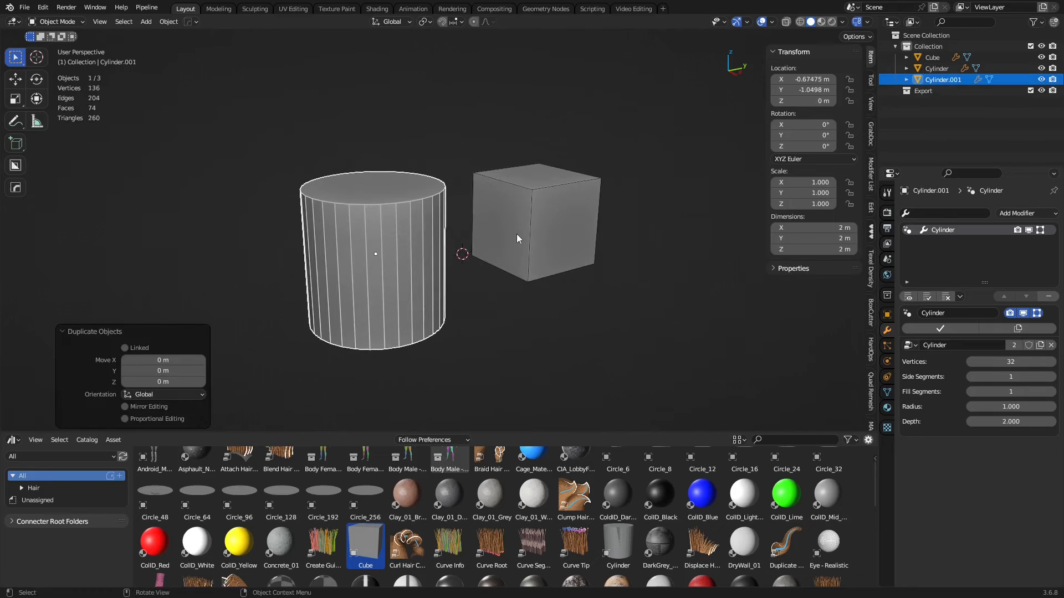
pyautogui.press('r')
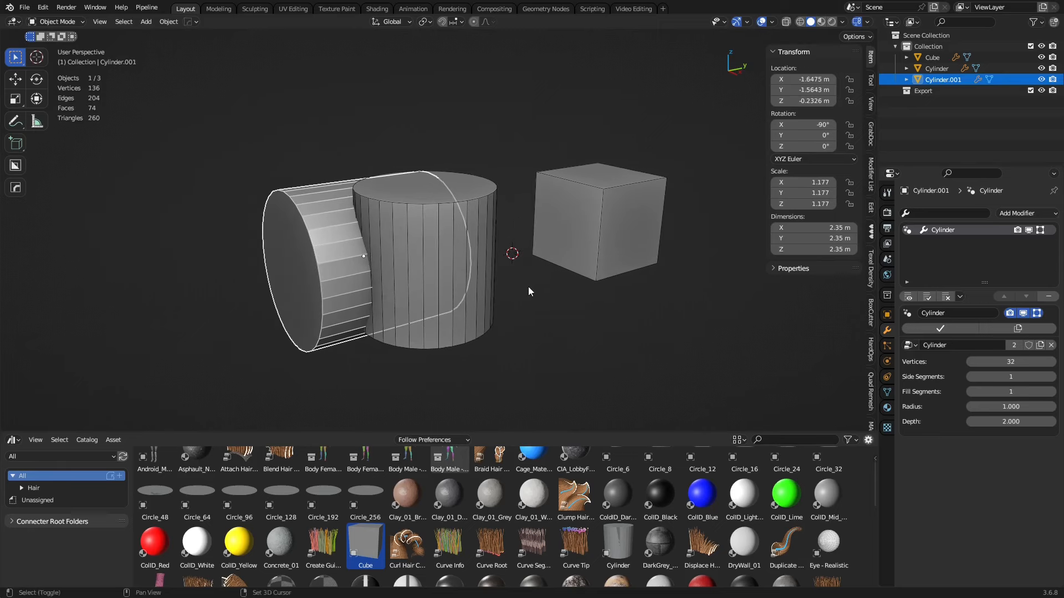
pyautogui.click(1026, 213)
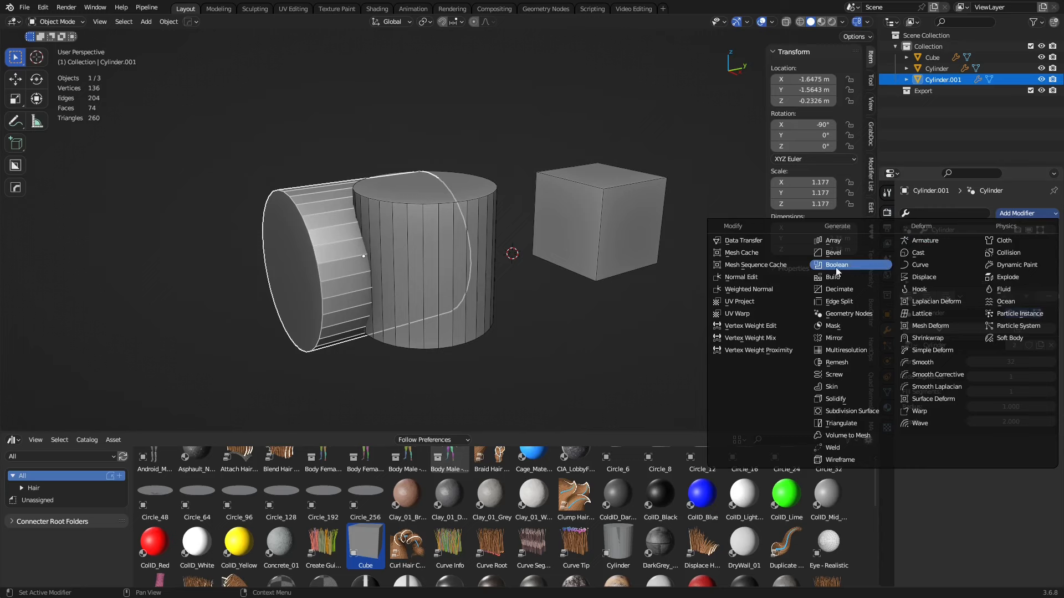
pyautogui.click(833, 265)
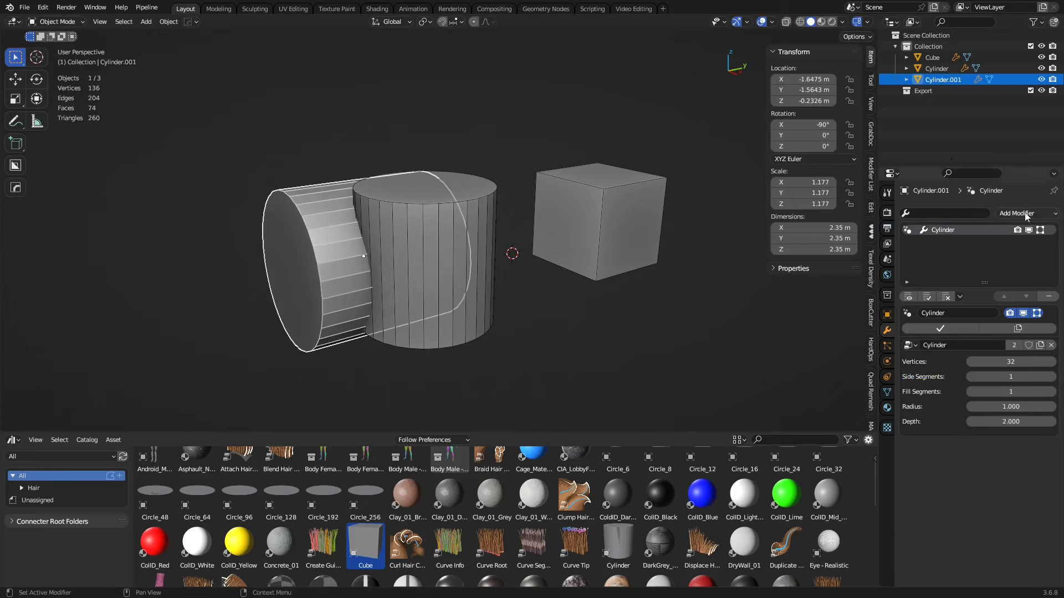
pyautogui.click(1018, 213)
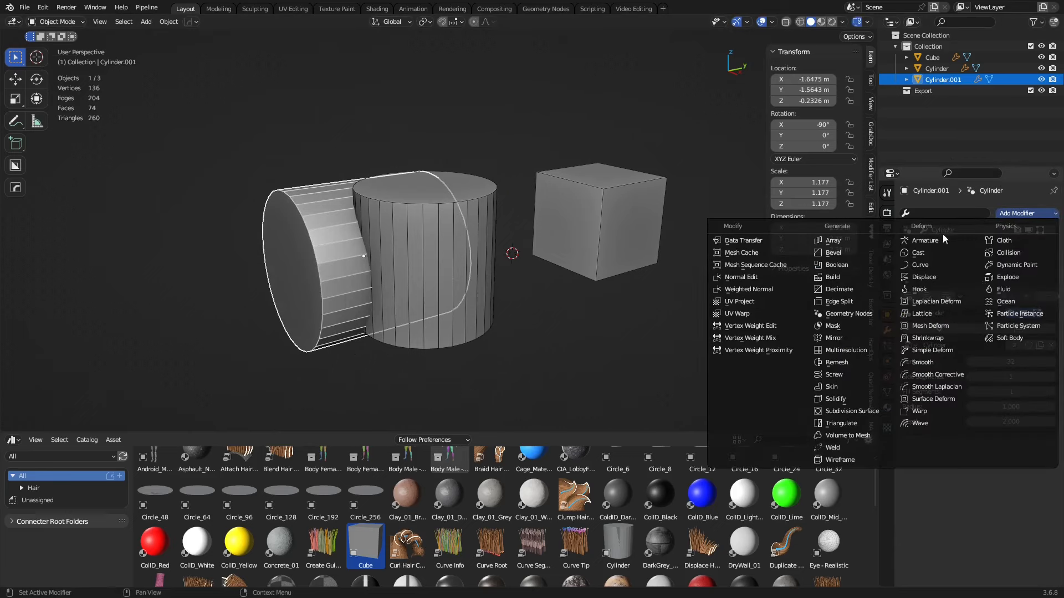
pyautogui.click(833, 253)
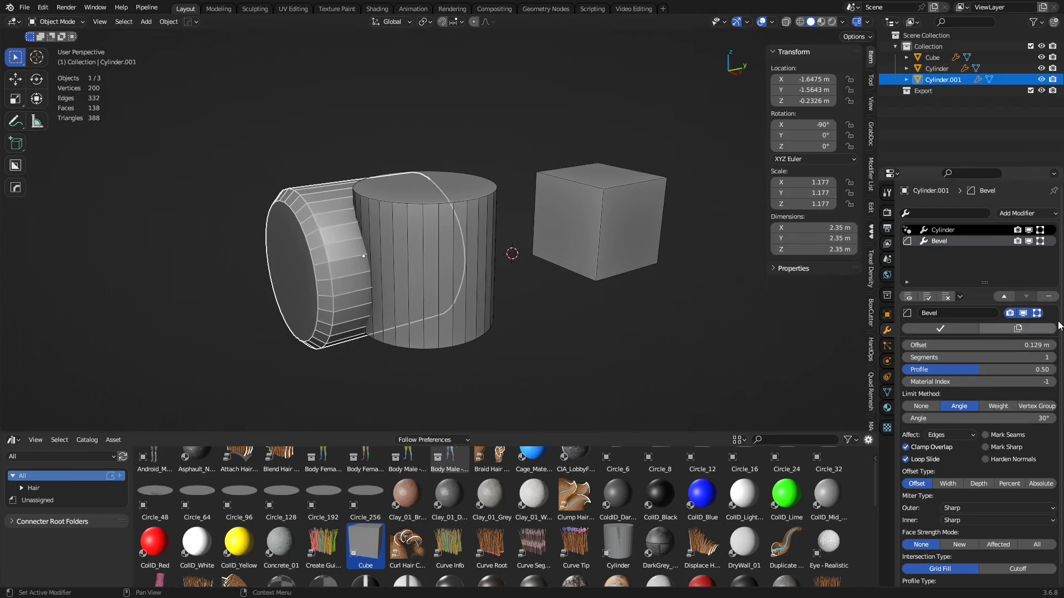
pyautogui.moveTo(1051, 297)
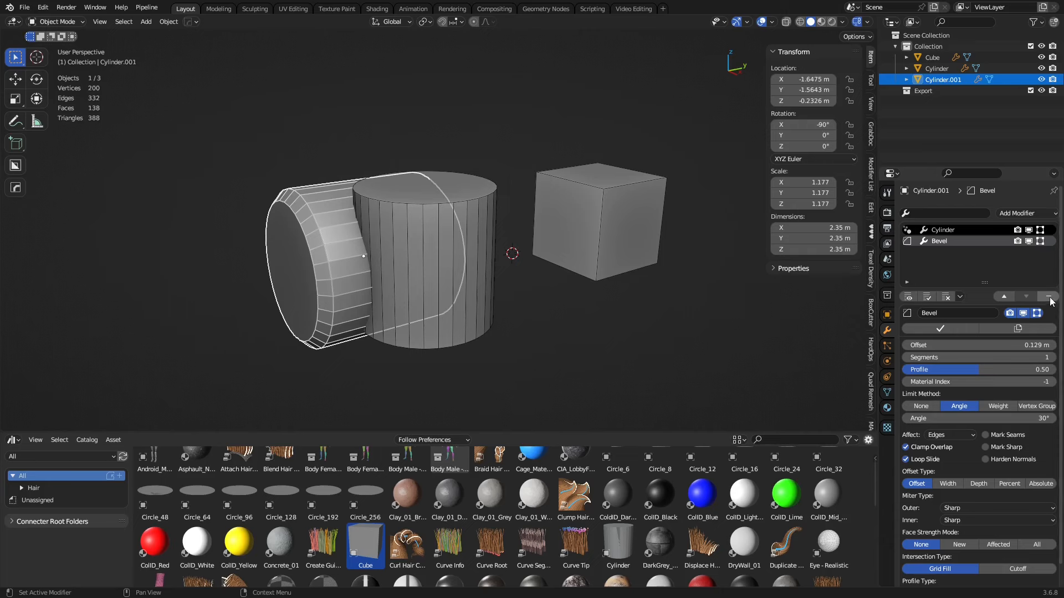
pyautogui.moveTo(1050, 297)
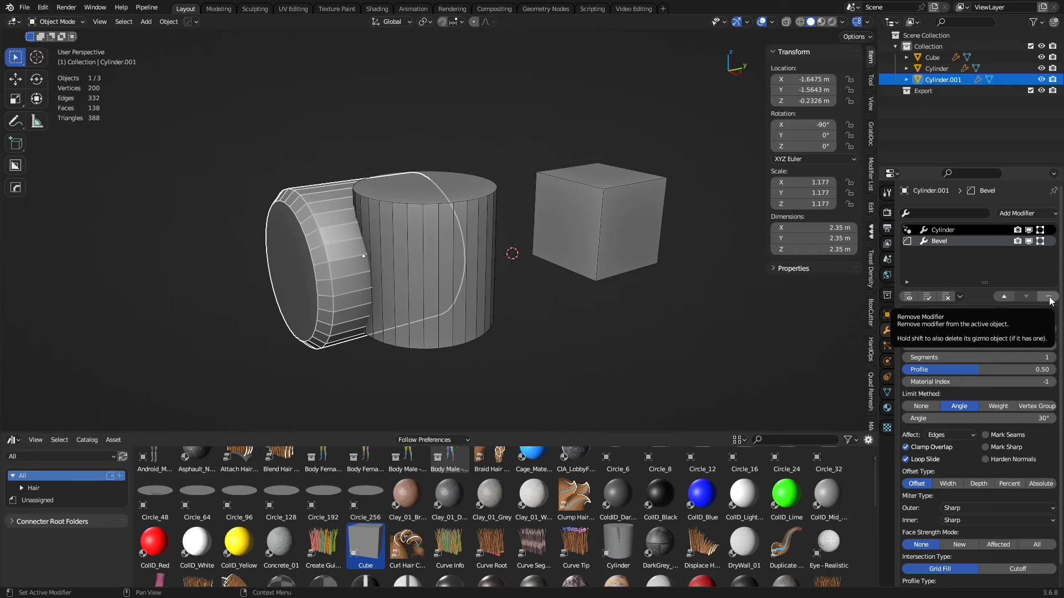
pyautogui.click(1049, 297)
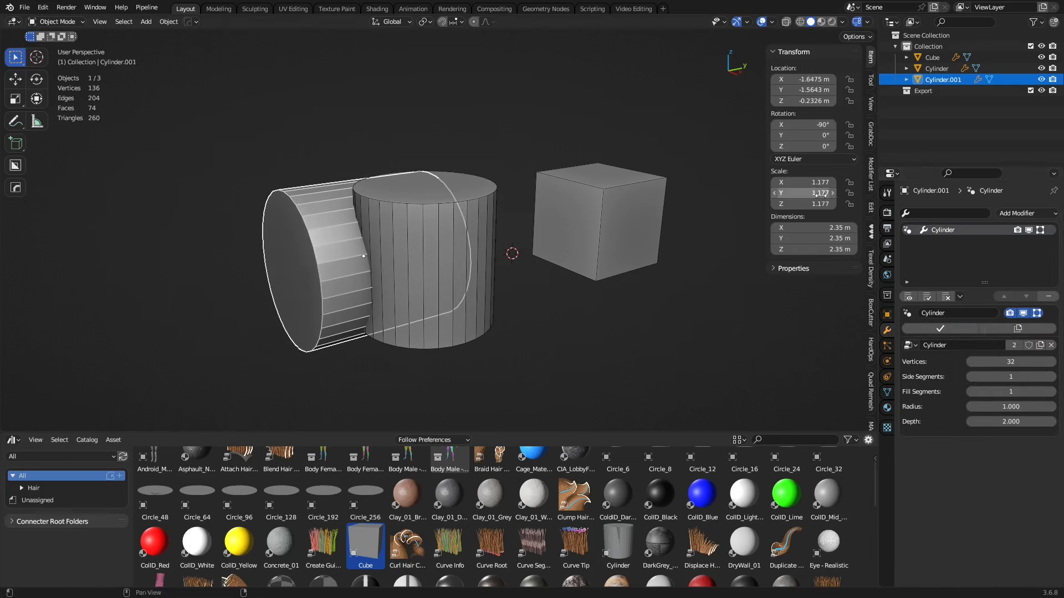
# - Move the box cutter into place to notch the top of the joined cylinder body
pyautogui.press('g')
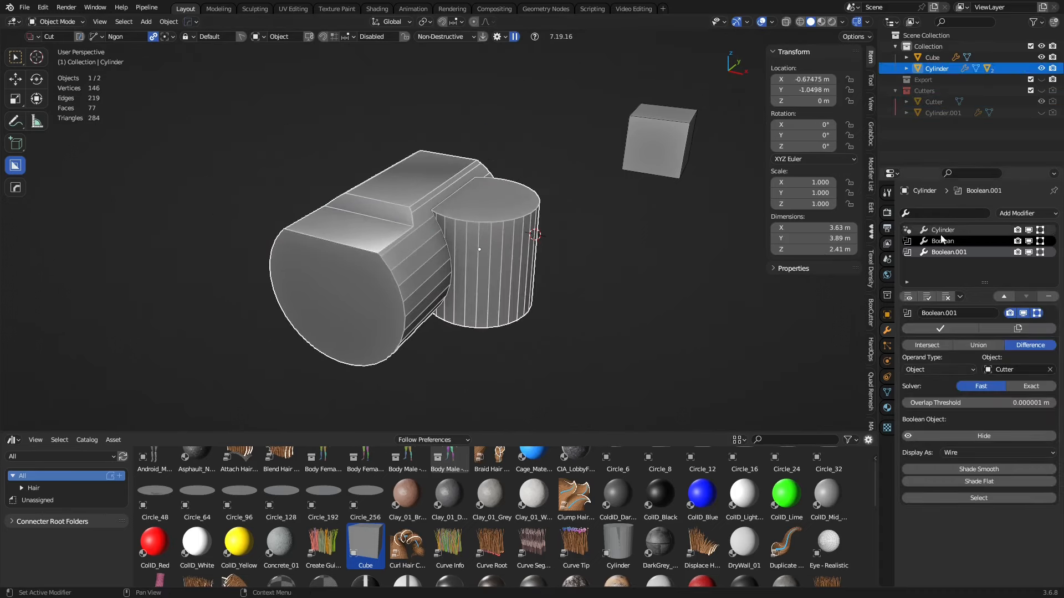
# - Set Cylinder.001's node inputs to 33 vertices, radius 1.289 and depth 3.887
pyautogui.click(942, 229)
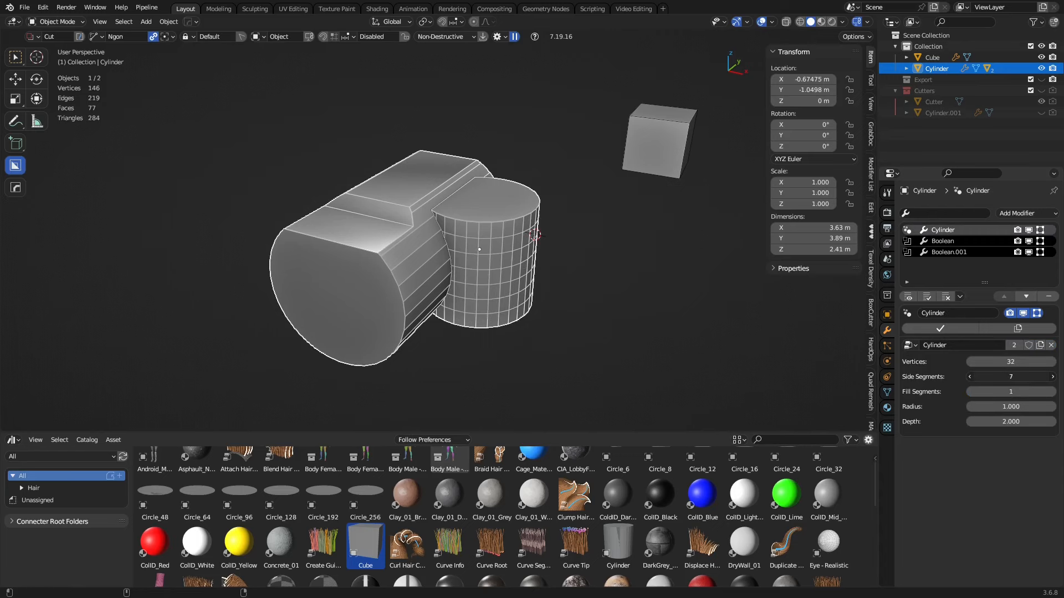
pyautogui.click(933, 102)
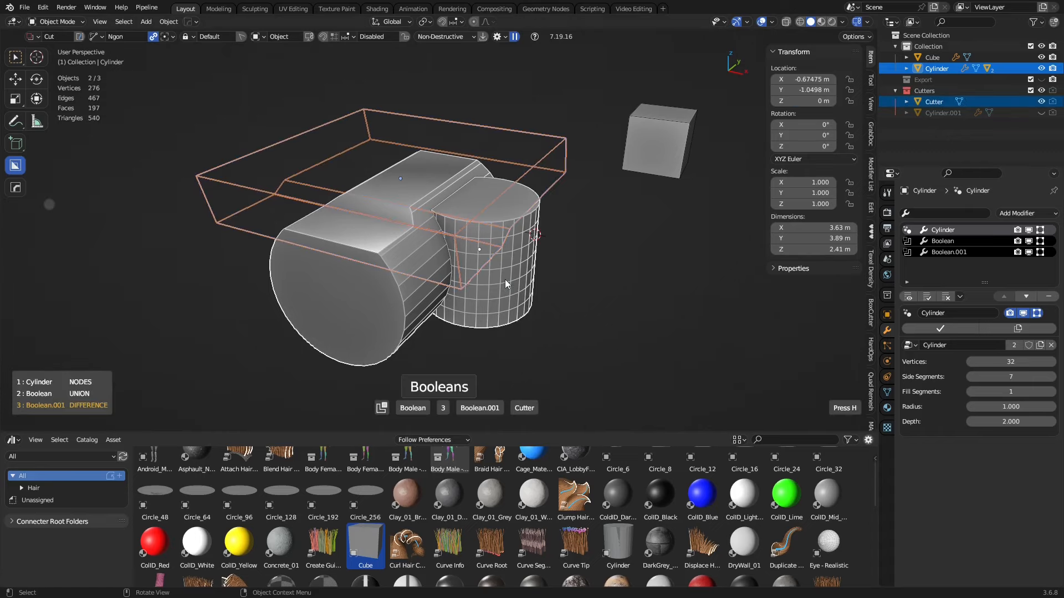
pyautogui.click(942, 113)
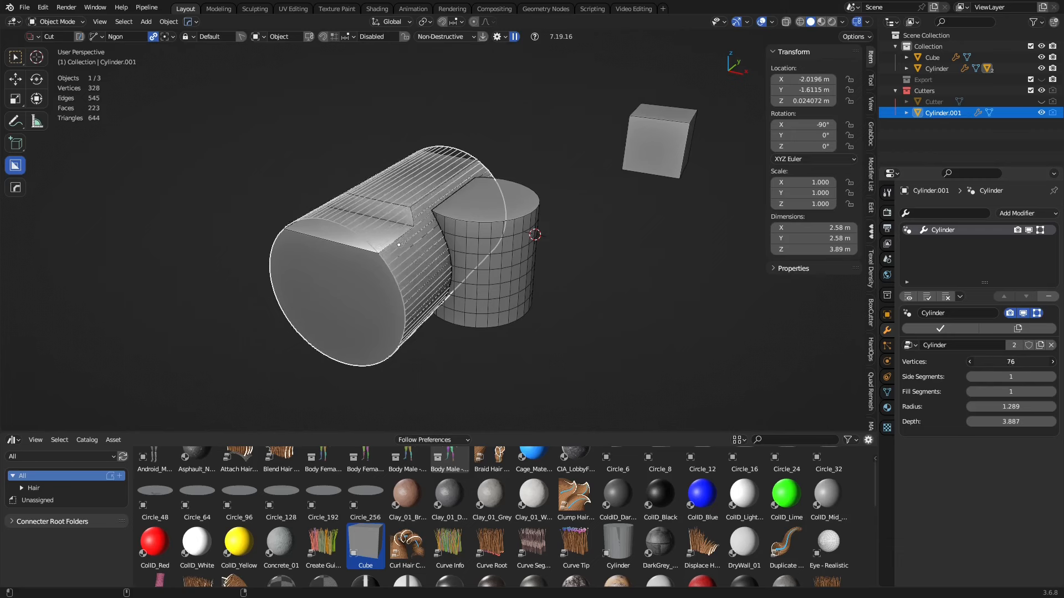
pyautogui.click(969, 362)
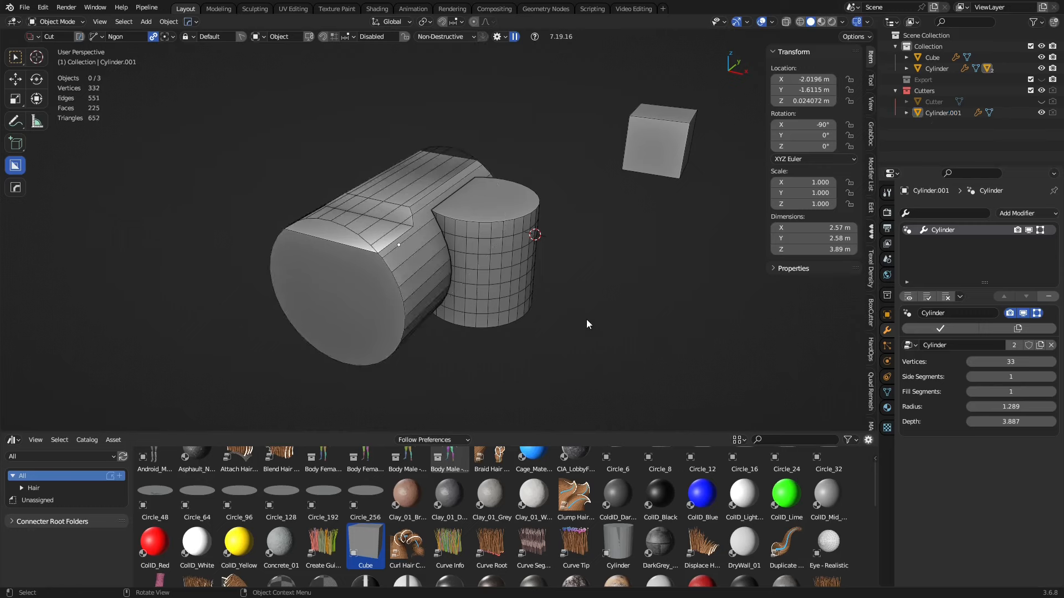
pyautogui.click(1040, 113)
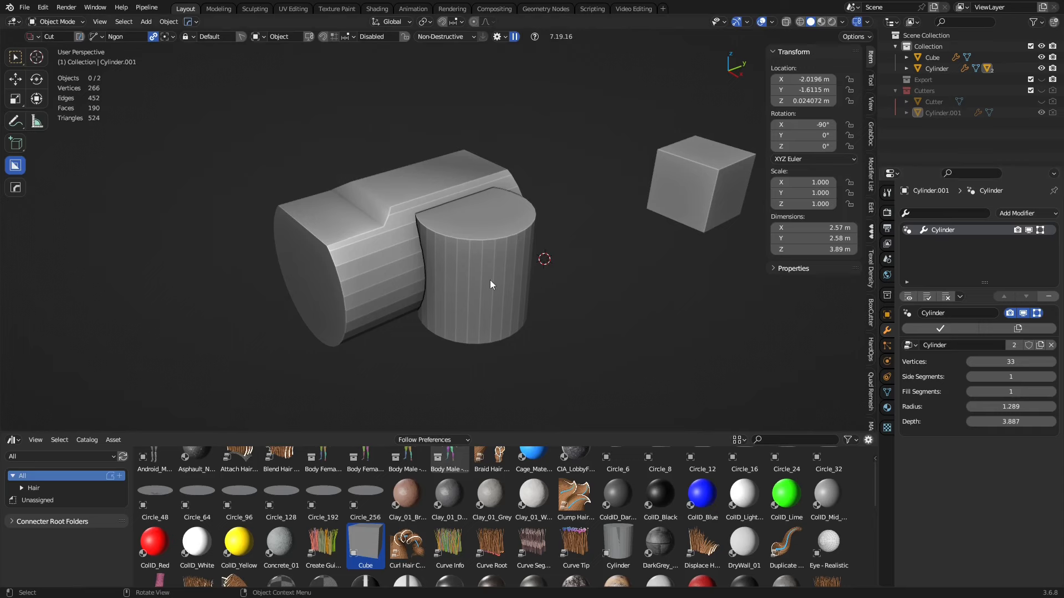
# - Place the Cube atop the stepped body and resize its node inputs to 2.41 by 1.23 m
pyautogui.click(935, 68)
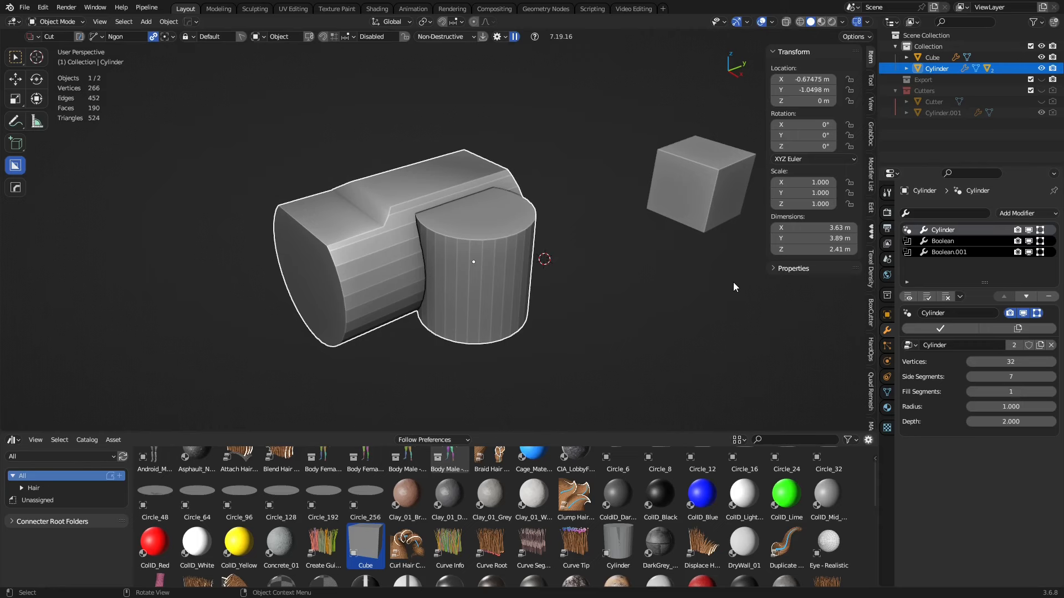
pyautogui.click(624, 310)
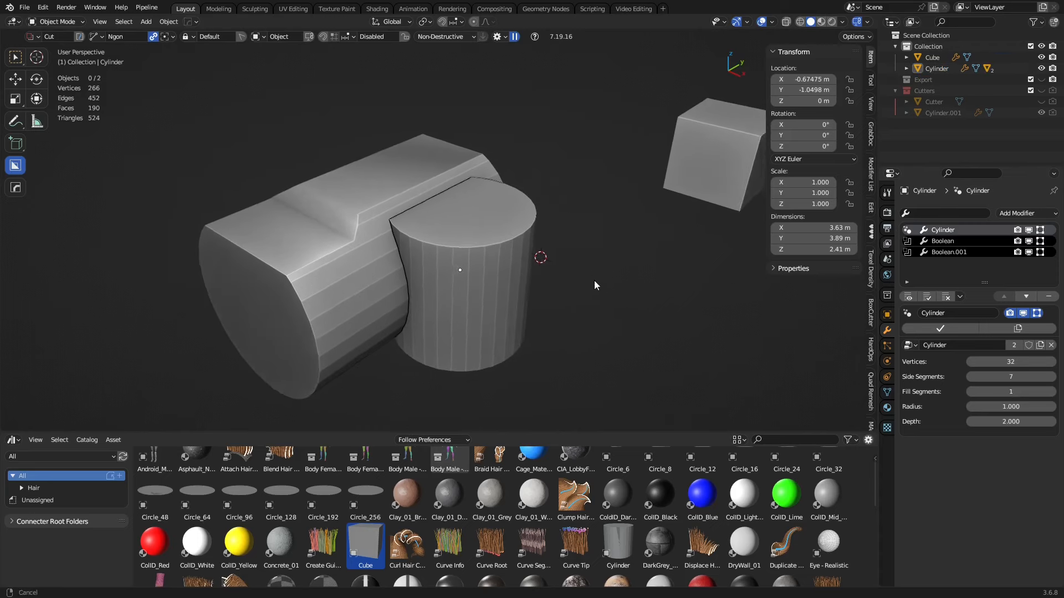
pyautogui.click(709, 156)
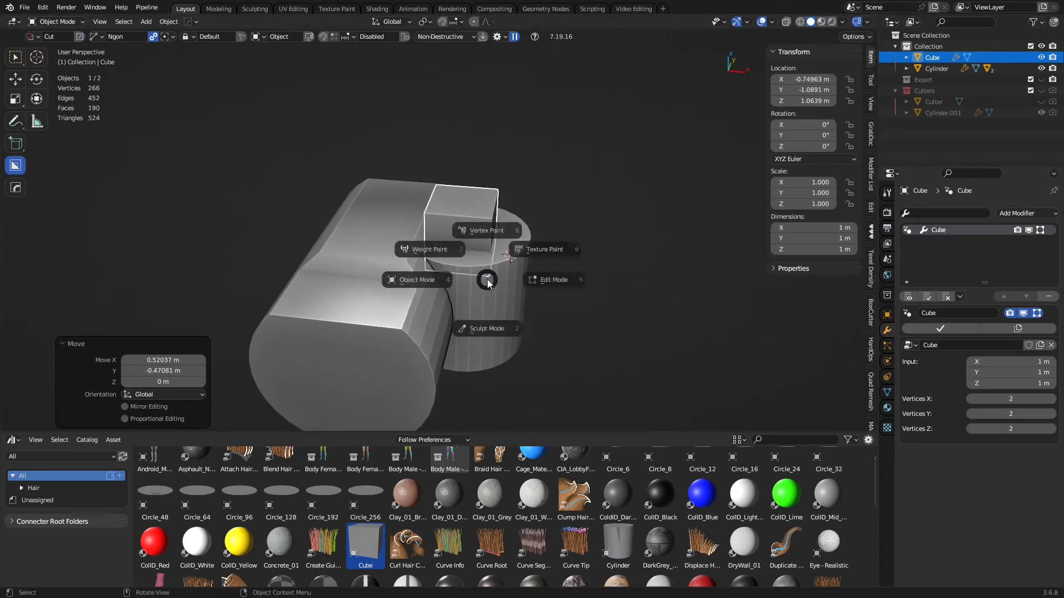
pyautogui.click(550, 280)
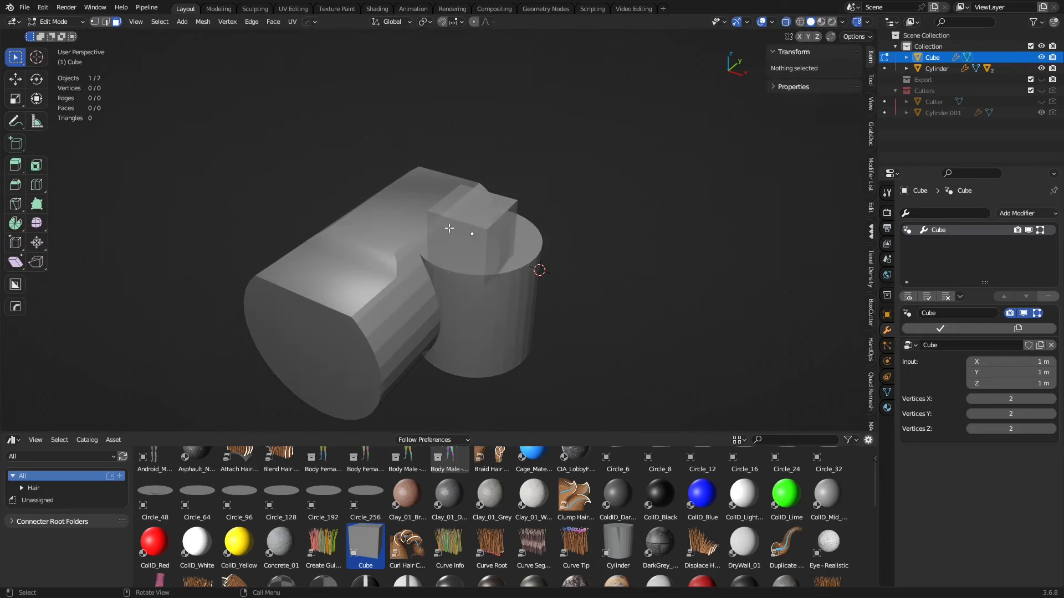
pyautogui.press('Tab')
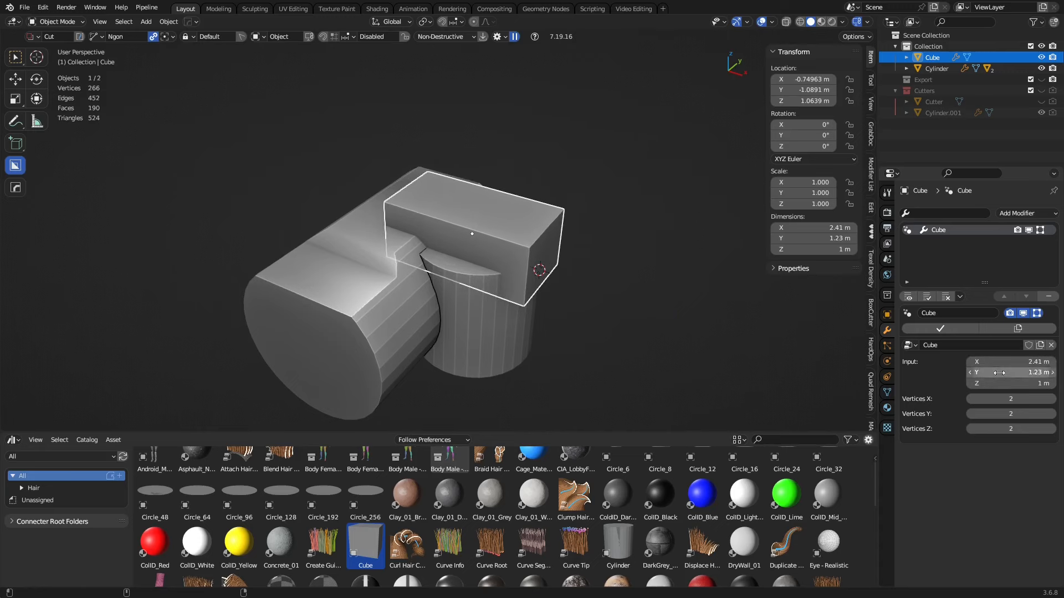
# - Slide the top block back, resize to 2.62 by 1.11 m, and add a 0.094, 5-segment bevel
pyautogui.moveTo(472, 234); pyautogui.dragTo(431, 220)
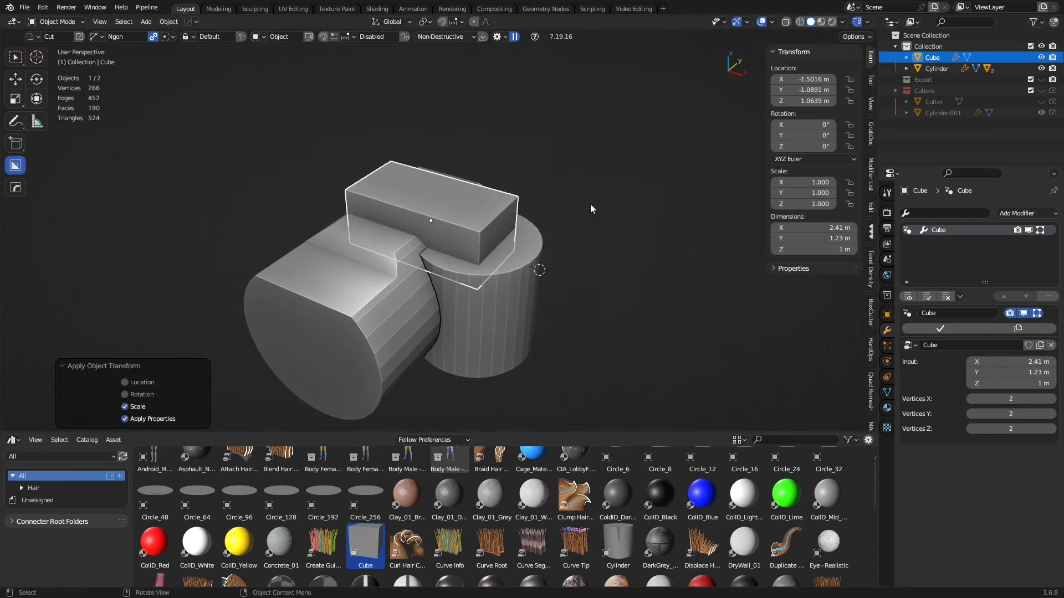
pyautogui.moveTo(522, 244)
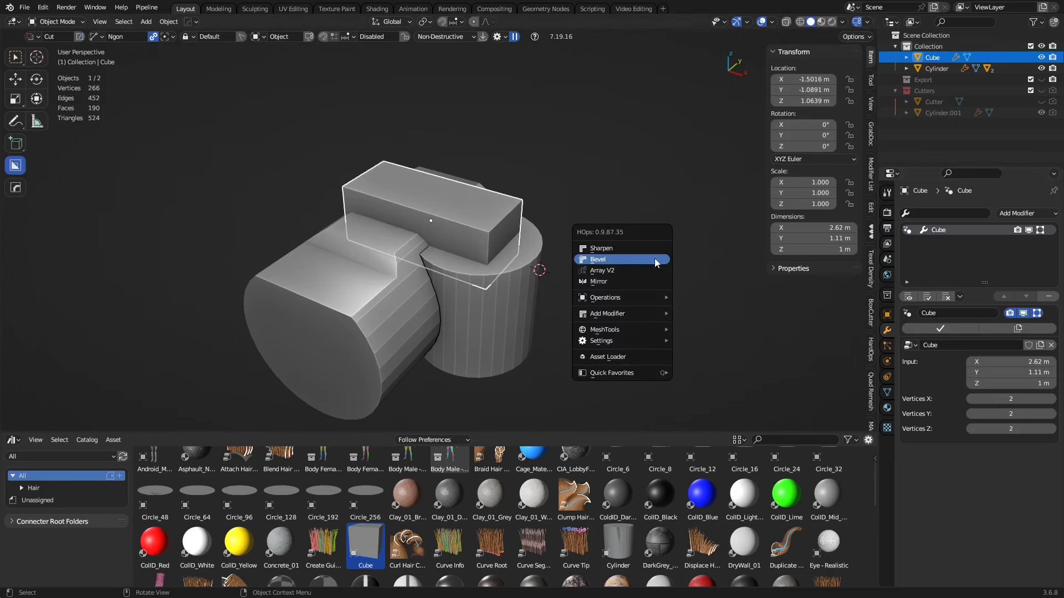
pyautogui.click(599, 260)
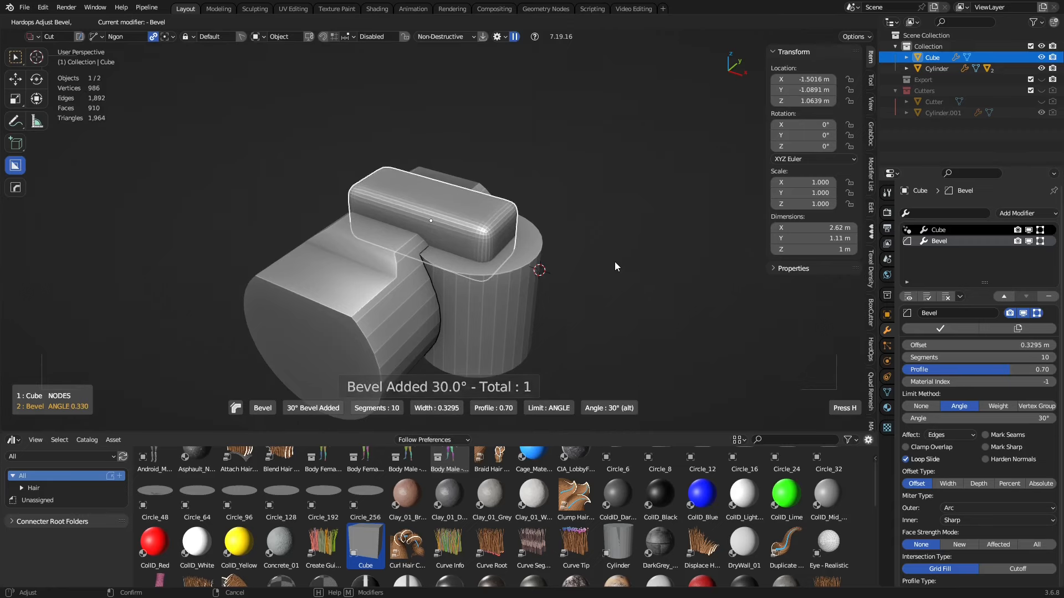
pyautogui.click(1024, 213)
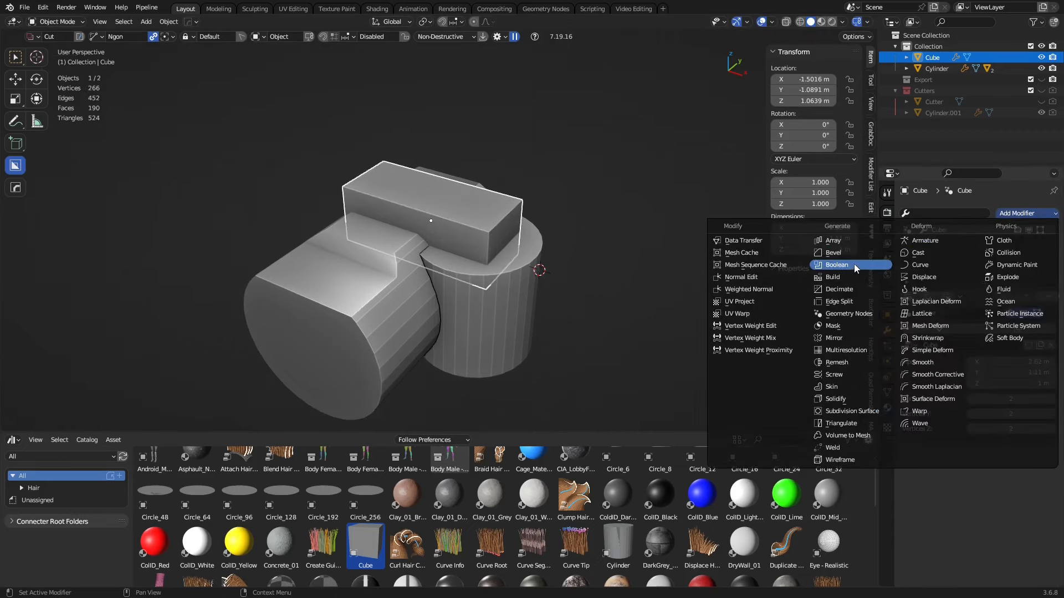
pyautogui.click(837, 265)
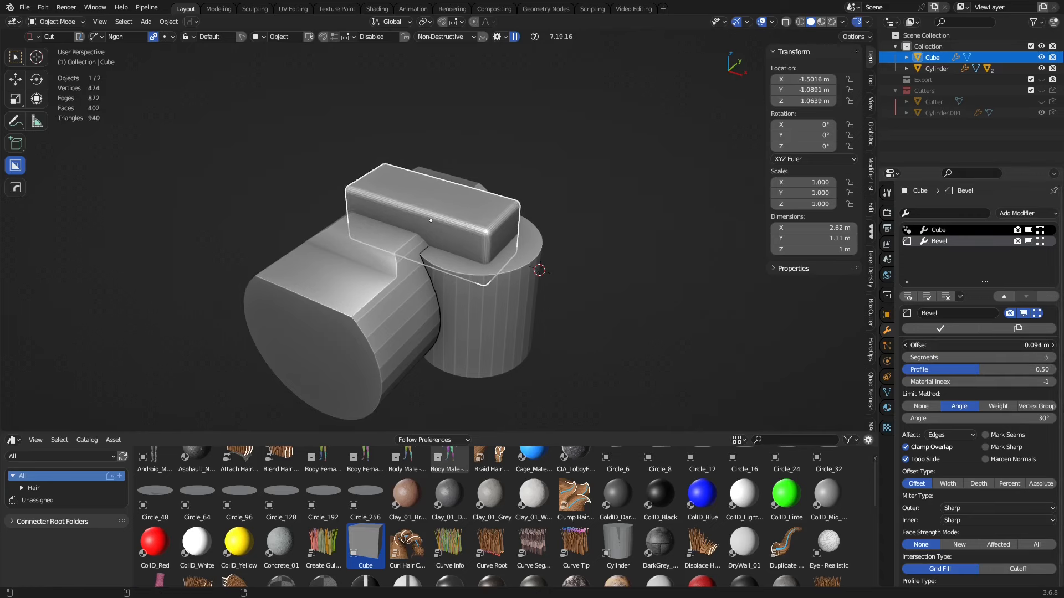
pyautogui.rightClick(430, 221)
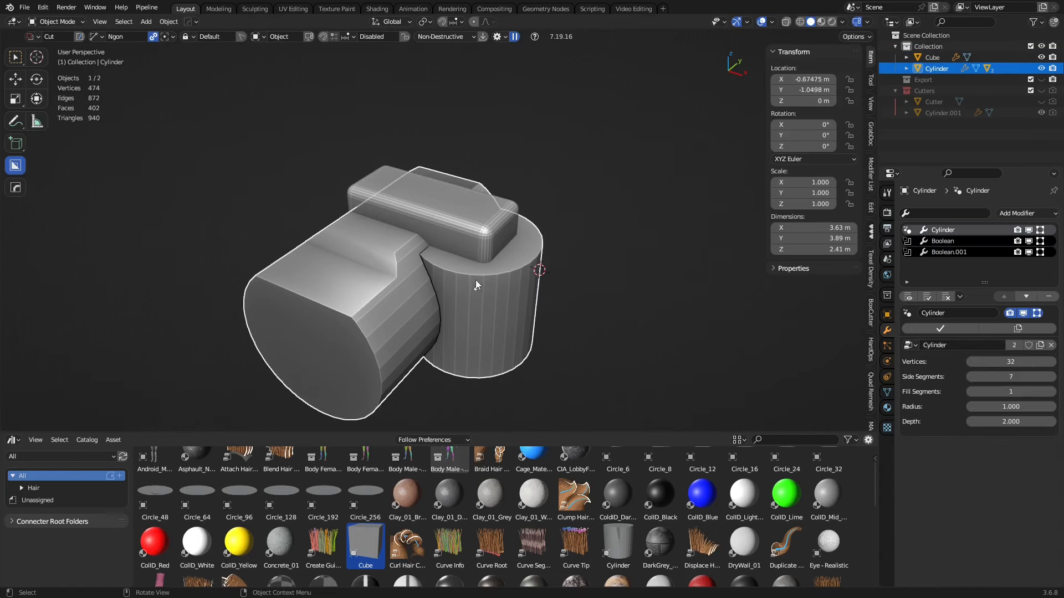
# - Boolean-union the top block into the body and duplicate it as a smooth mesh copy
pyautogui.click(431, 197)
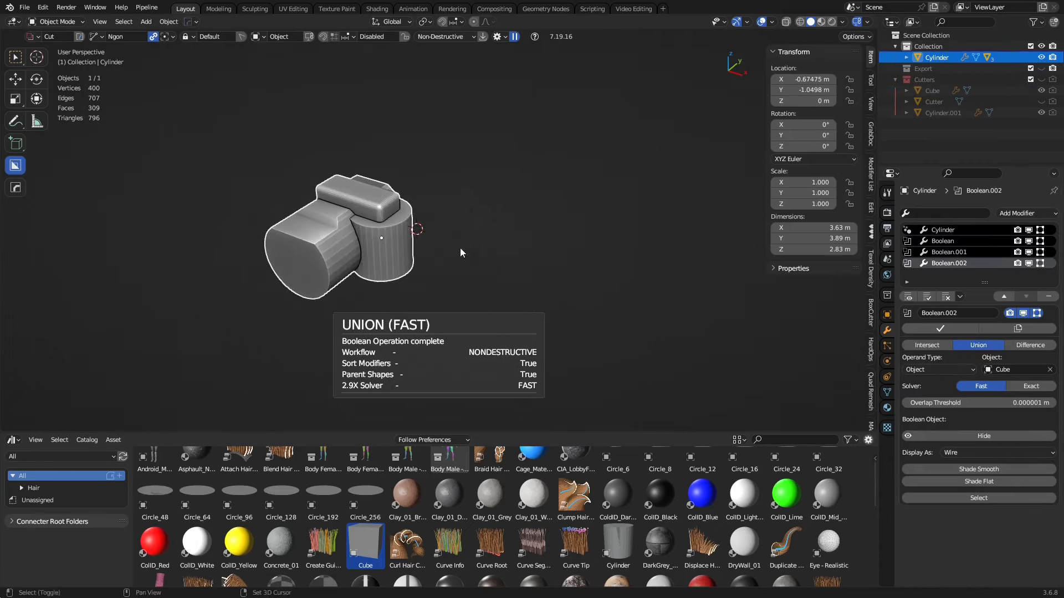
pyautogui.press('shift+d')
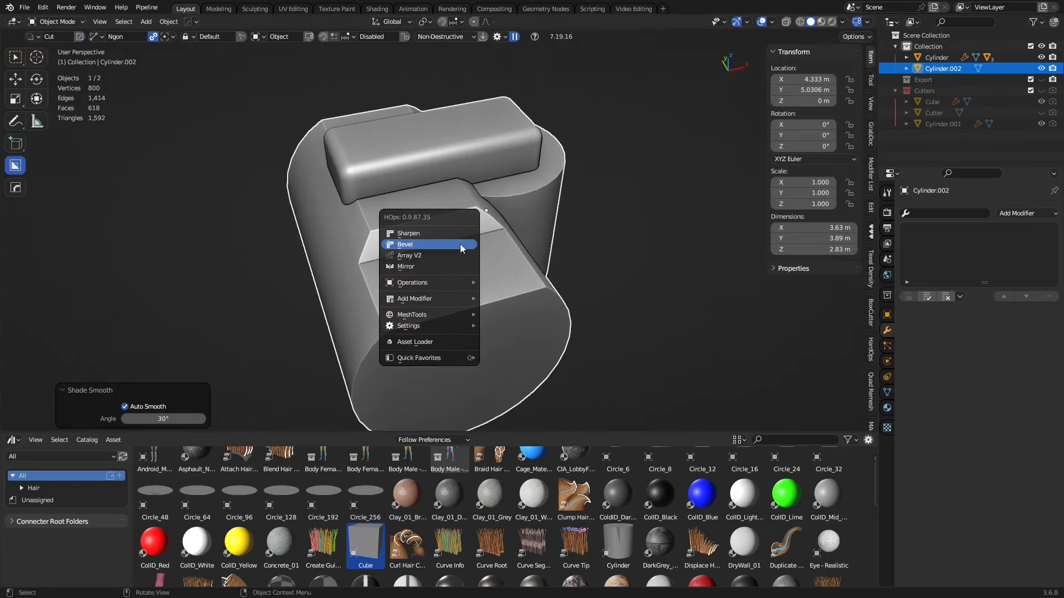
# - Apply HardOps Bevel to Cylinder.002, adding Bevel and Weighted Normal modifiers
pyautogui.click(408, 233)
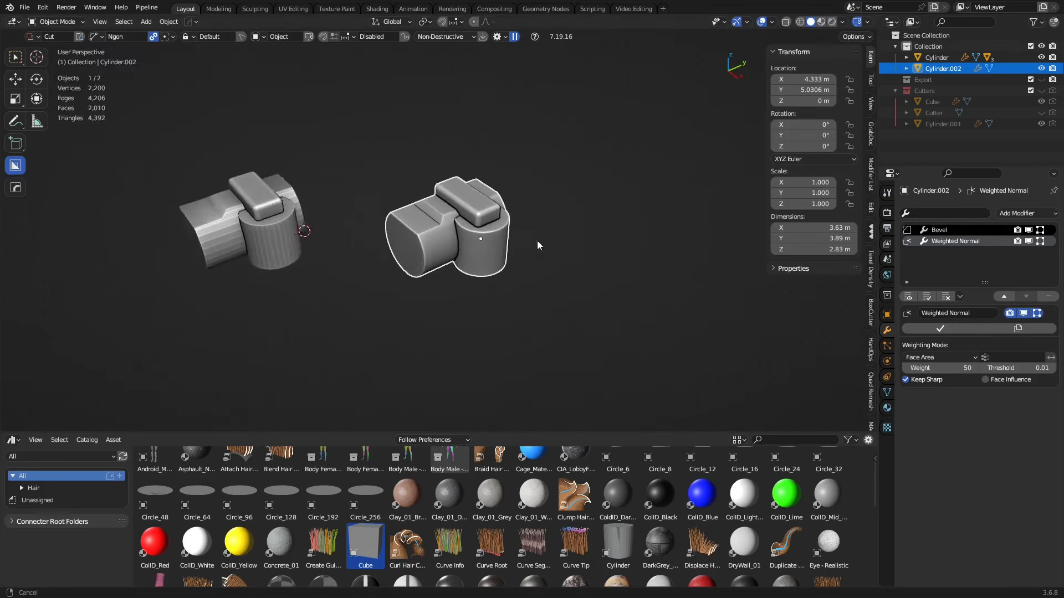
pyautogui.moveTo(447, 230); pyautogui.dragTo(550, 204)
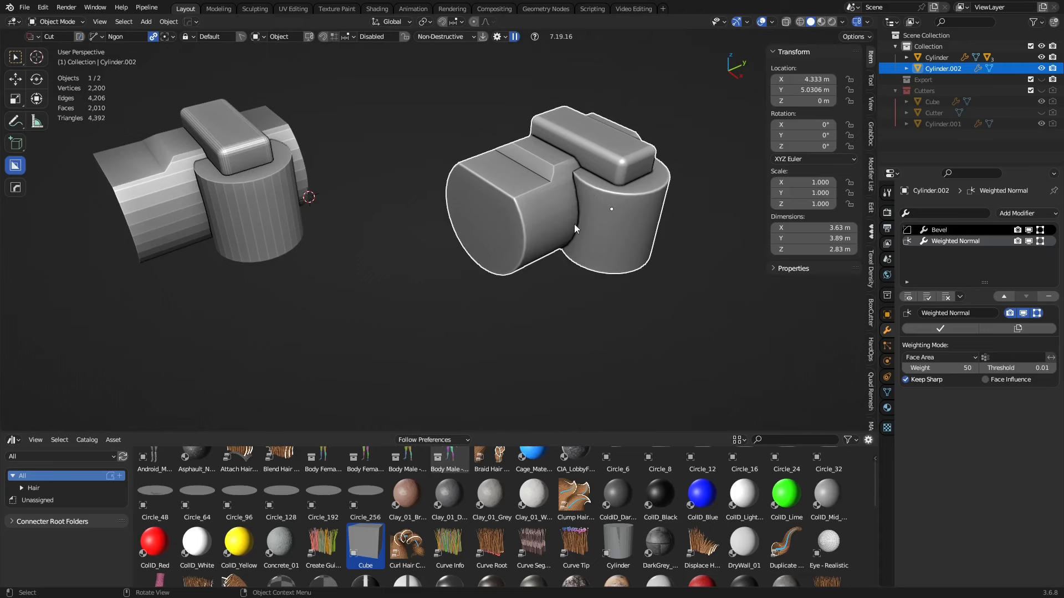
pyautogui.click(937, 57)
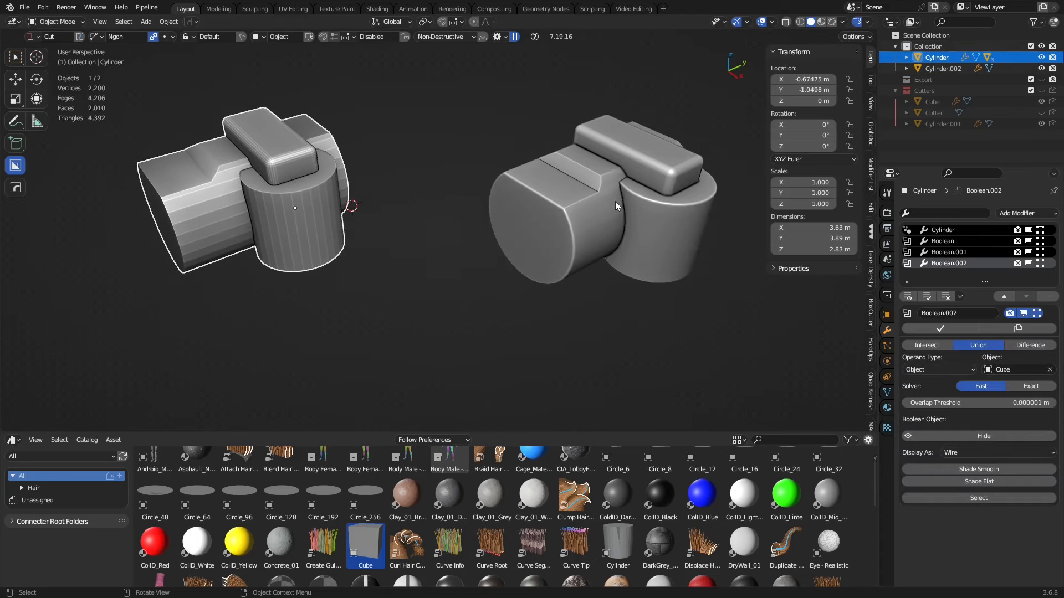